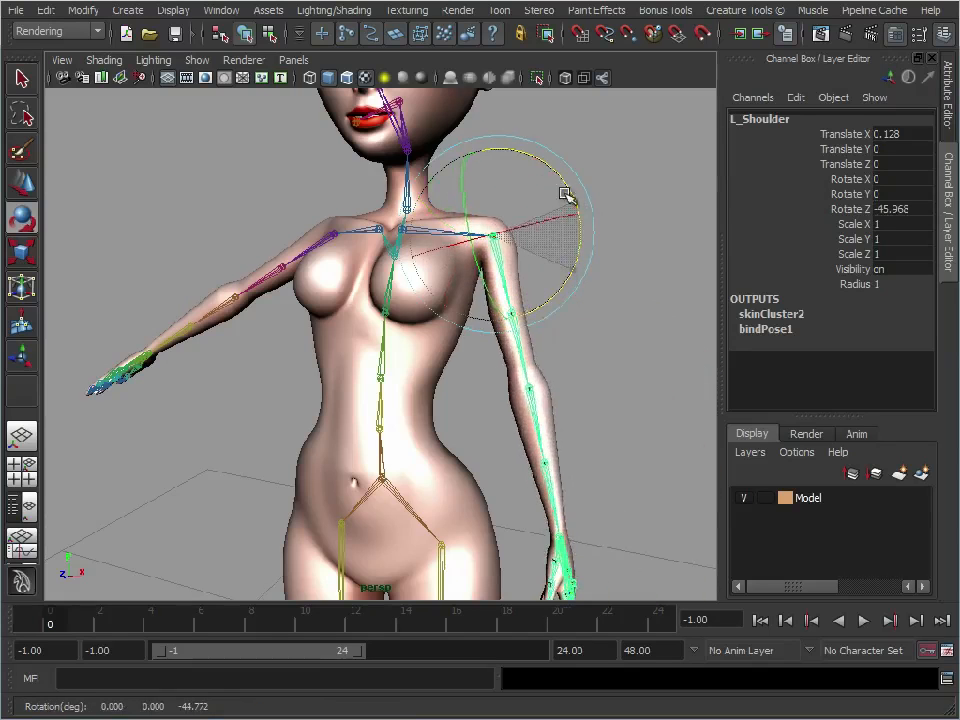
- Rotate L_Shoulder and then L_ShoulderTwist to test the arm's skin deformation
{"action": "left_click_drag", "start_coordinate": [565, 195], "coordinate": [598, 470]}
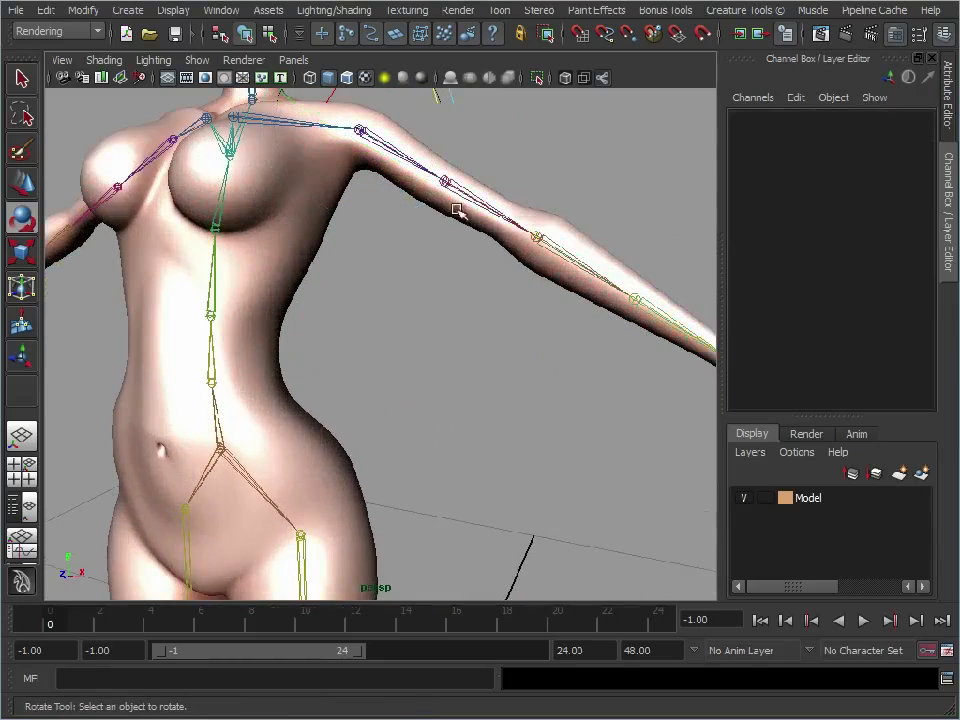
{"action": "left_click", "coordinate": [444, 182]}
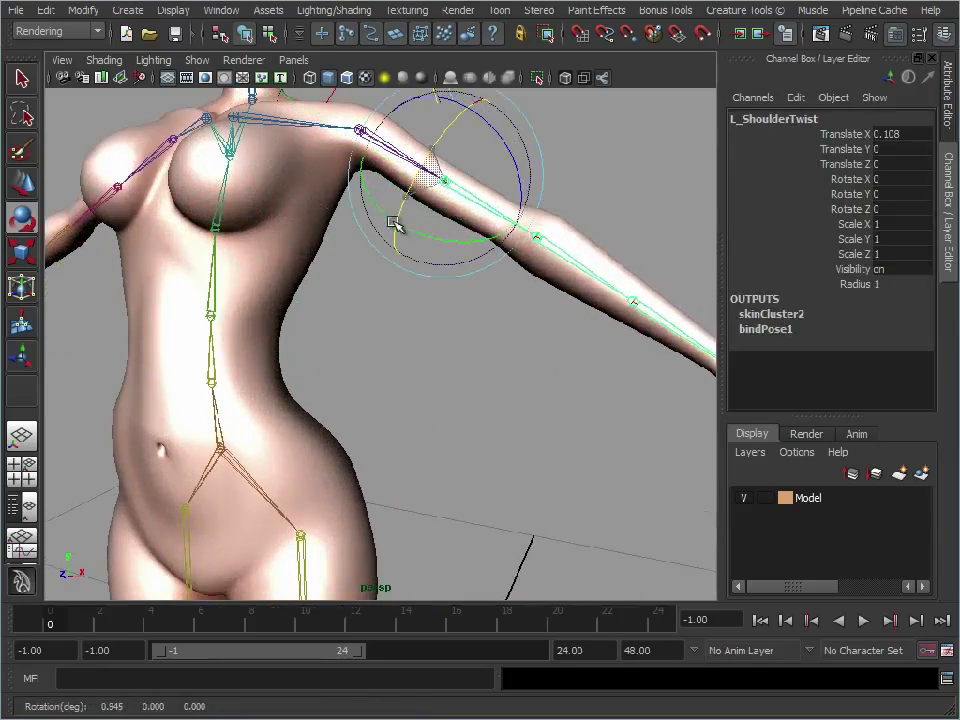
{"action": "left_click_drag", "start_coordinate": [395, 223], "coordinate": [470, 166]}
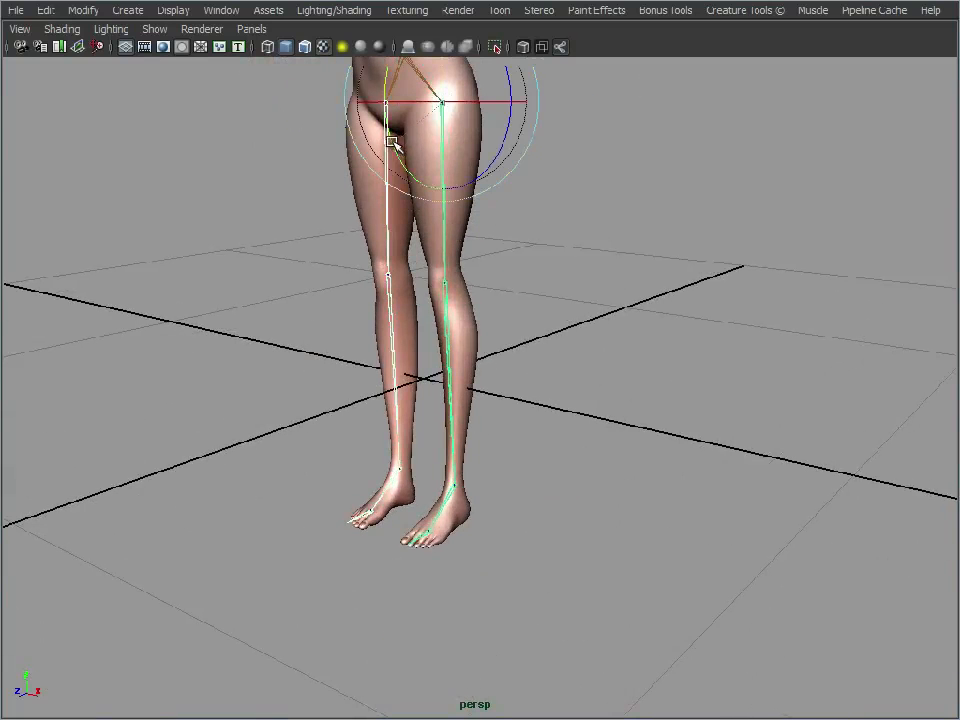
{"action": "left_click_drag", "start_coordinate": [390, 145], "coordinate": [415, 410]}
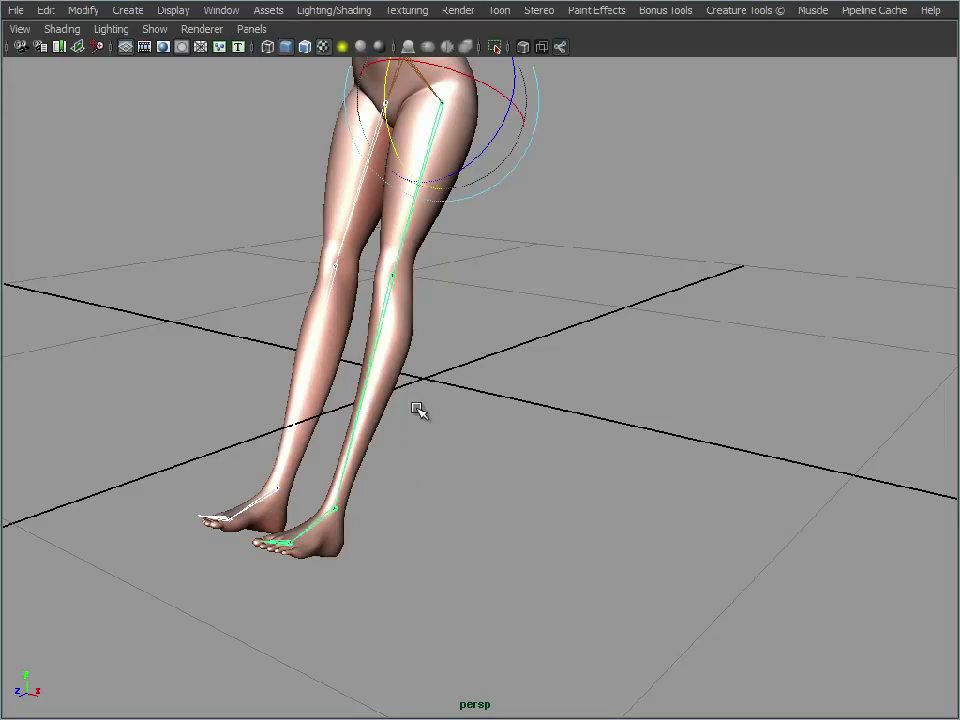
{"action": "mouse_move", "coordinate": [478, 343]}
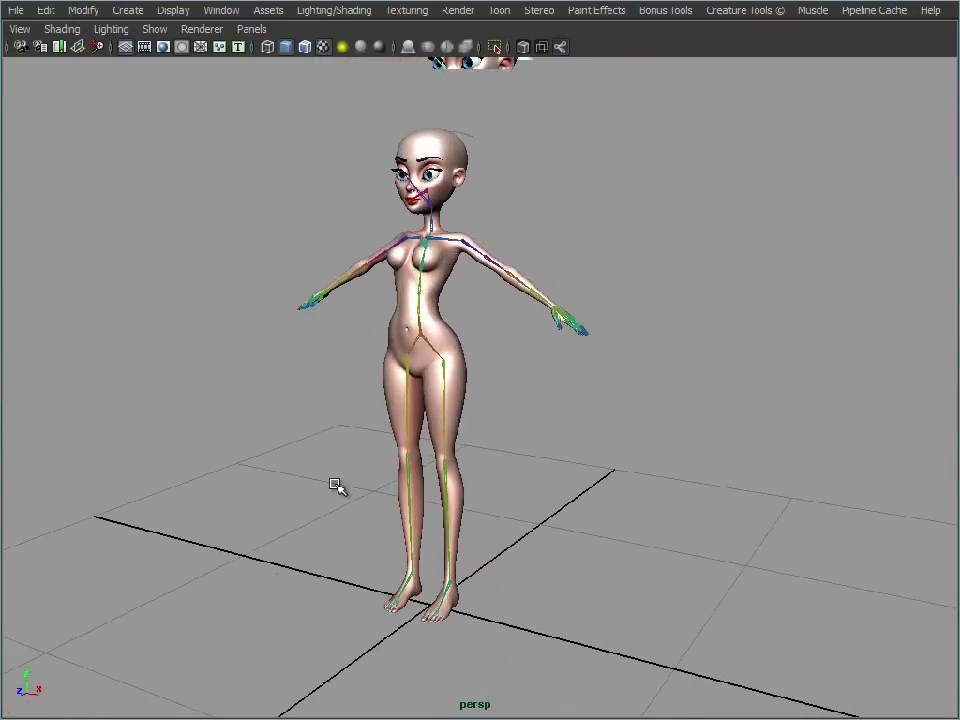
{"action": "mouse_move", "coordinate": [490, 182]}
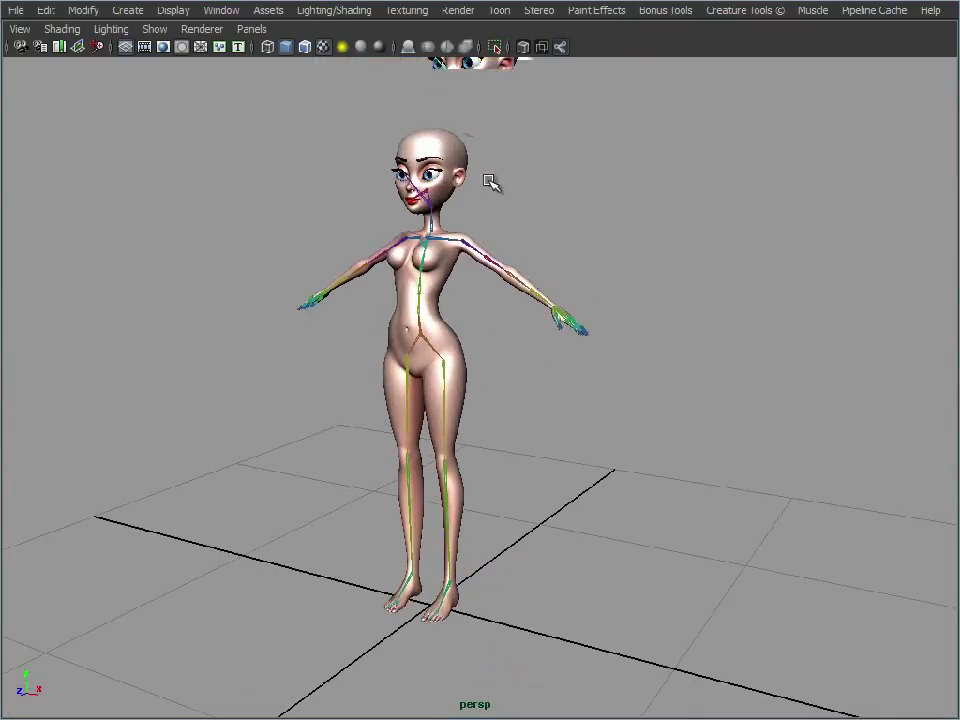
{"action": "mouse_move", "coordinate": [560, 497]}
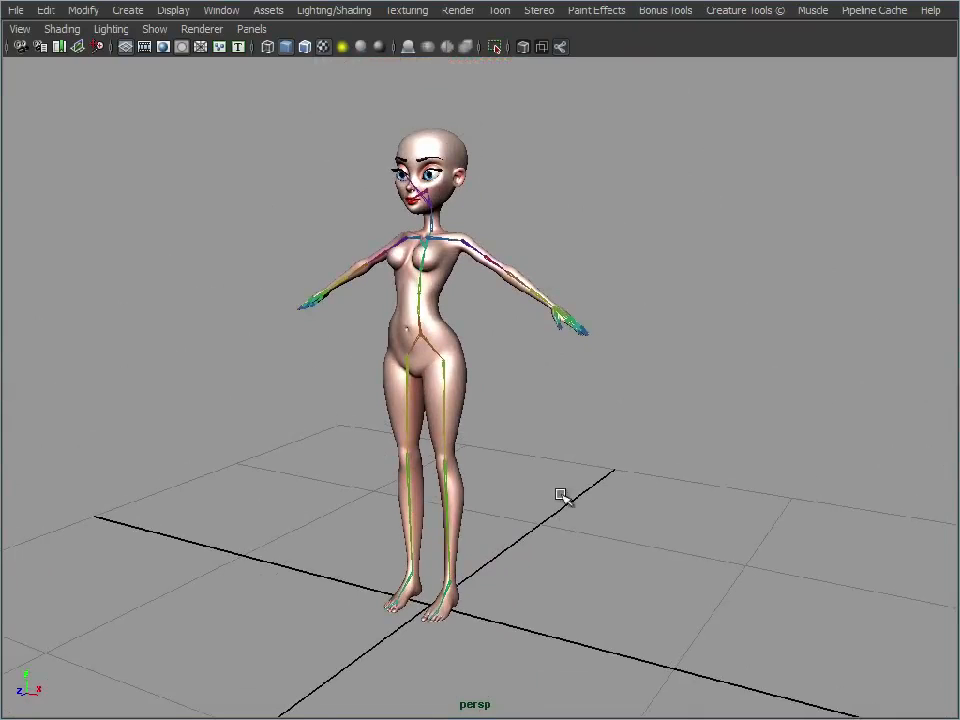
{"action": "mouse_move", "coordinate": [517, 443]}
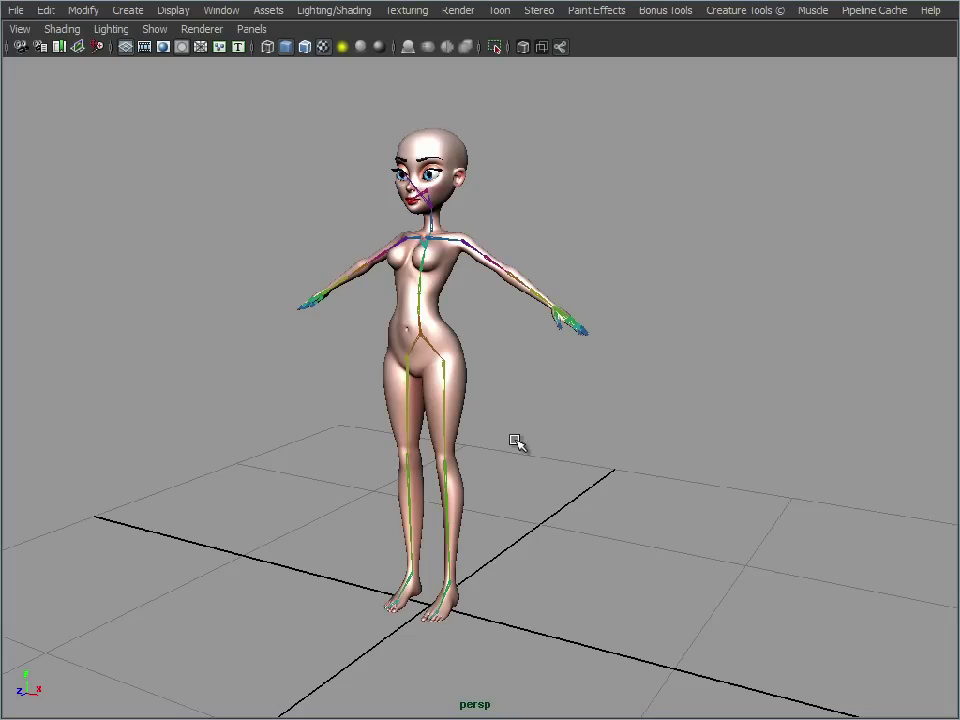
{"action": "mouse_move", "coordinate": [586, 391]}
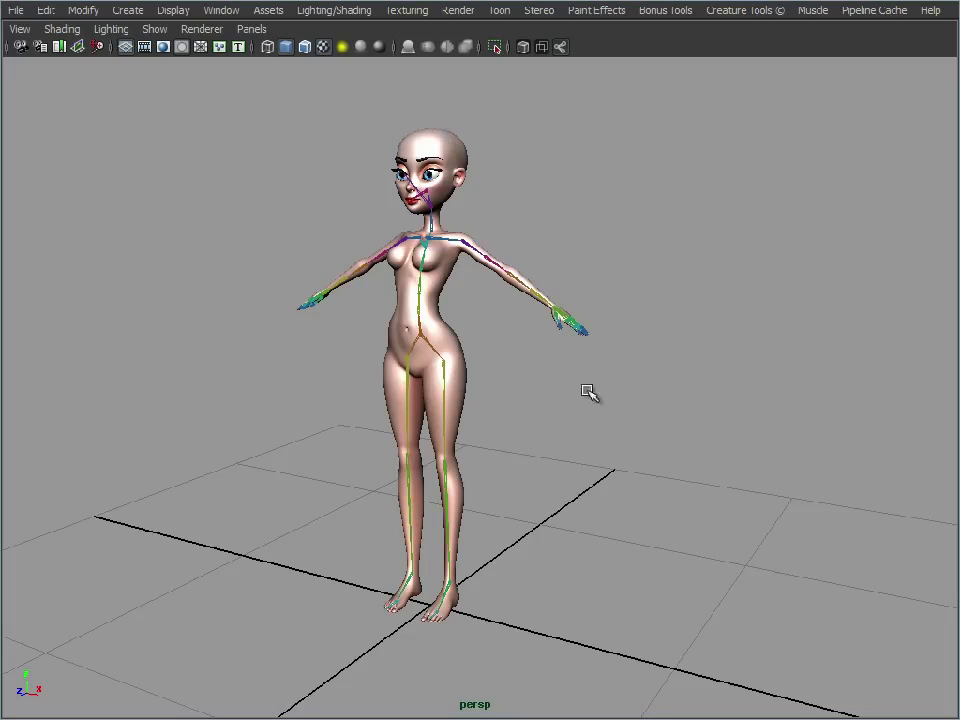
{"action": "mouse_move", "coordinate": [540, 237]}
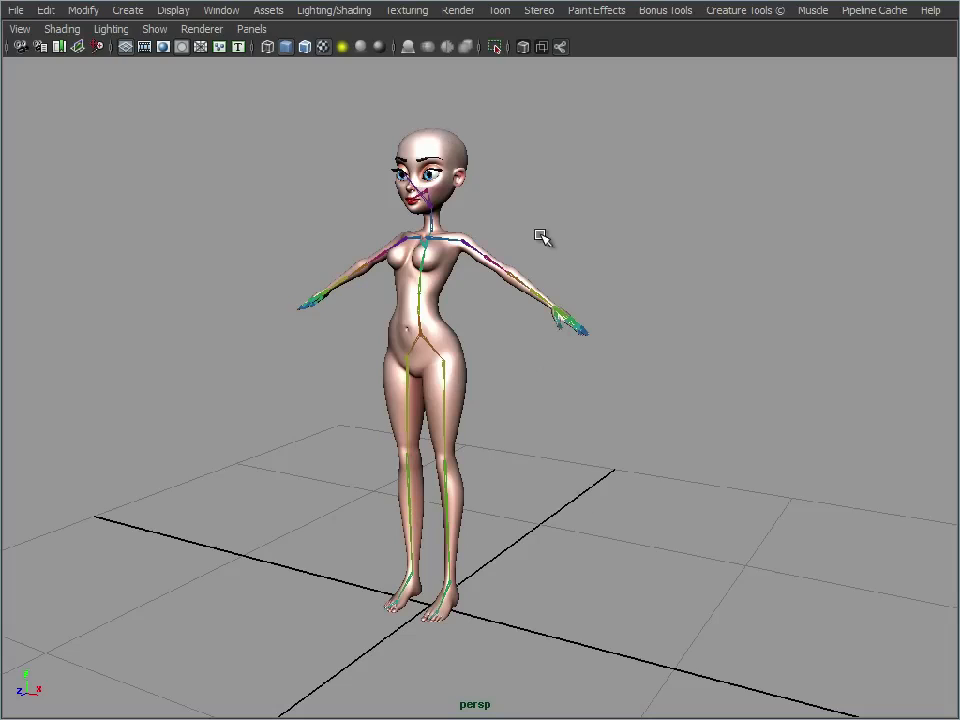
{"action": "mouse_move", "coordinate": [505, 298]}
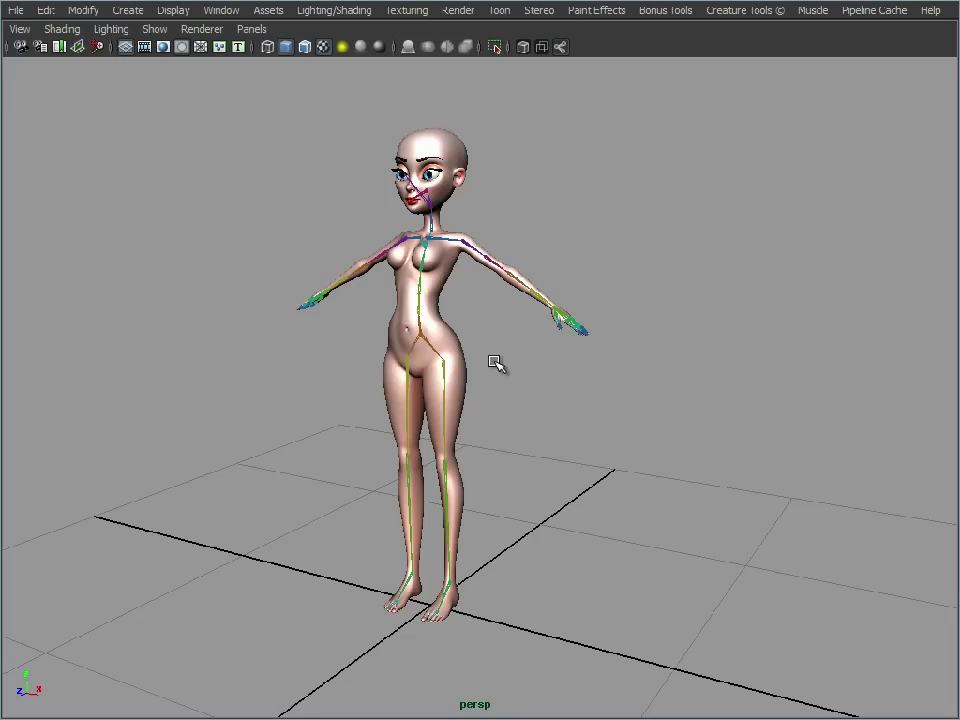
{"action": "mouse_move", "coordinate": [470, 592]}
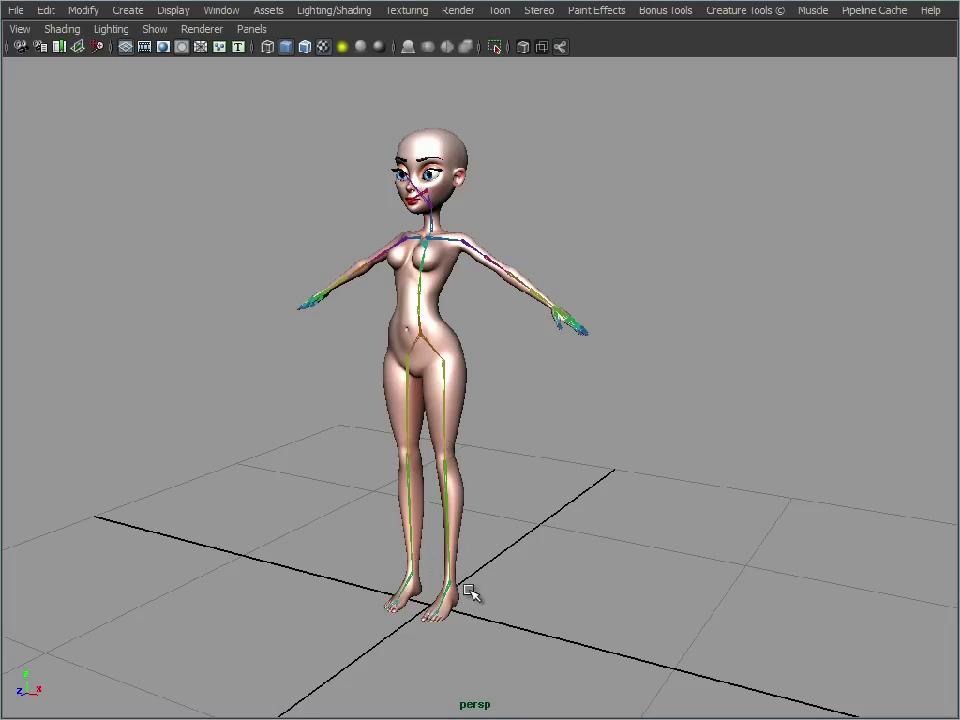
{"action": "mouse_move", "coordinate": [573, 515]}
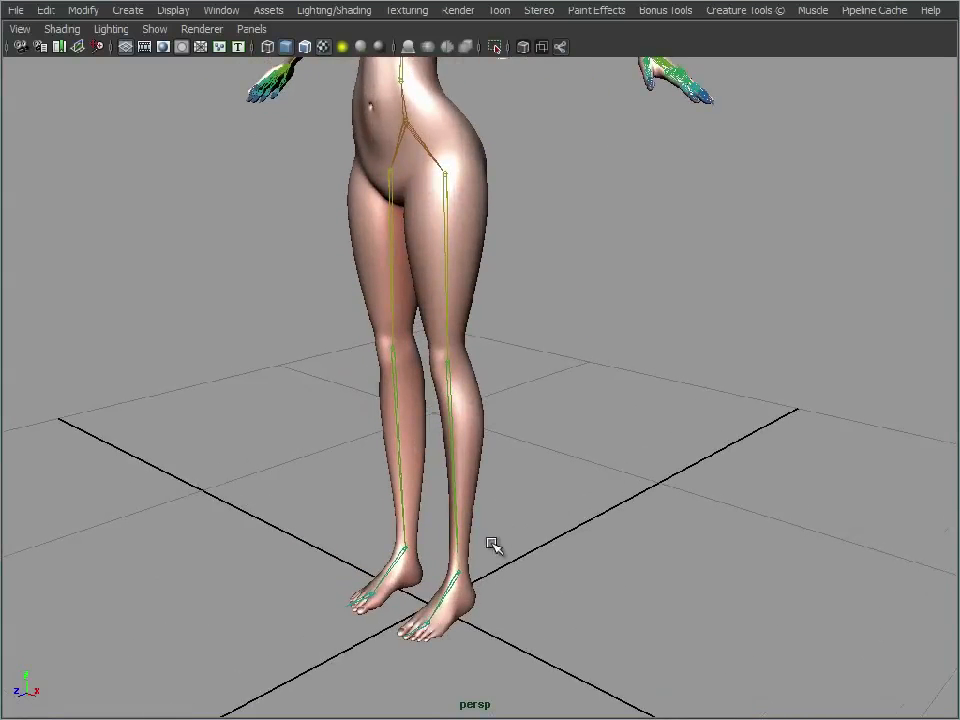
{"action": "mouse_move", "coordinate": [513, 522]}
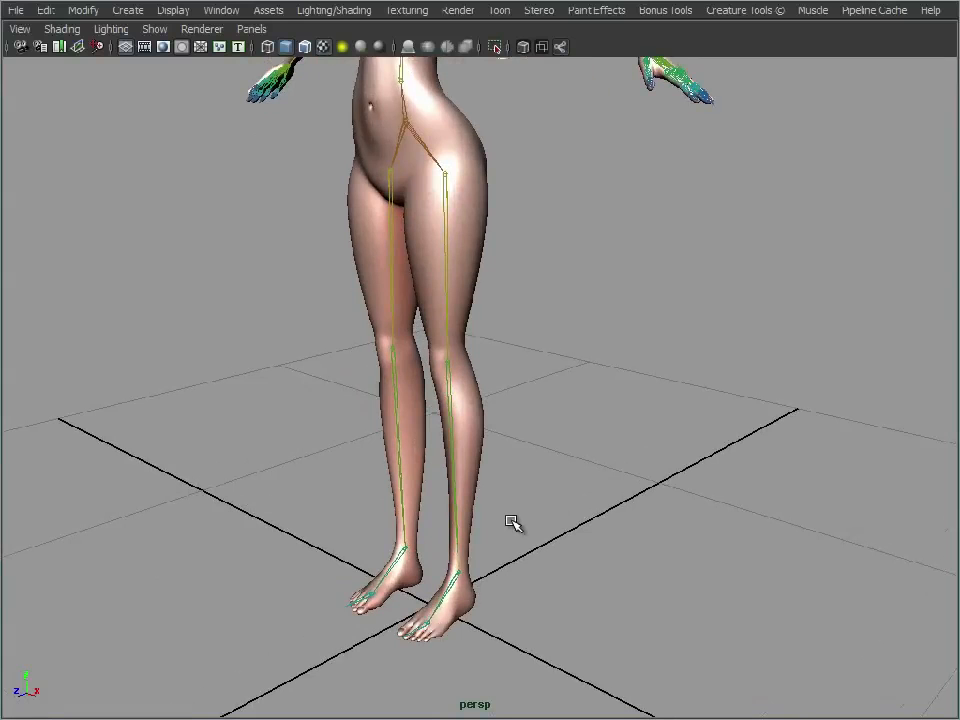
{"action": "mouse_move", "coordinate": [395, 320]}
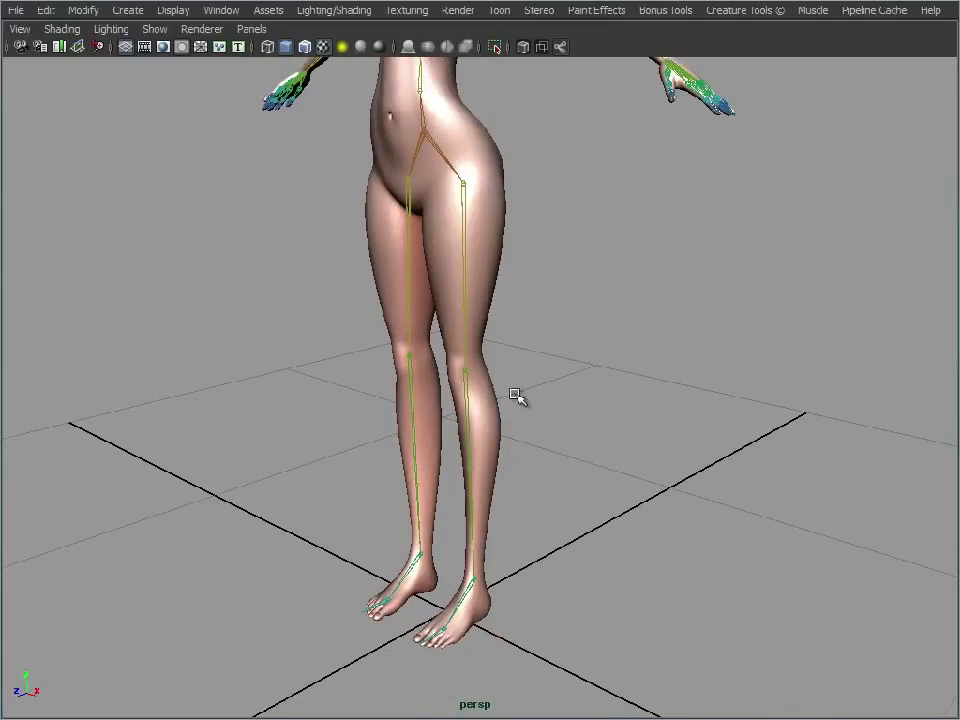
{"action": "mouse_move", "coordinate": [513, 407]}
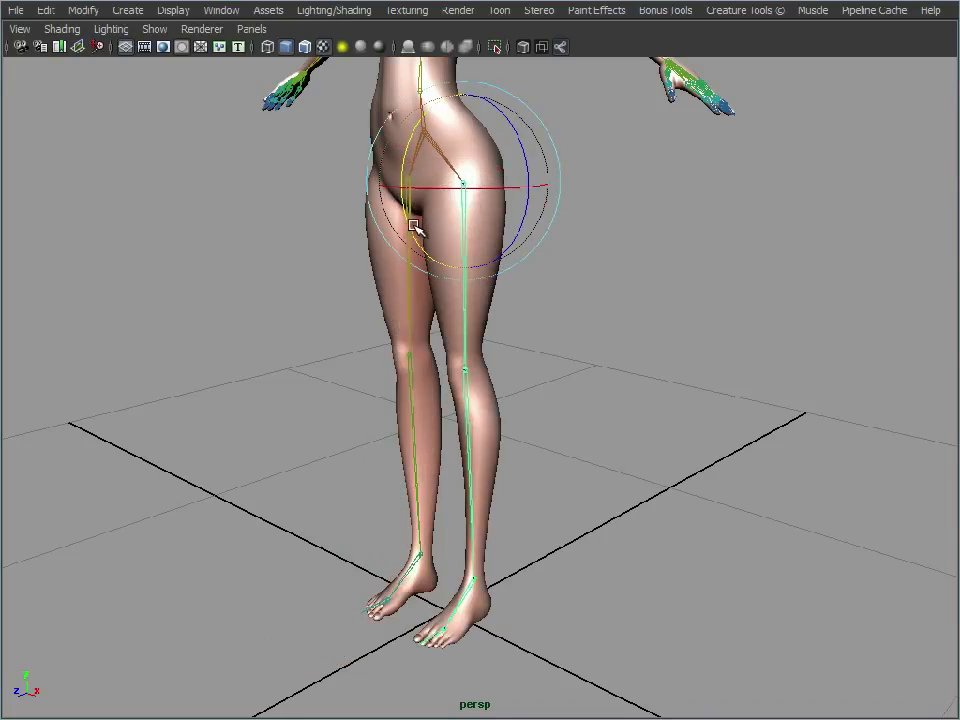
- Rotate the left hip joint to test how the leg deforms
{"action": "left_click_drag", "start_coordinate": [415, 225], "coordinate": [390, 460]}
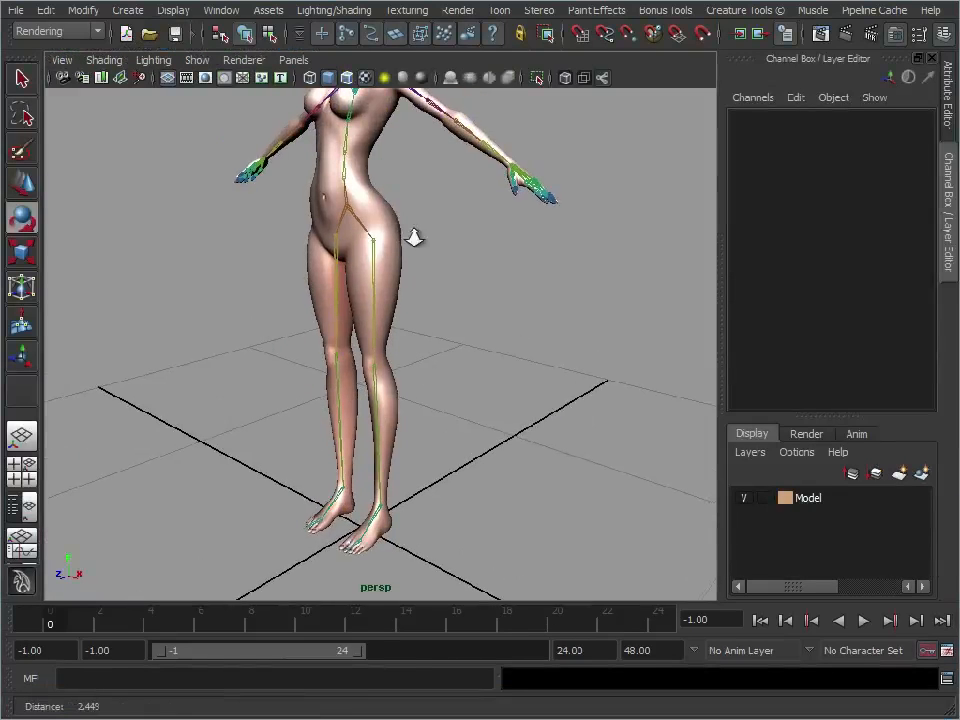
- Switch to the Animation menu set and open the IK Handle Tool settings with ikRPsolver
{"action": "left_click", "coordinate": [55, 31]}
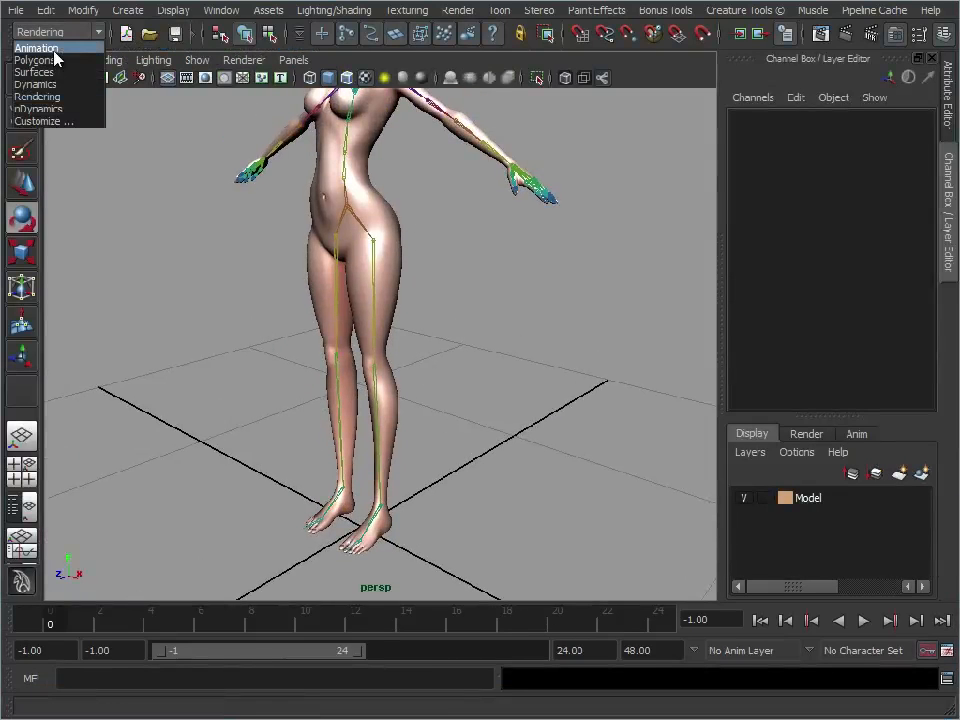
{"action": "left_click", "coordinate": [36, 47]}
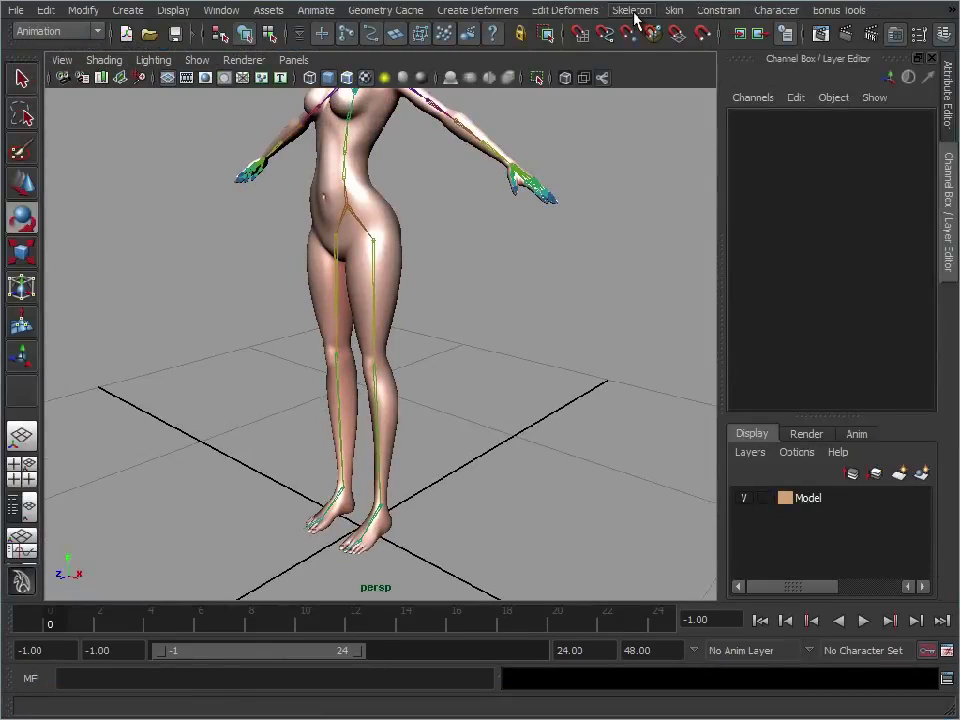
{"action": "left_click", "coordinate": [631, 9]}
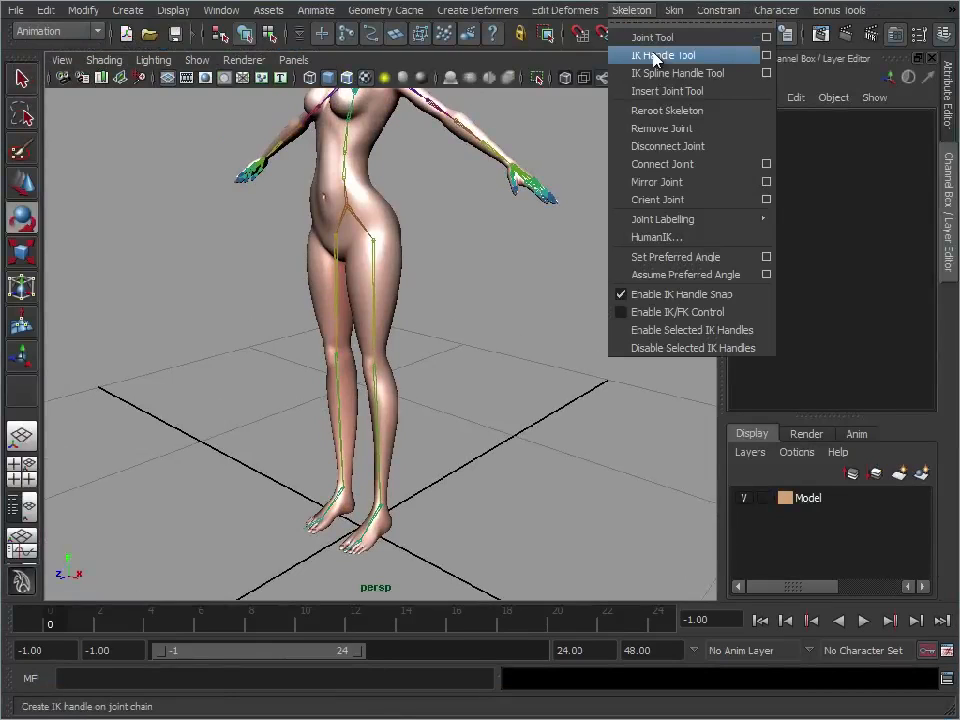
{"action": "left_click", "coordinate": [663, 55]}
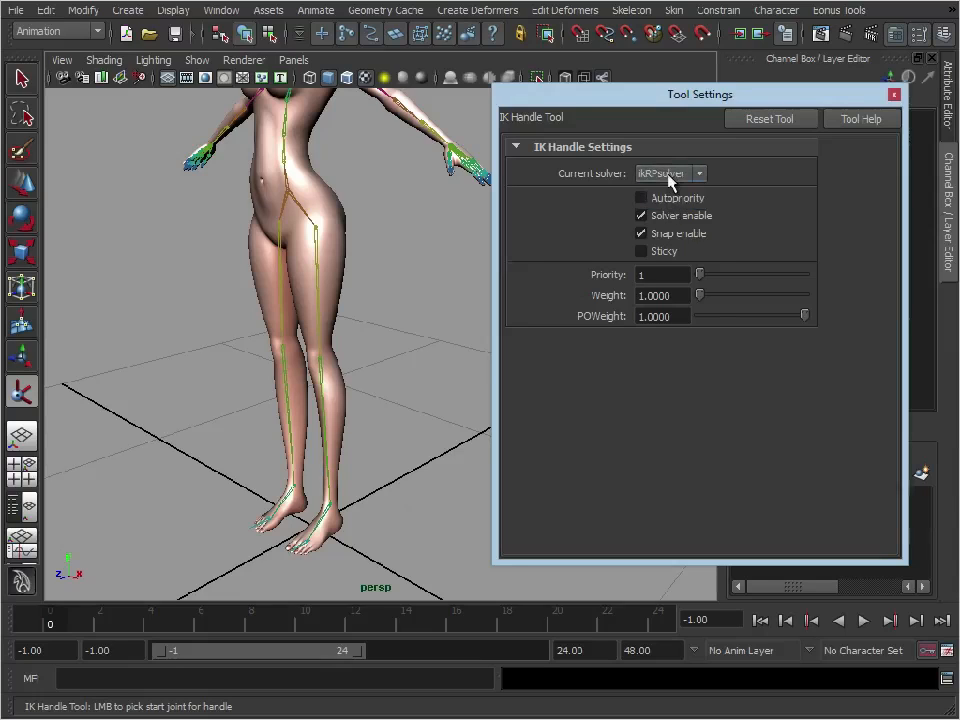
{"action": "mouse_move", "coordinate": [400, 250]}
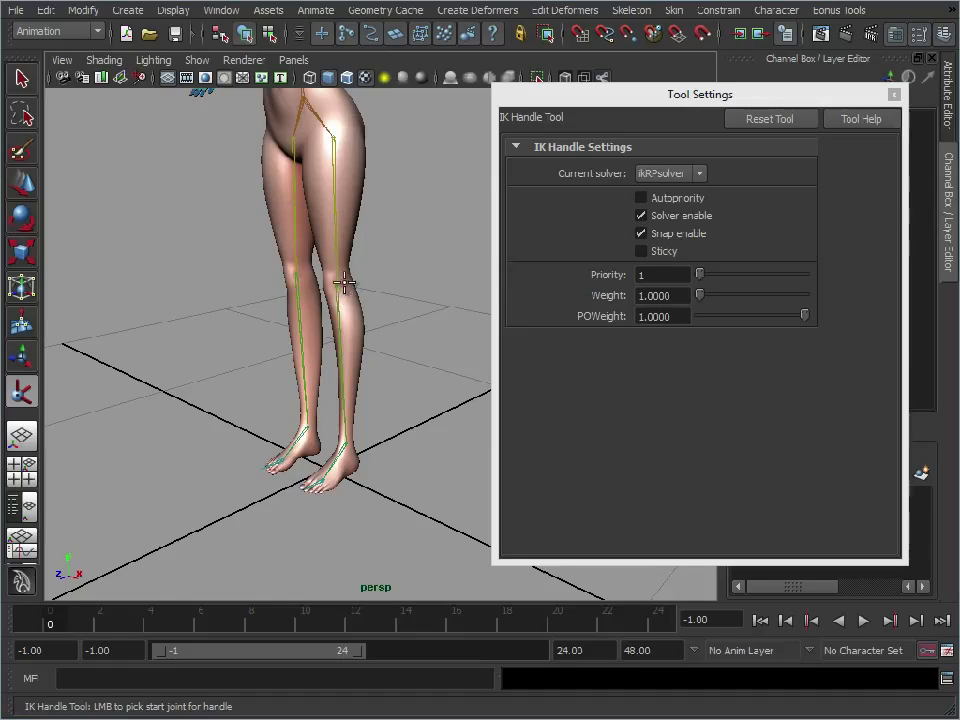
{"action": "mouse_move", "coordinate": [352, 363]}
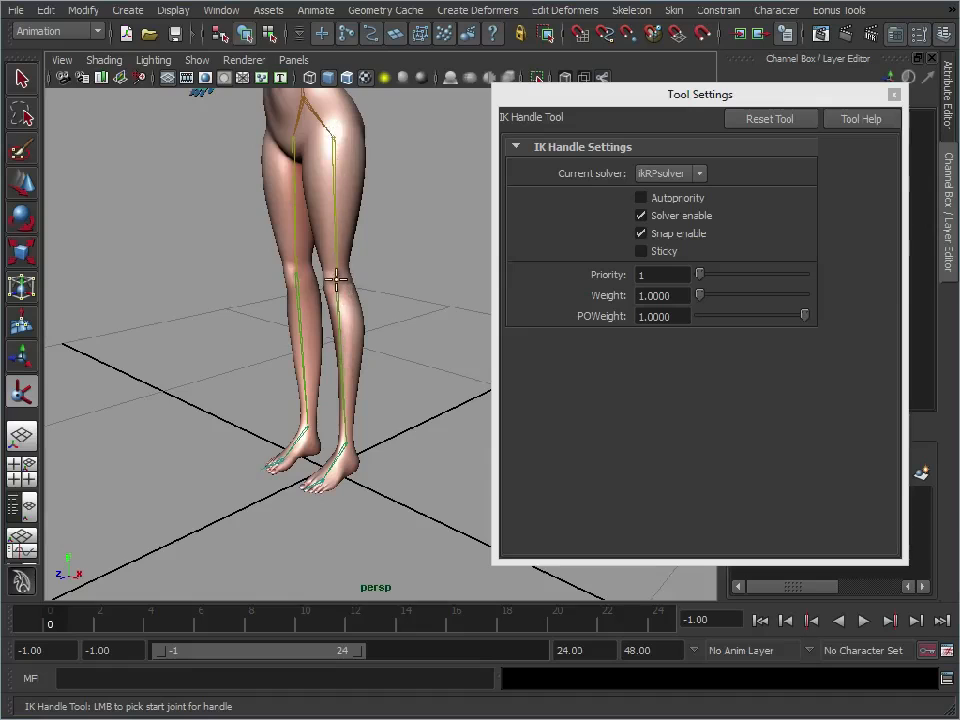
{"action": "mouse_move", "coordinate": [360, 295]}
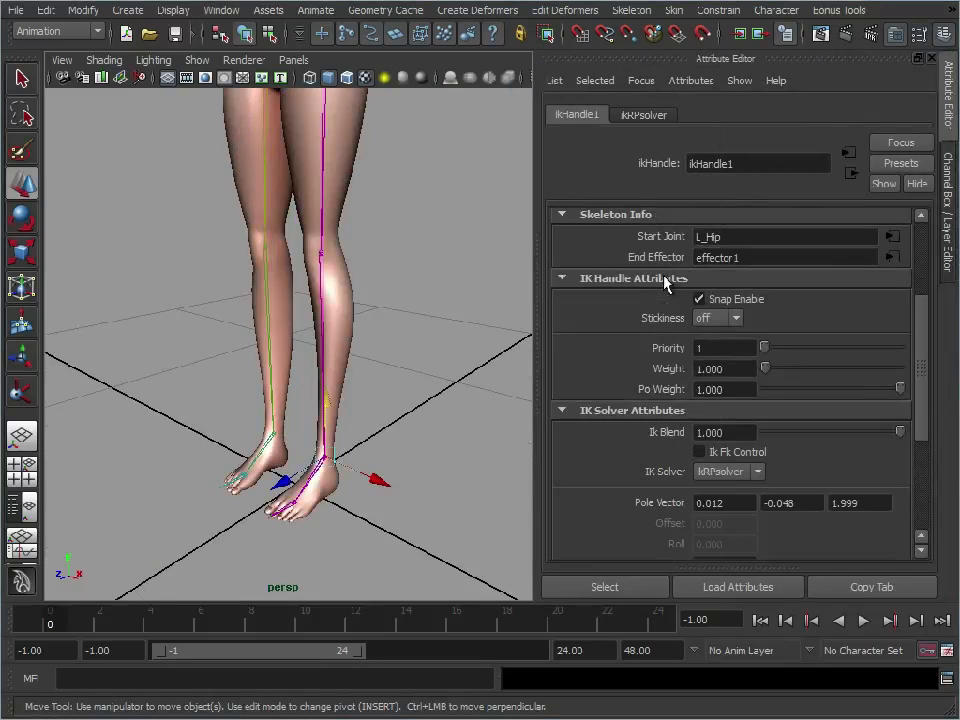
{"action": "left_click", "coordinate": [710, 317]}
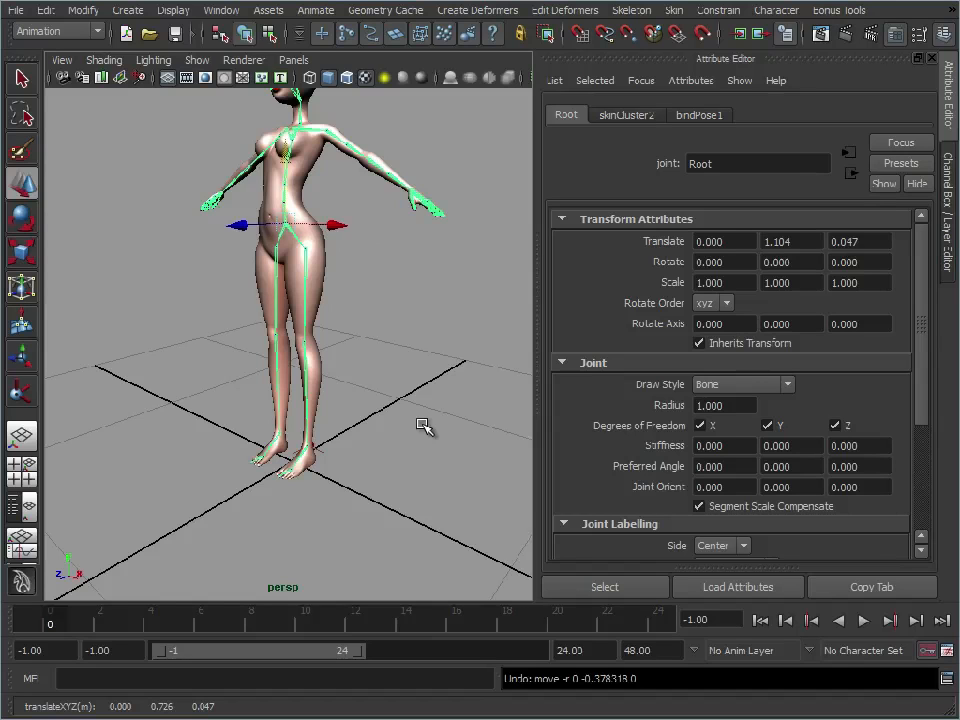
{"action": "mouse_move", "coordinate": [903, 226]}
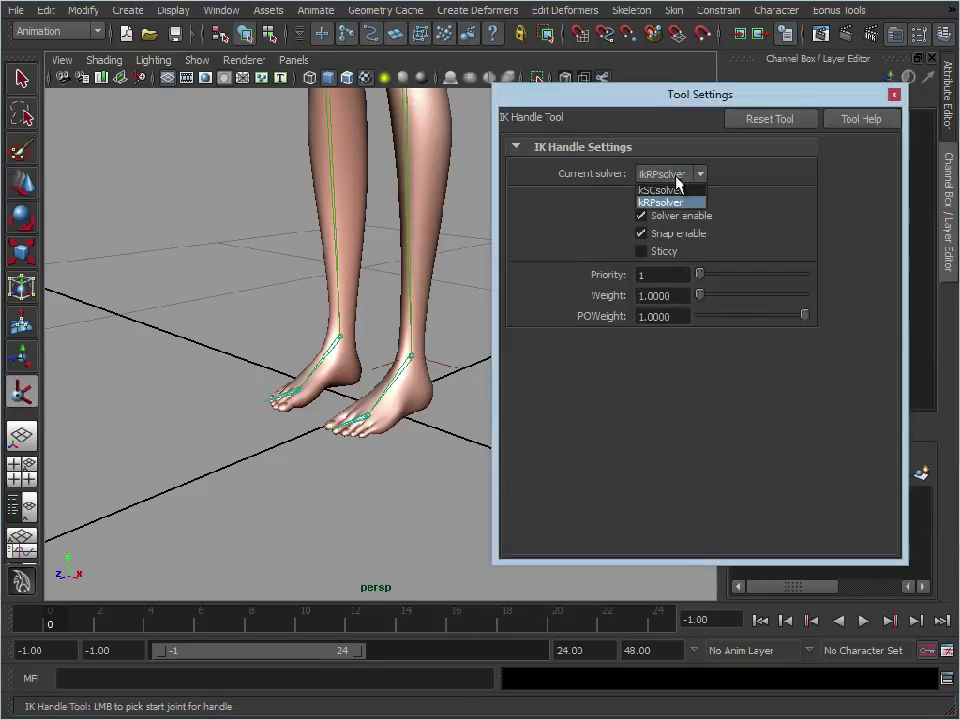
- Switch to ikSCsolver, turn L_ToeTip visibility on, and create the foot's single-chain IK handles
{"action": "left_click", "coordinate": [662, 190]}
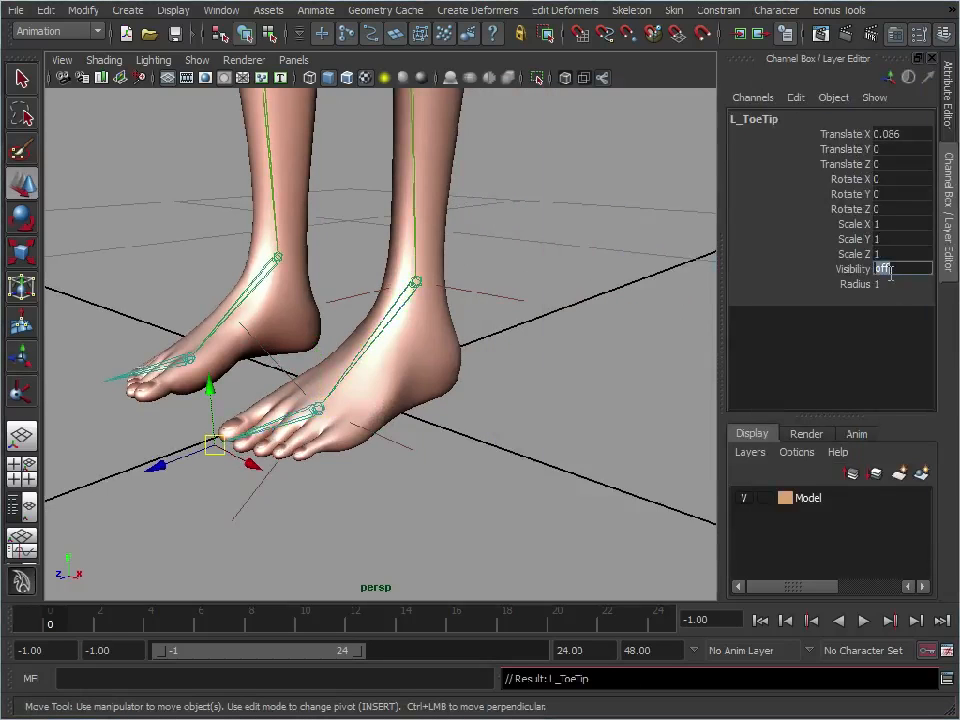
{"action": "type", "text": "on"}
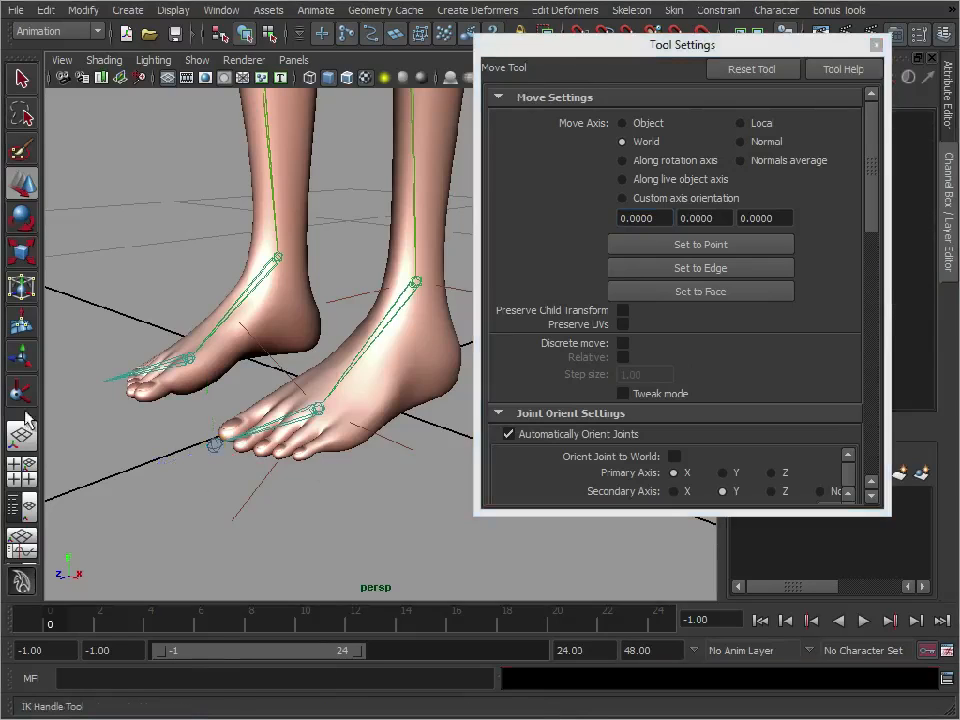
{"action": "left_click", "coordinate": [21, 392]}
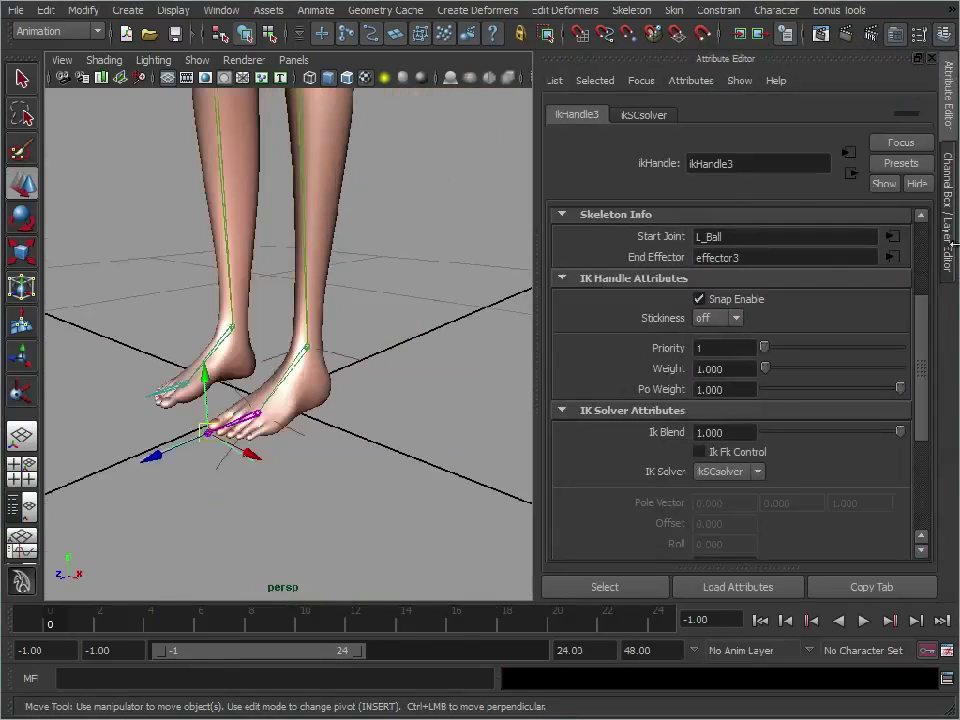
- Set Stickiness to sticky on ikHandle2 and ikHandle3, then clear the selection
{"action": "left_click", "coordinate": [737, 317]}
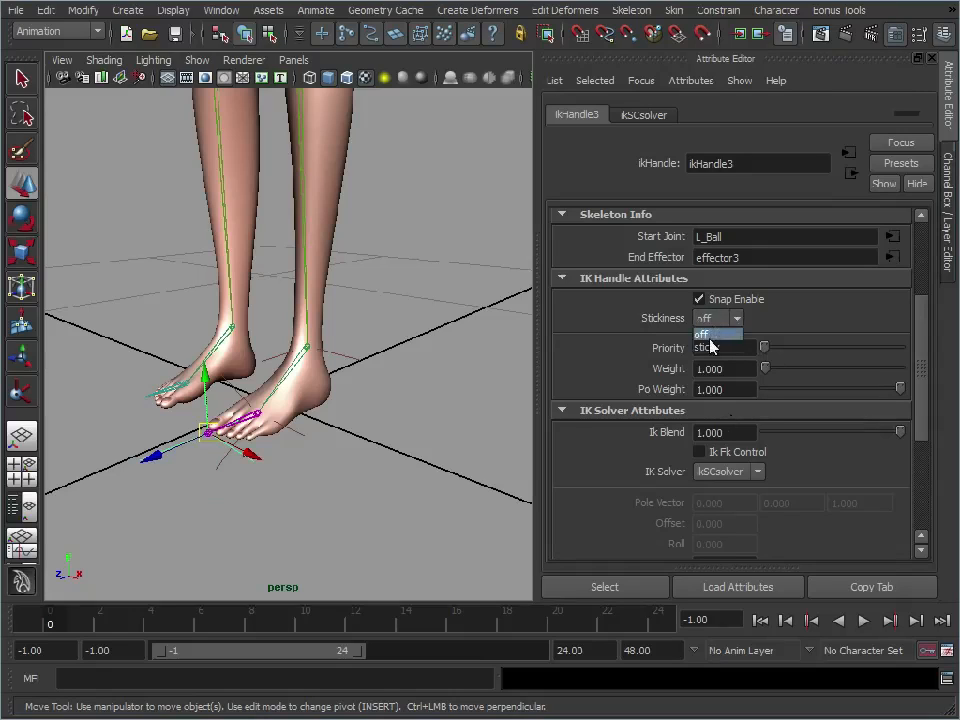
{"action": "left_click", "coordinate": [710, 345]}
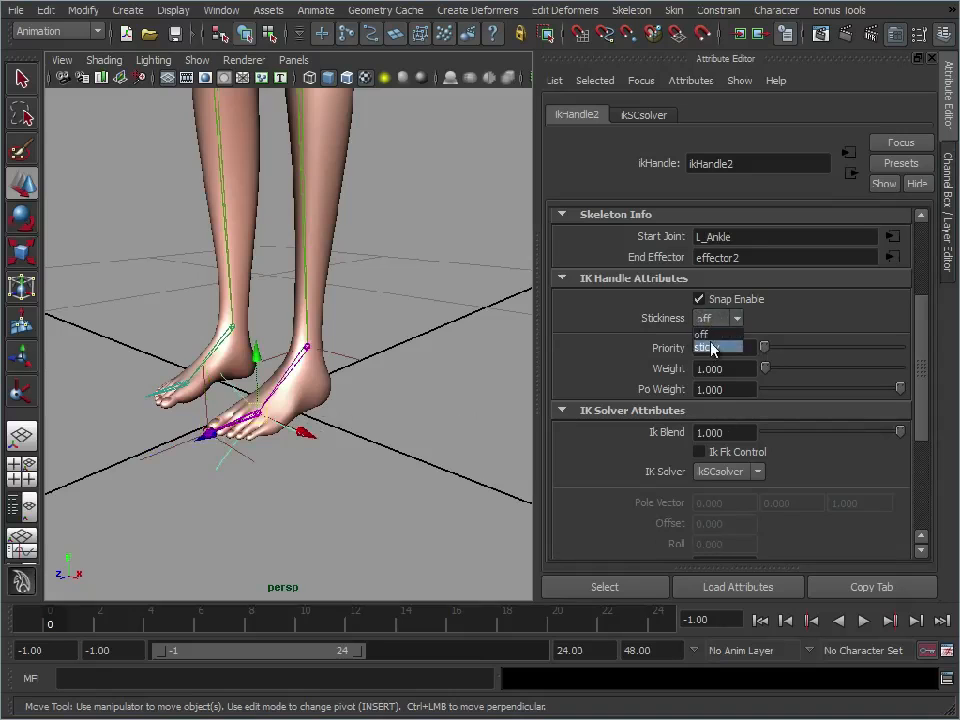
{"action": "left_click", "coordinate": [712, 350]}
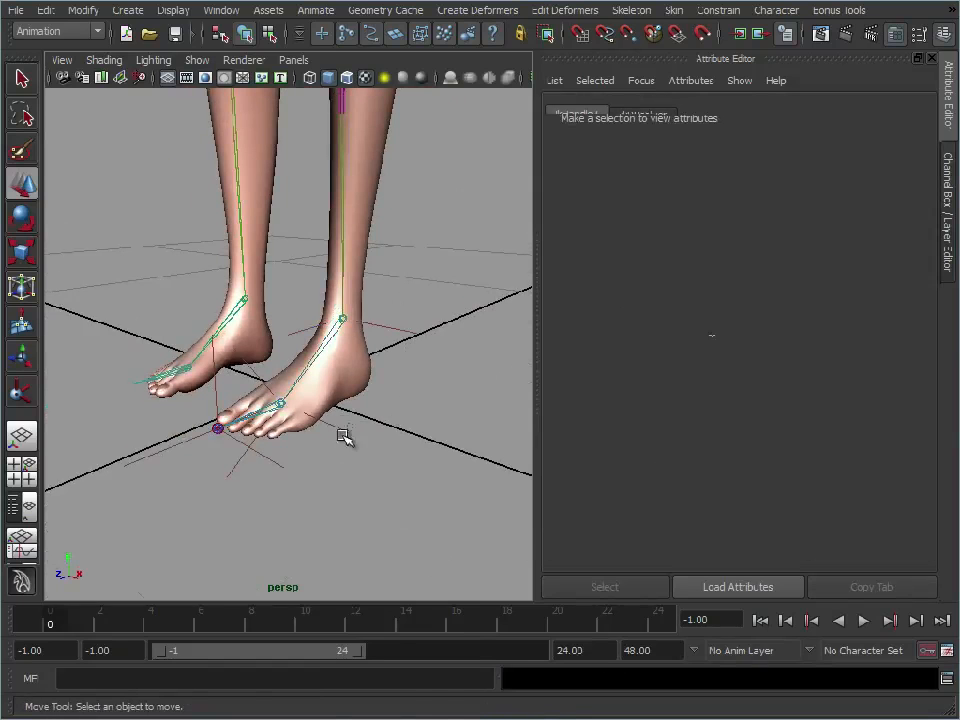
{"action": "left_click", "coordinate": [220, 428]}
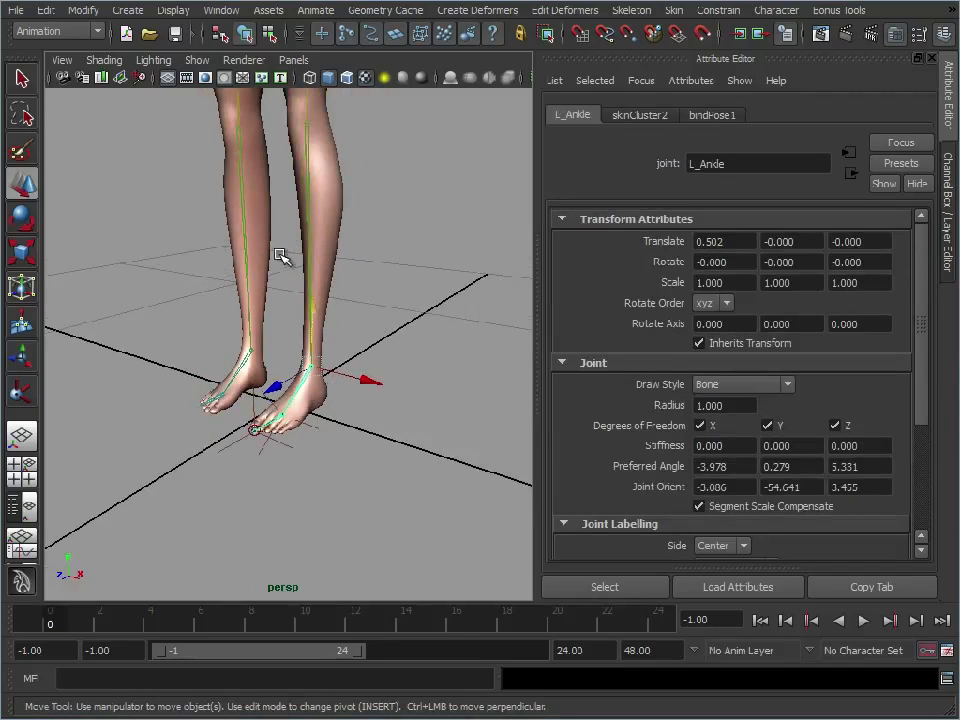
{"action": "left_click", "coordinate": [175, 280]}
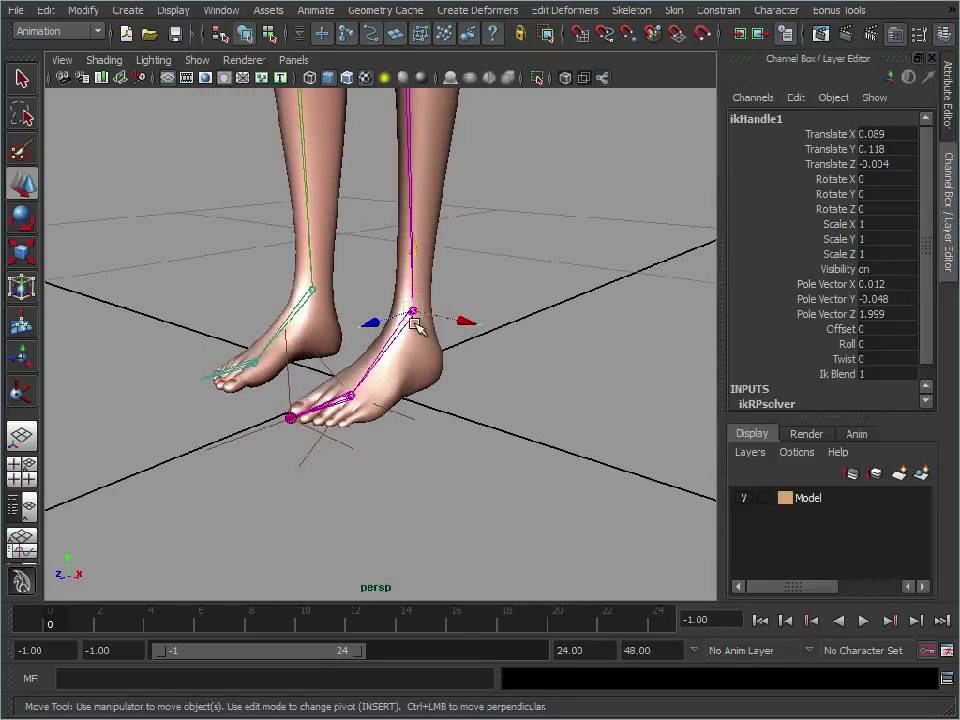
{"action": "left_click", "coordinate": [290, 418]}
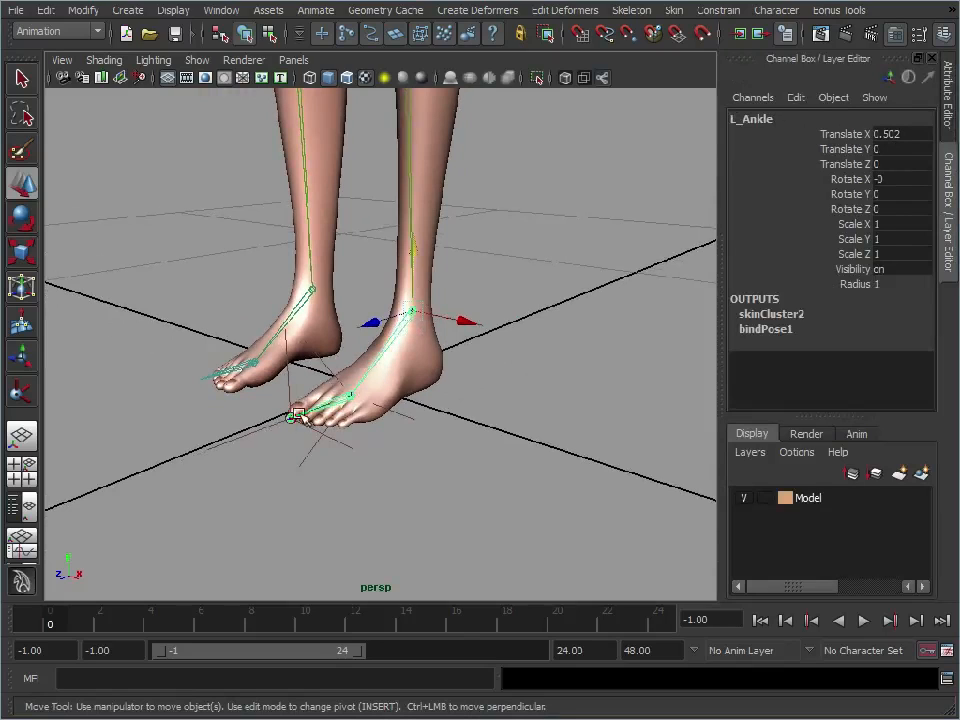
{"action": "mouse_move", "coordinate": [375, 385]}
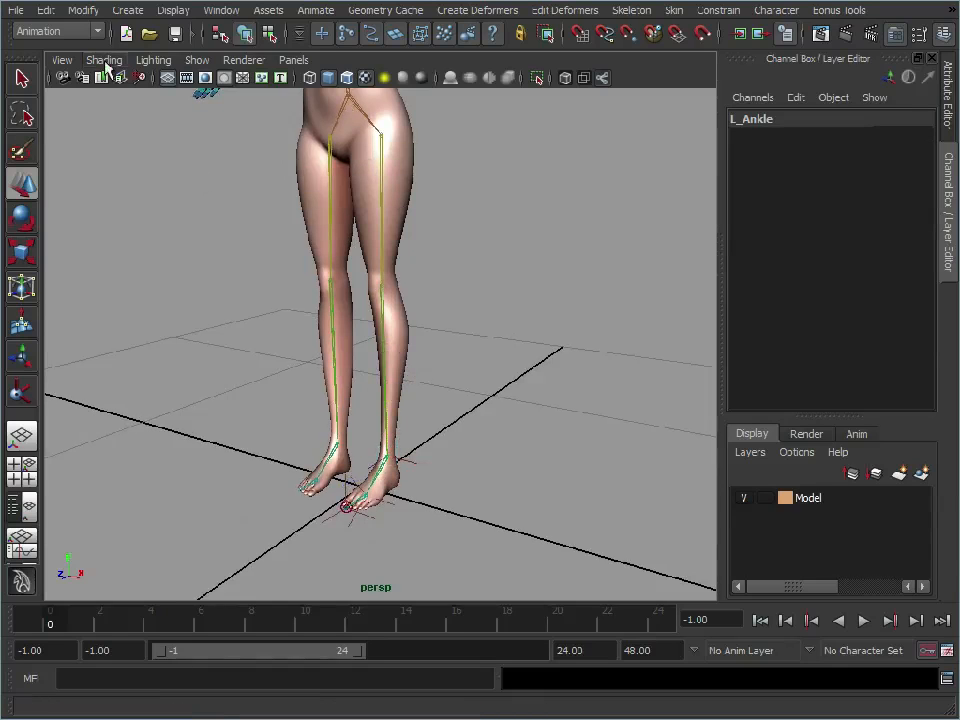
{"action": "left_click", "coordinate": [83, 10]}
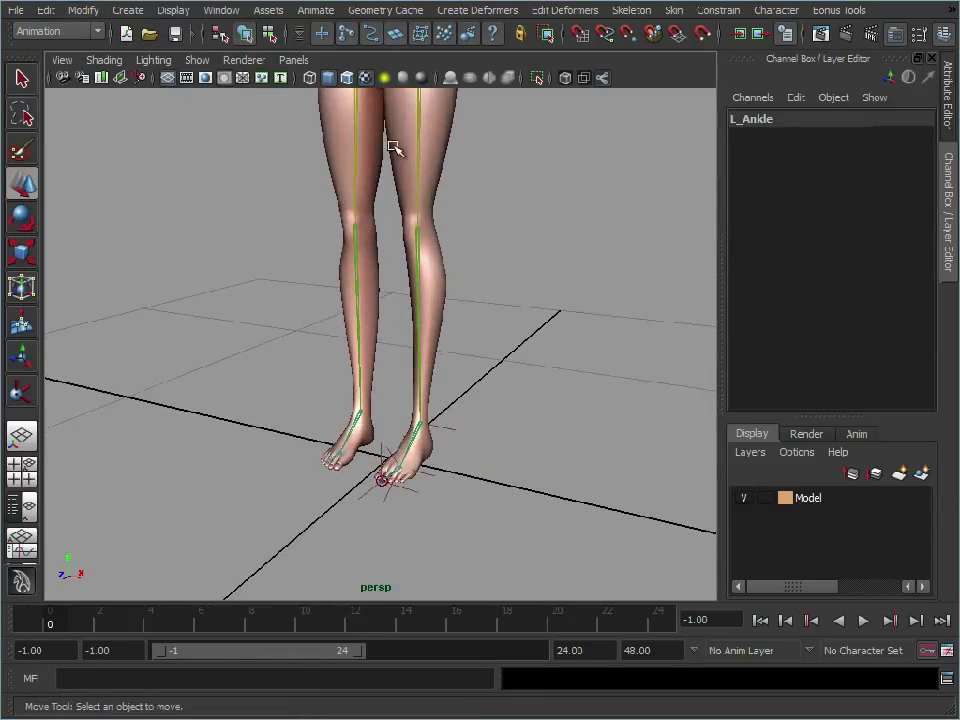
{"action": "left_click", "coordinate": [380, 478]}
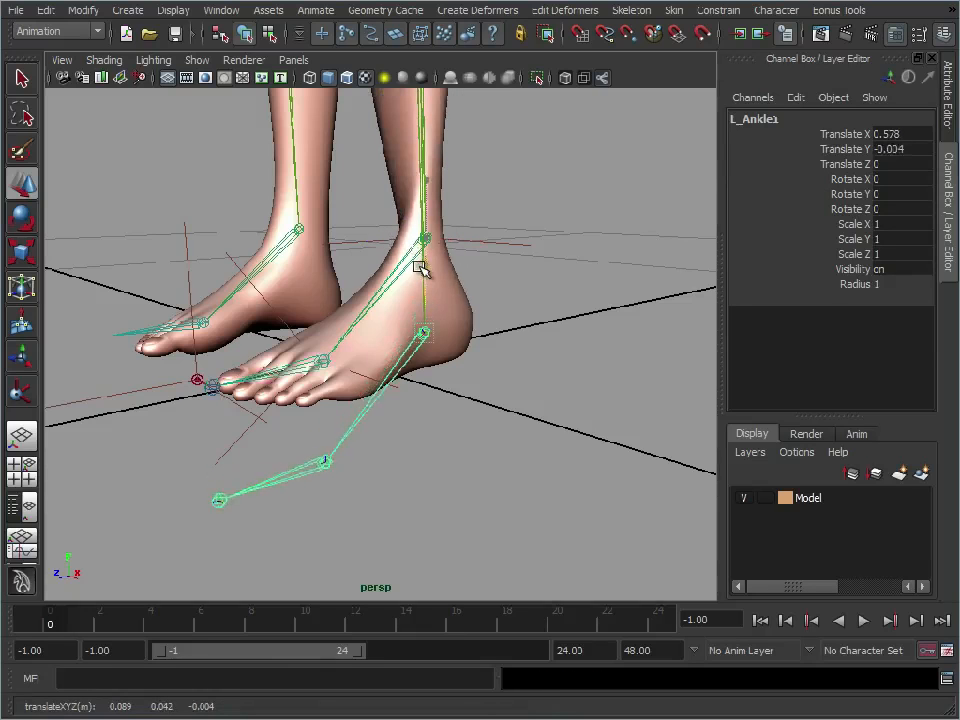
- Pull the duplicated L_Ankle1 chain out beside the foot and unparent it to world
{"action": "left_click_drag", "start_coordinate": [420, 270], "coordinate": [515, 337]}
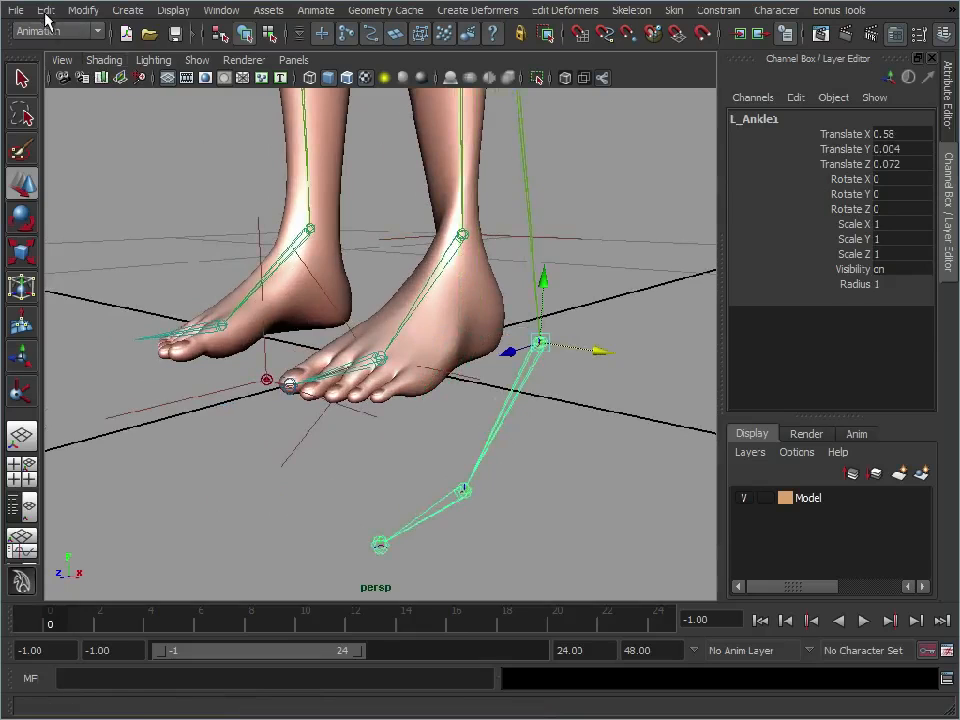
{"action": "left_click", "coordinate": [46, 10]}
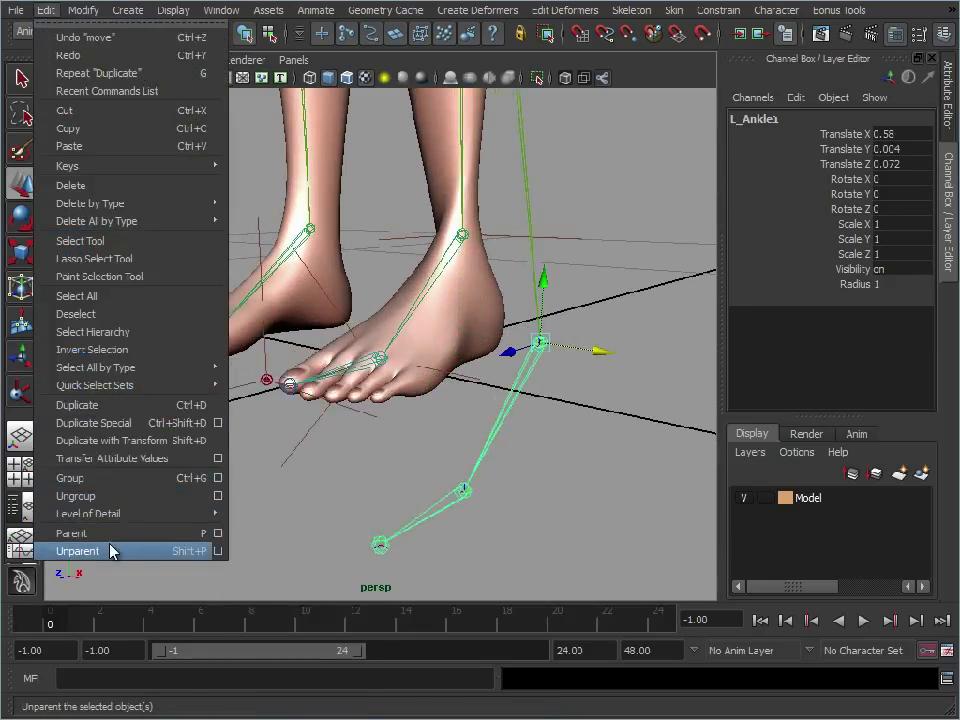
{"action": "left_click", "coordinate": [77, 551]}
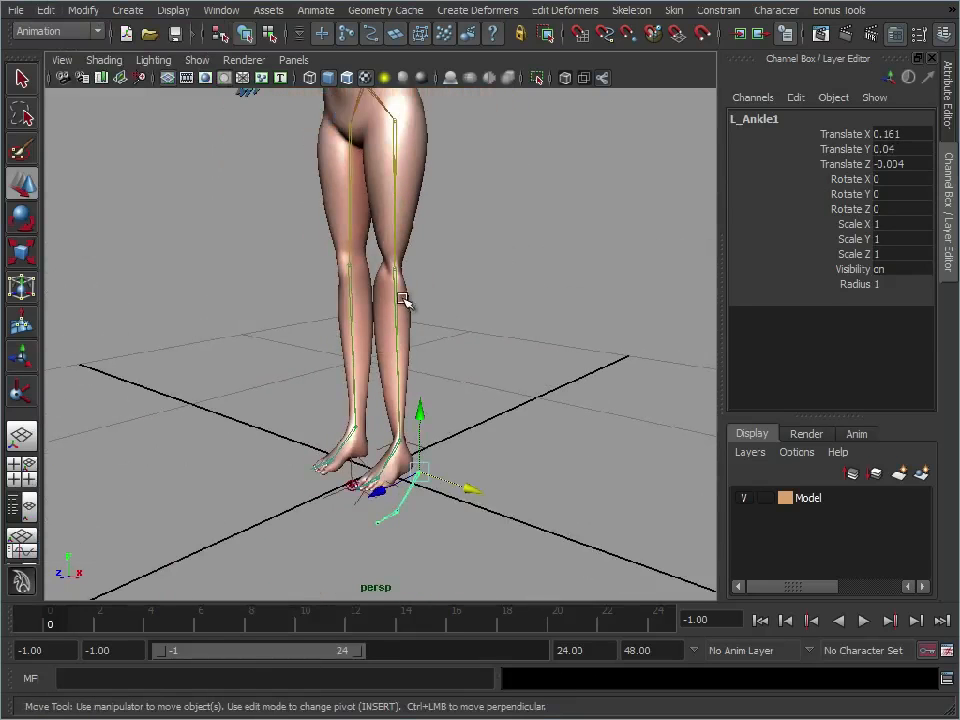
{"action": "left_click", "coordinate": [674, 10]}
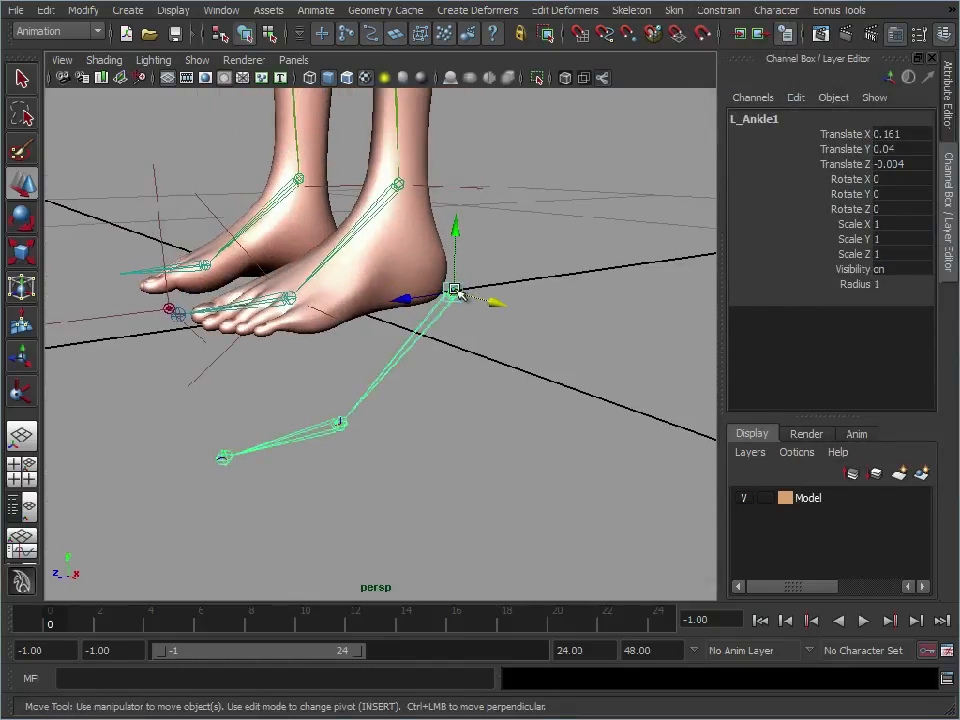
- Reposition the duplicate chain's L_ToeTip1 and end joints beside the left foot
{"action": "left_click", "coordinate": [222, 456]}
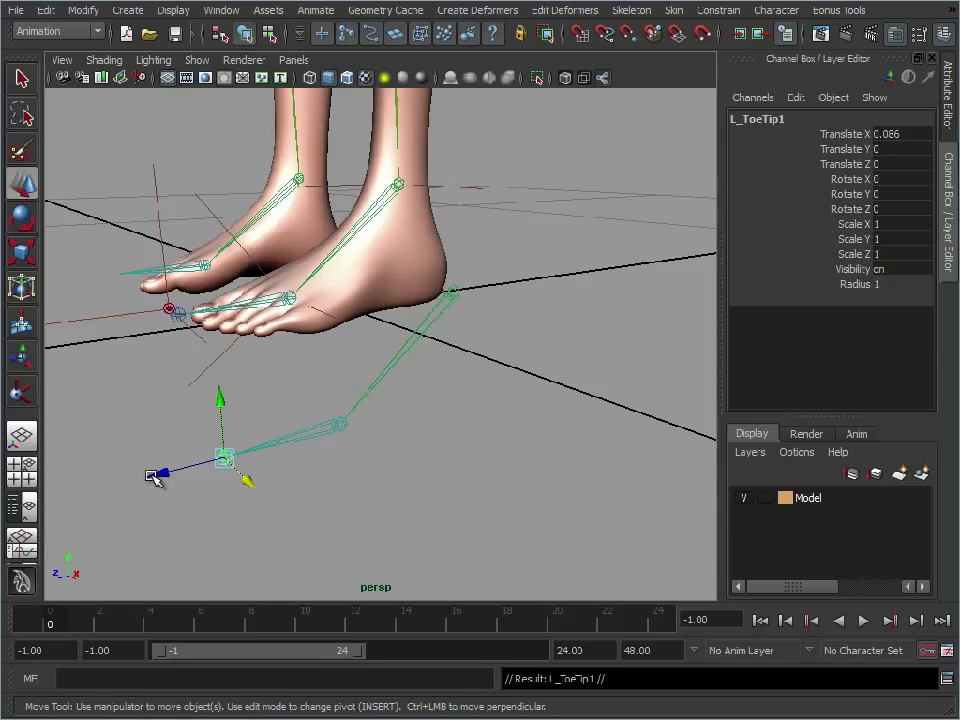
{"action": "left_click_drag", "start_coordinate": [155, 473], "coordinate": [488, 390]}
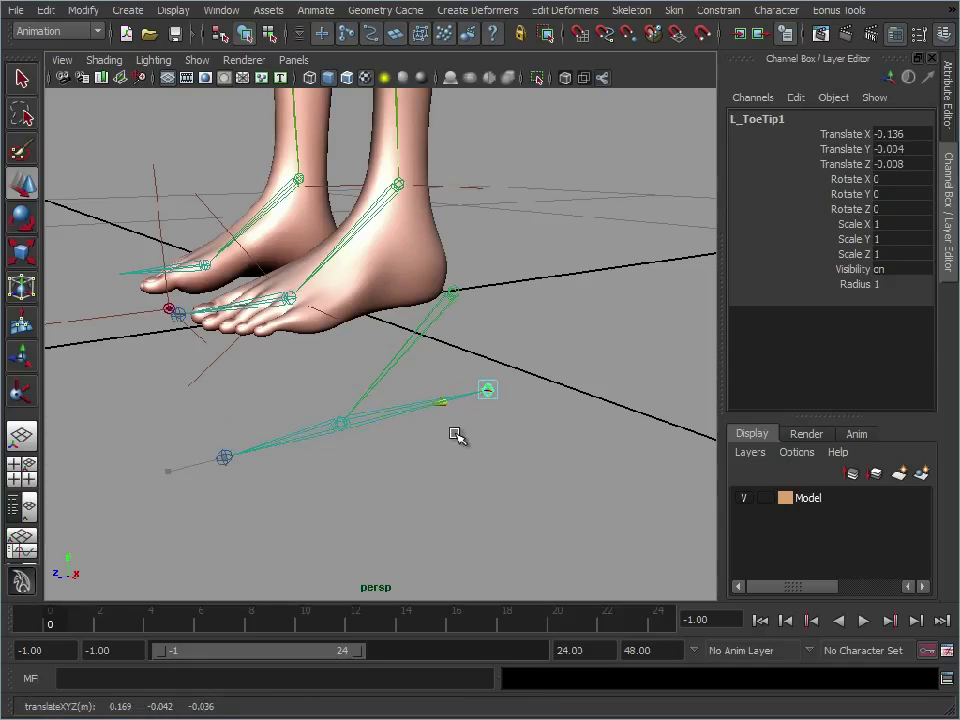
{"action": "left_click_drag", "start_coordinate": [487, 389], "coordinate": [452, 398]}
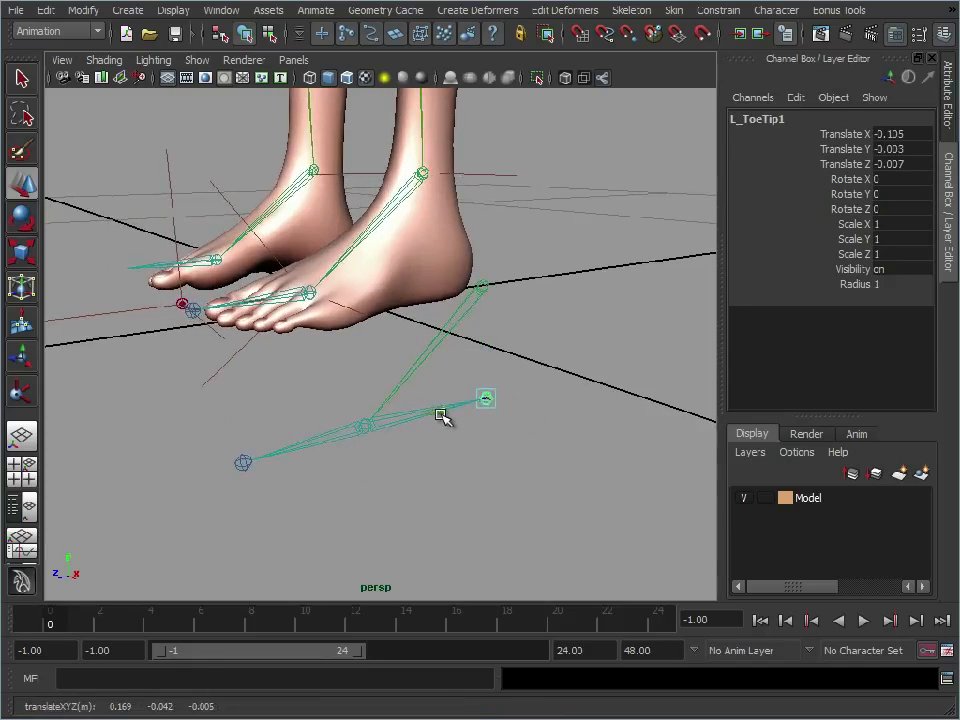
{"action": "left_click", "coordinate": [486, 398]}
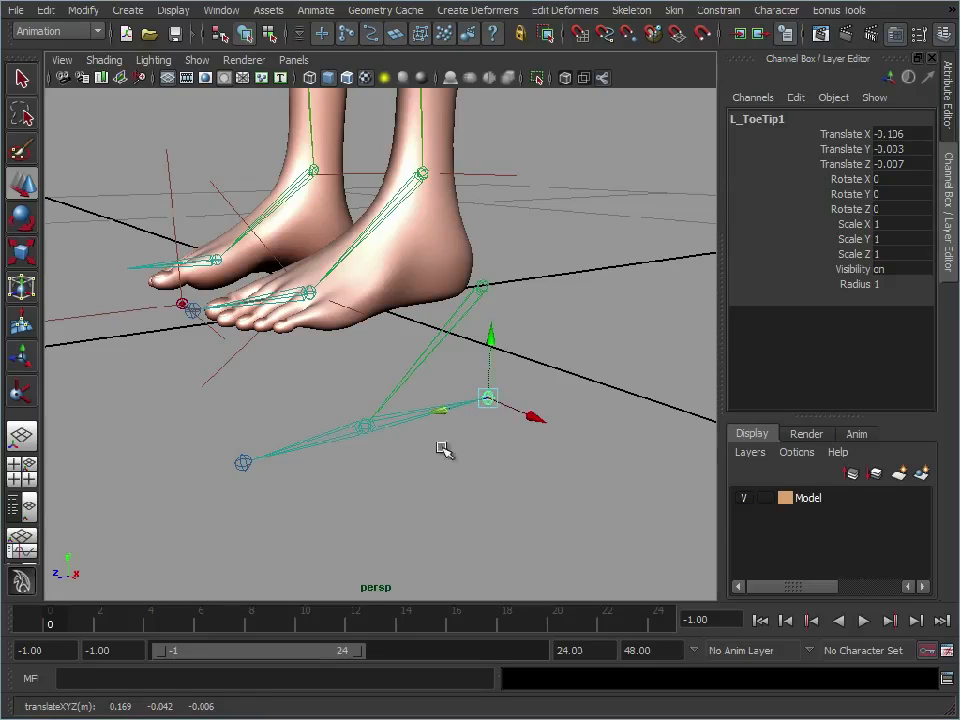
{"action": "mouse_move", "coordinate": [368, 430]}
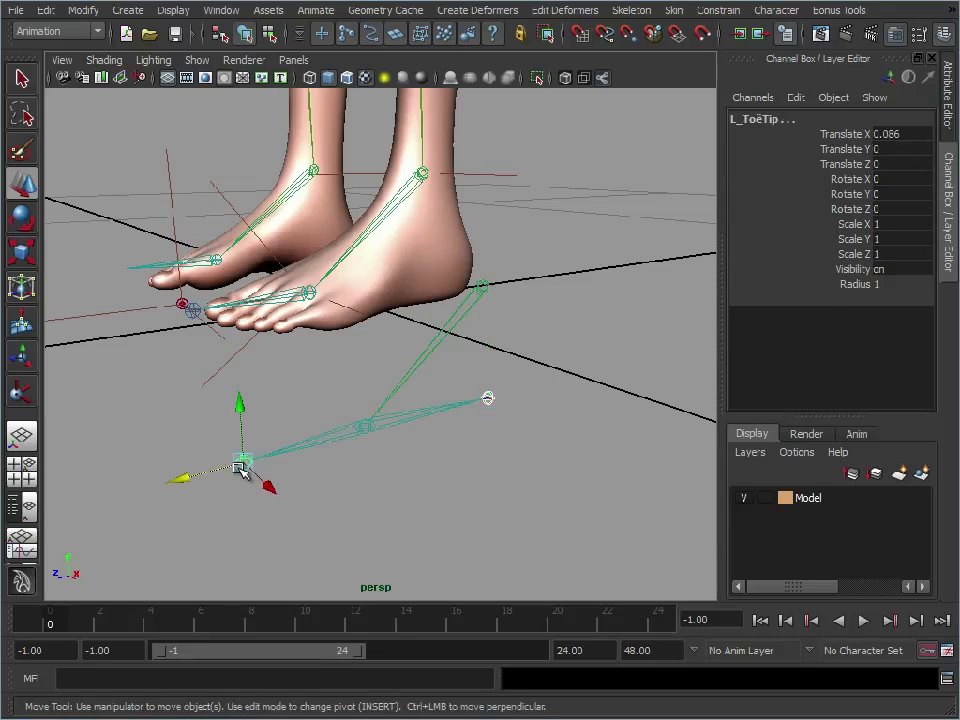
{"action": "left_click_drag", "start_coordinate": [240, 460], "coordinate": [195, 410]}
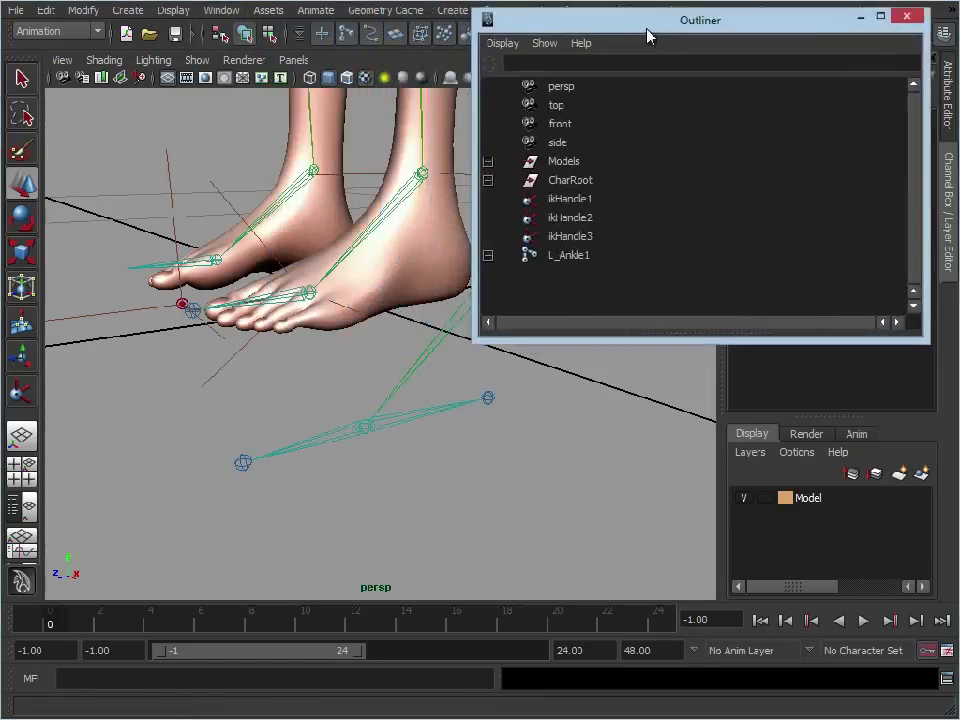
- Rename the copied joints L_ConAnkle, L_ConBall, L_ConToeTip and L_ConHeel in the Outliner
{"action": "left_click_drag", "start_coordinate": [700, 20], "coordinate": [781, 25]}
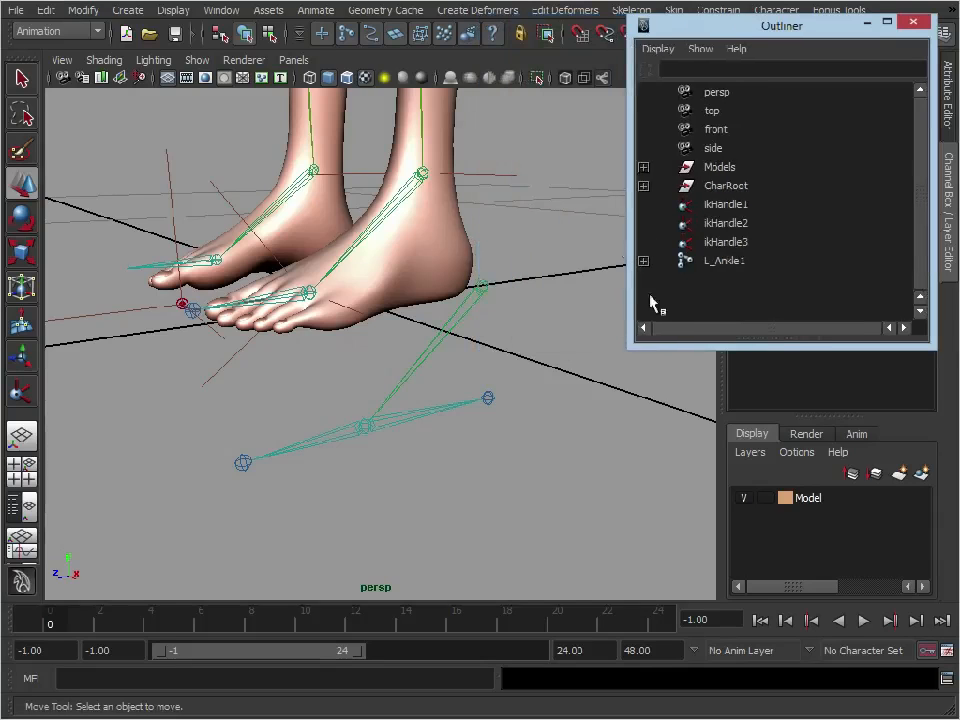
{"action": "left_click", "coordinate": [643, 260]}
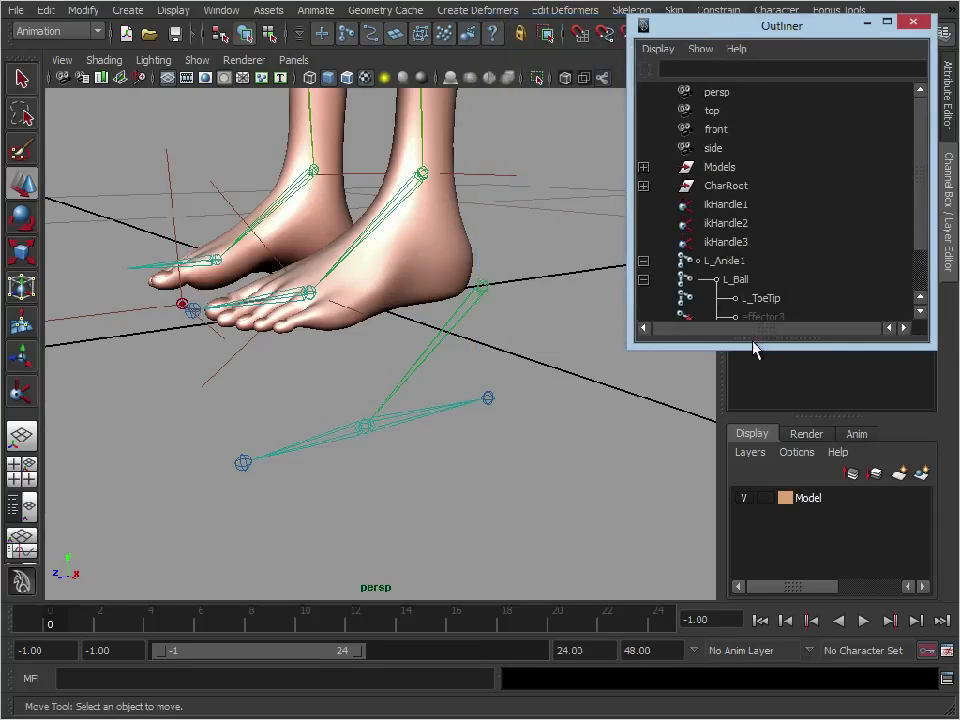
{"action": "left_click", "coordinate": [763, 317]}
{"action": "type", "text": "L_ConHeel"}
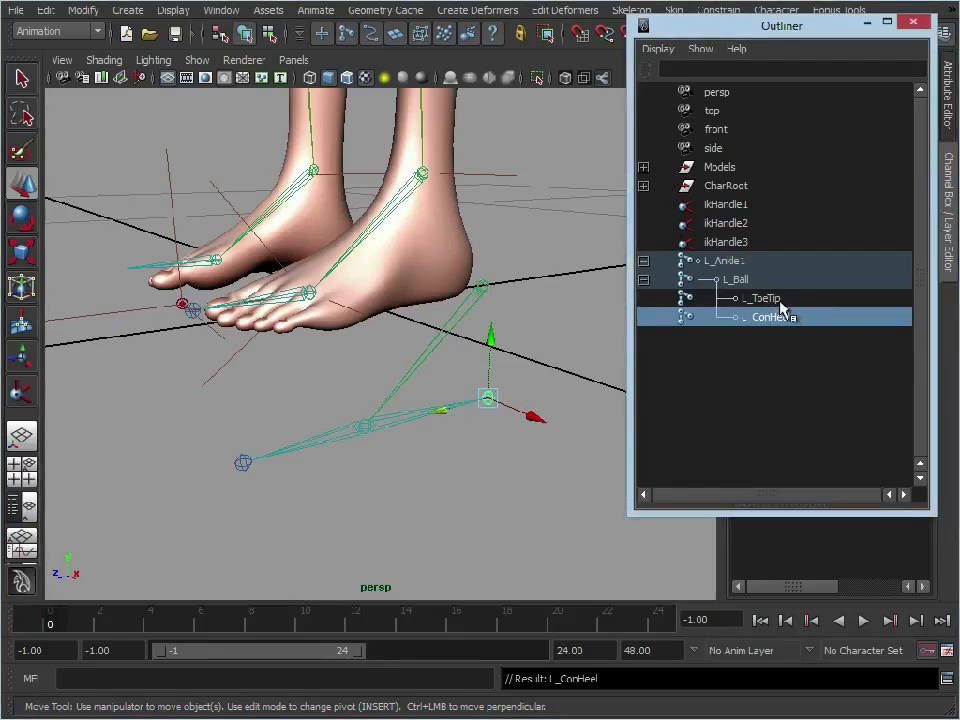
{"action": "double_click", "coordinate": [765, 298]}
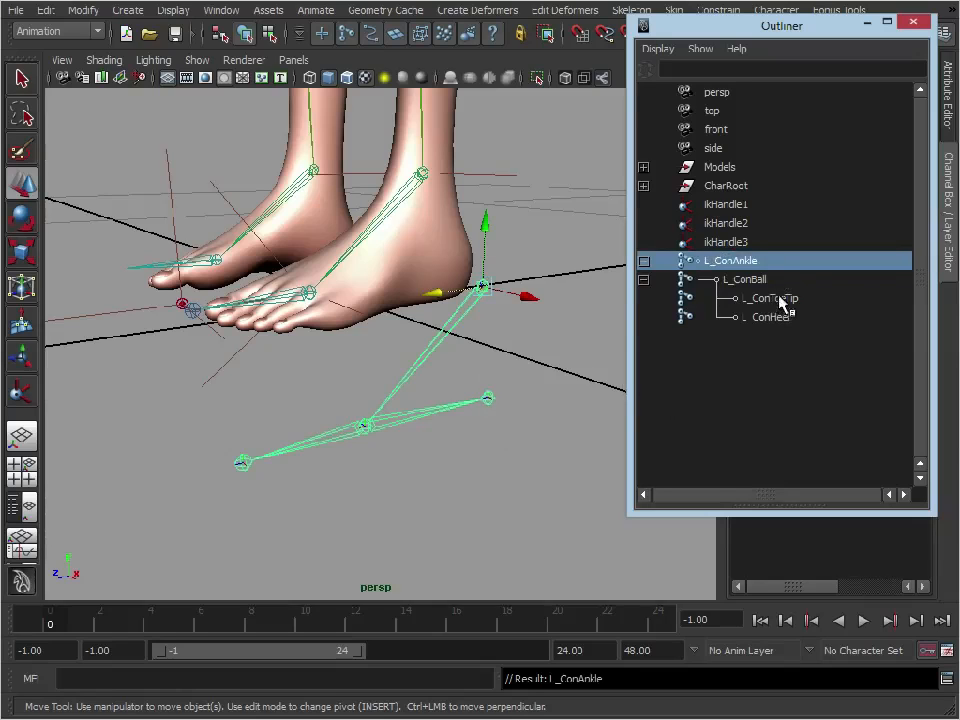
- Parent L_ConHeel under L_ConToeTip in the Outliner
{"action": "left_click", "coordinate": [770, 317]}
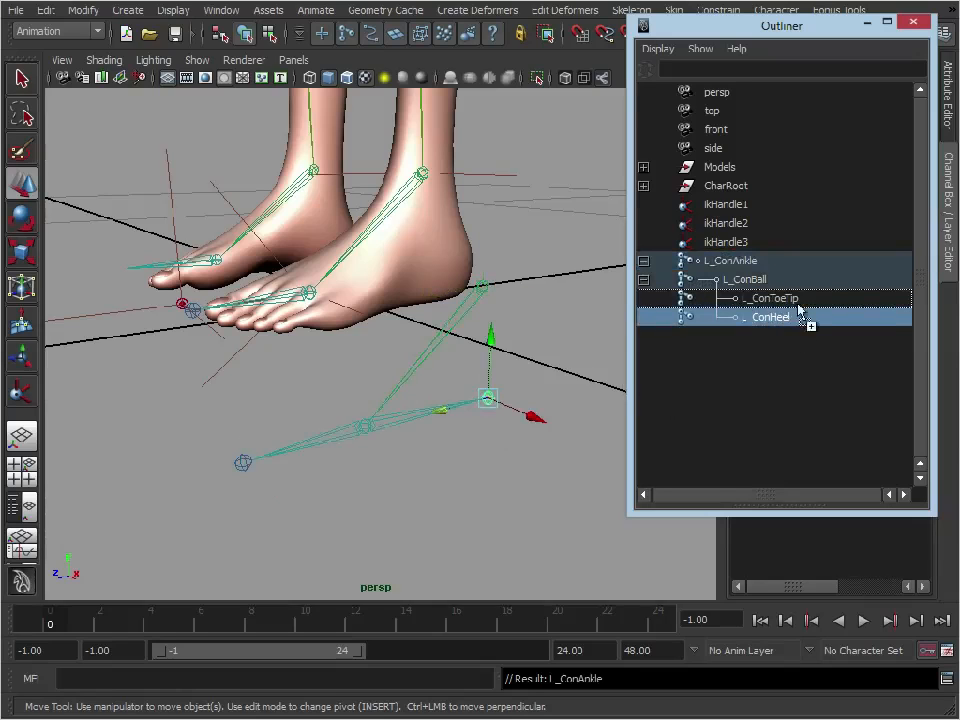
{"action": "left_click", "coordinate": [770, 316]}
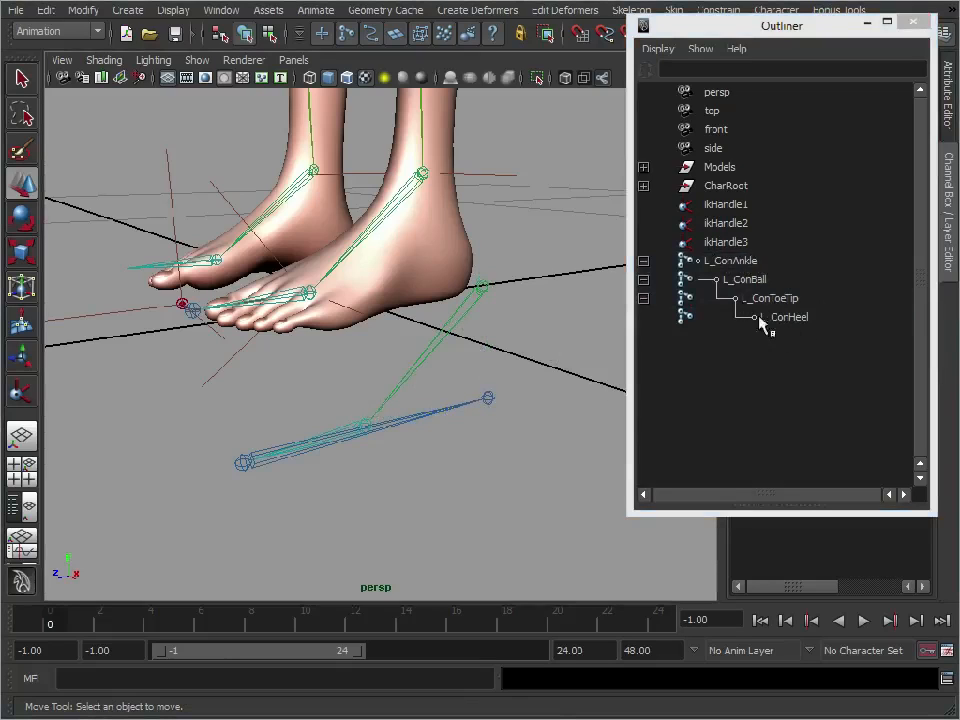
{"action": "left_click", "coordinate": [789, 316]}
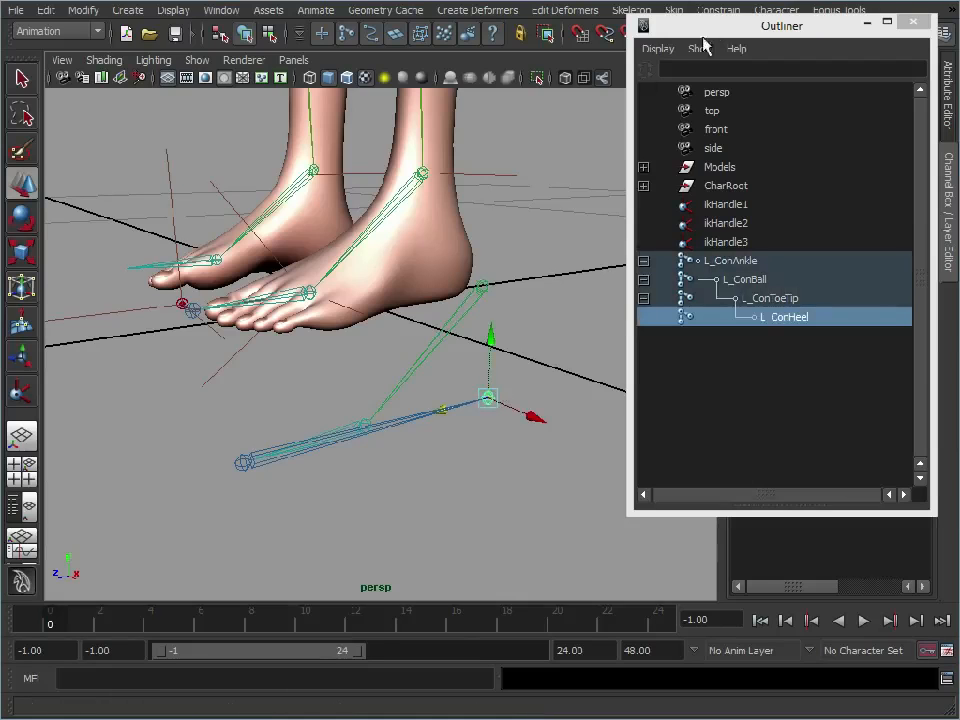
- Reroot the chain at L_ConHeel and verify L_ConToeTip, L_ConBall, L_ConAnkle follow in order
{"action": "left_click_drag", "start_coordinate": [780, 25], "coordinate": [765, 125]}
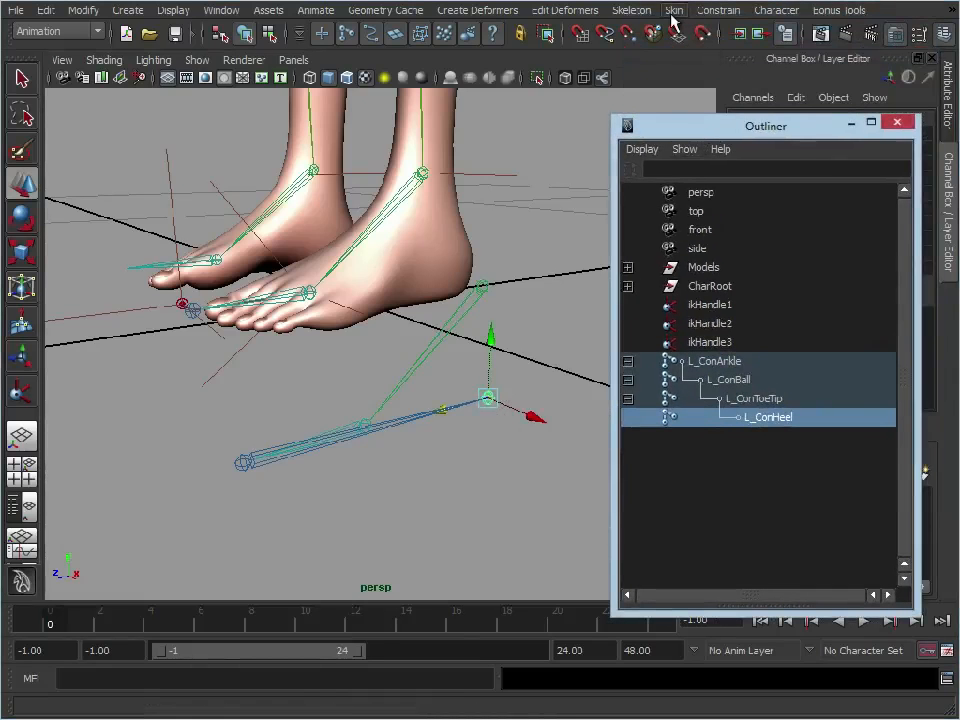
{"action": "left_click", "coordinate": [631, 10]}
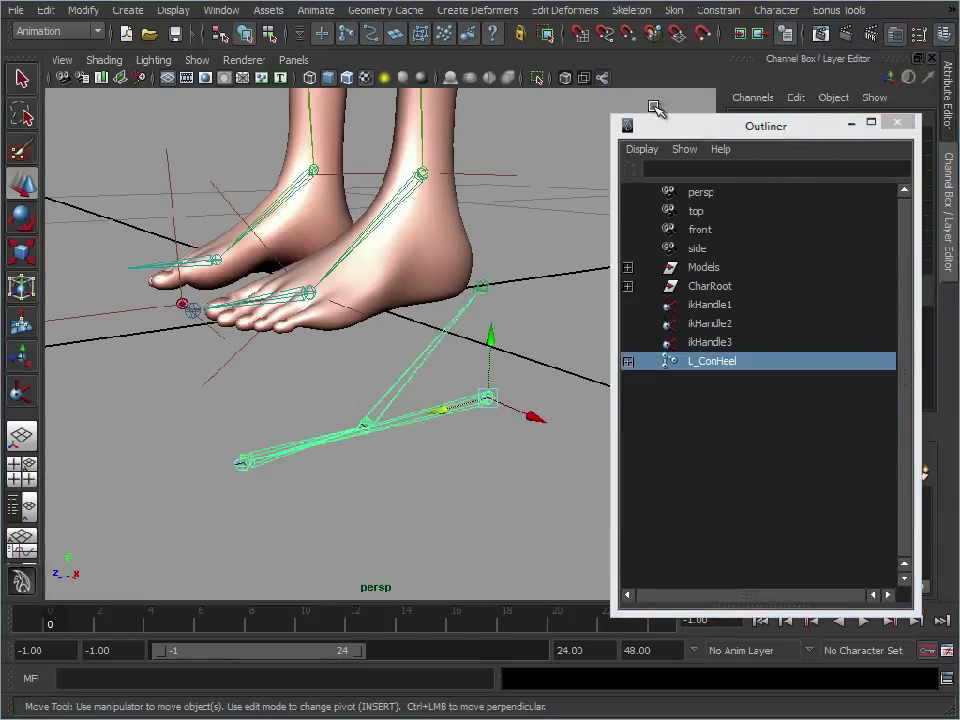
{"action": "mouse_move", "coordinate": [512, 288]}
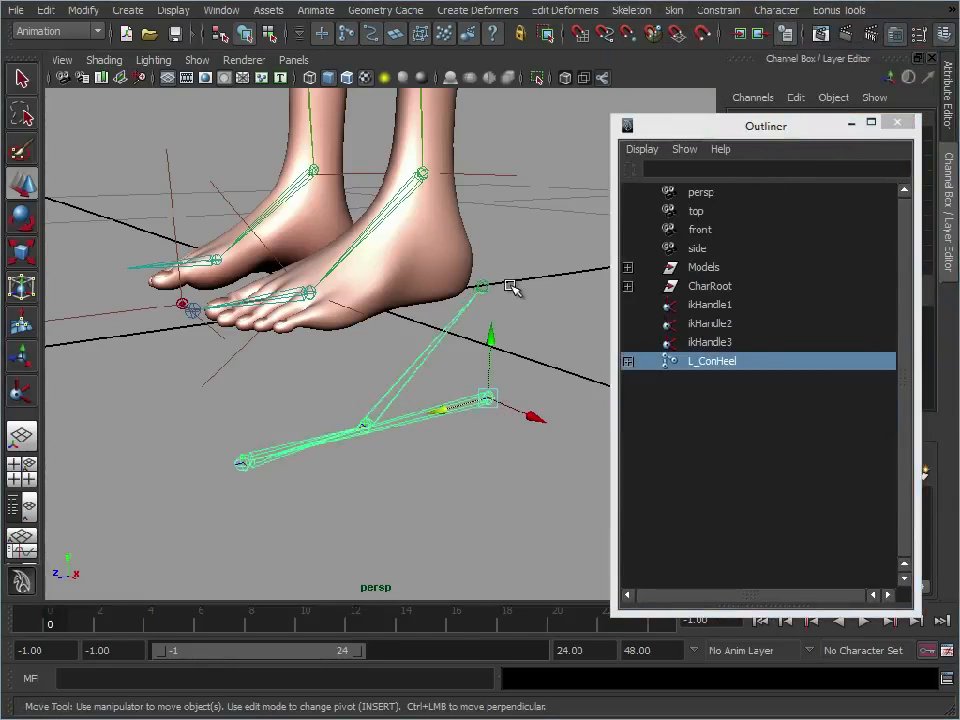
{"action": "left_click", "coordinate": [627, 361]}
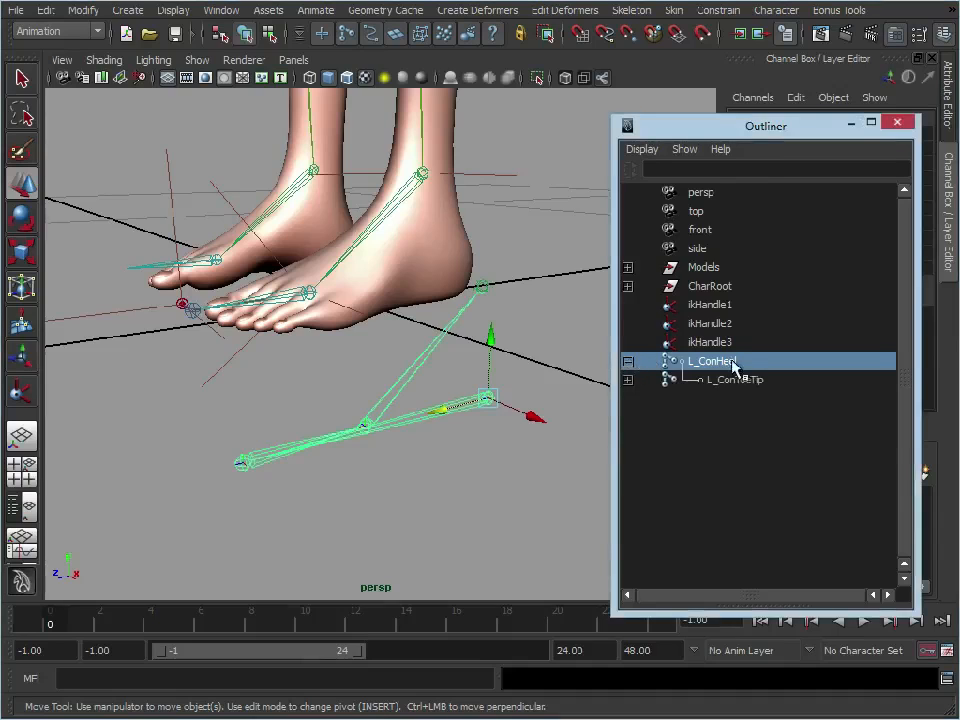
{"action": "left_click", "coordinate": [628, 361]}
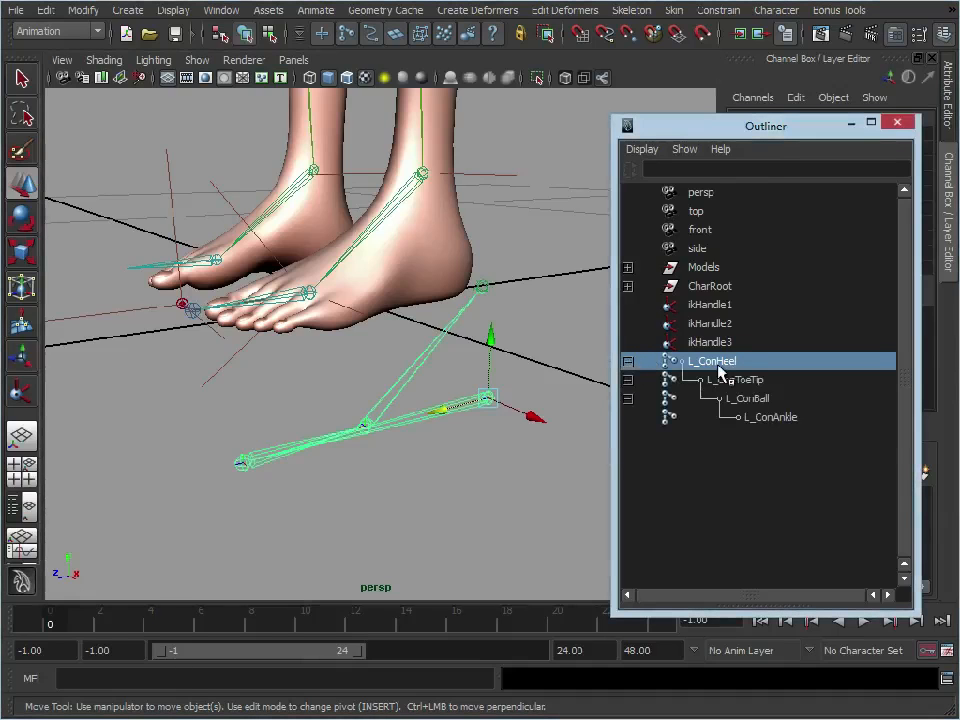
{"action": "left_click", "coordinate": [734, 379]}
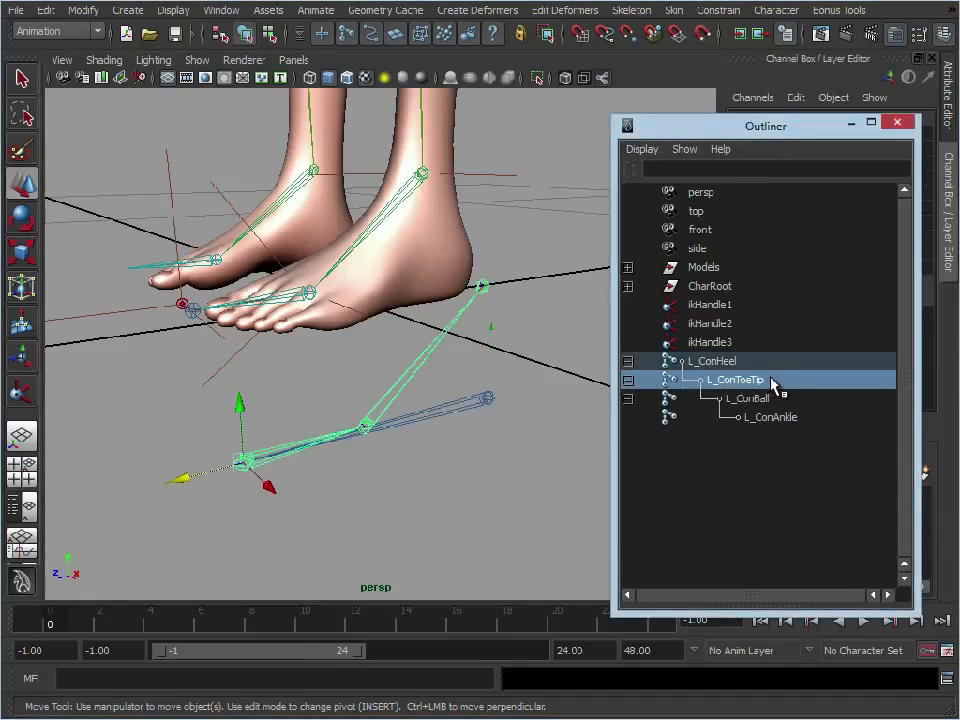
{"action": "left_click", "coordinate": [748, 398]}
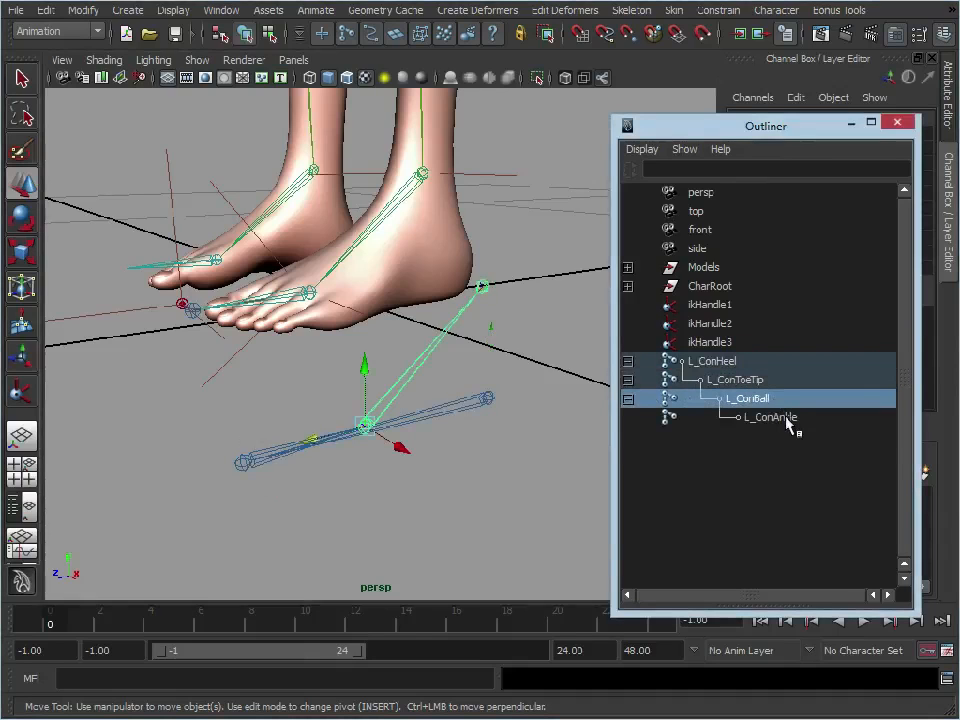
{"action": "left_click", "coordinate": [770, 417]}
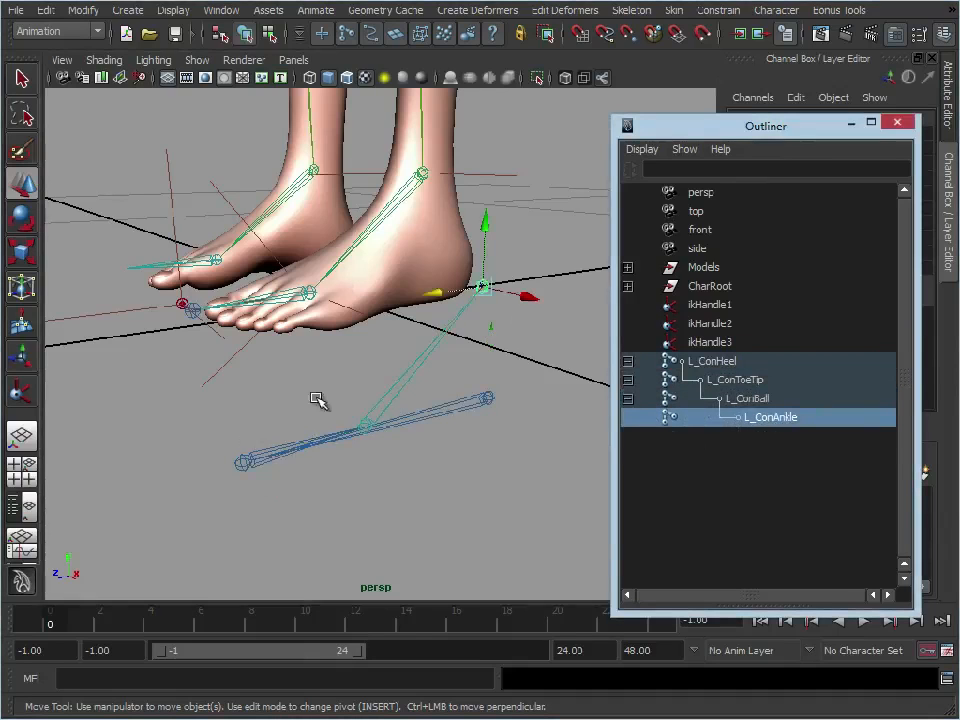
- Test-rotate L_ConBall to preview the foot roll
{"action": "left_click", "coordinate": [712, 361]}
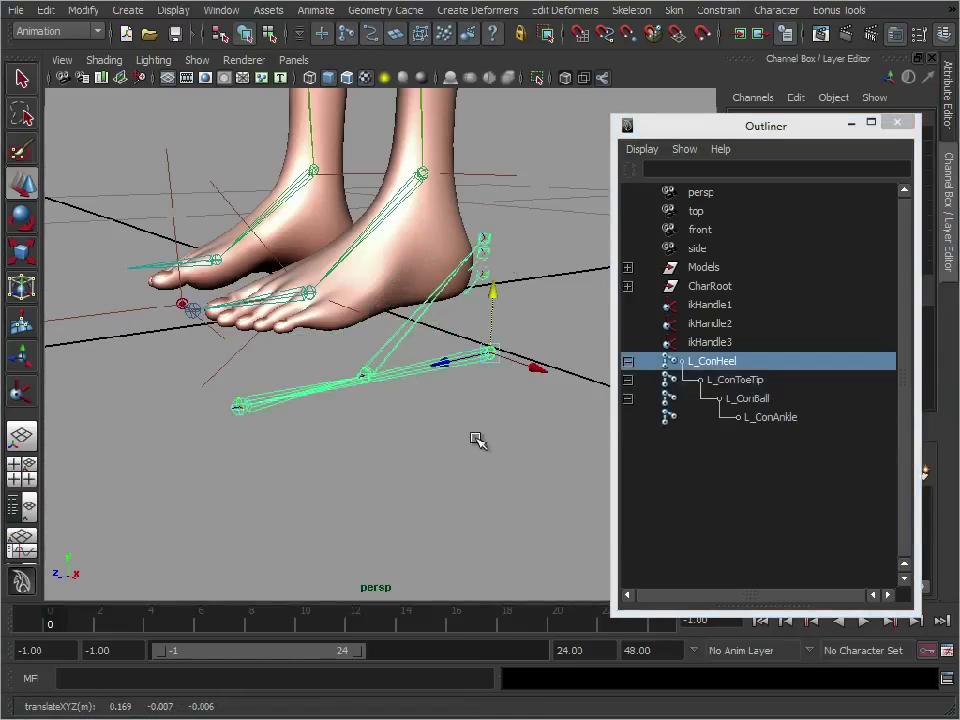
{"action": "left_click", "coordinate": [748, 398]}
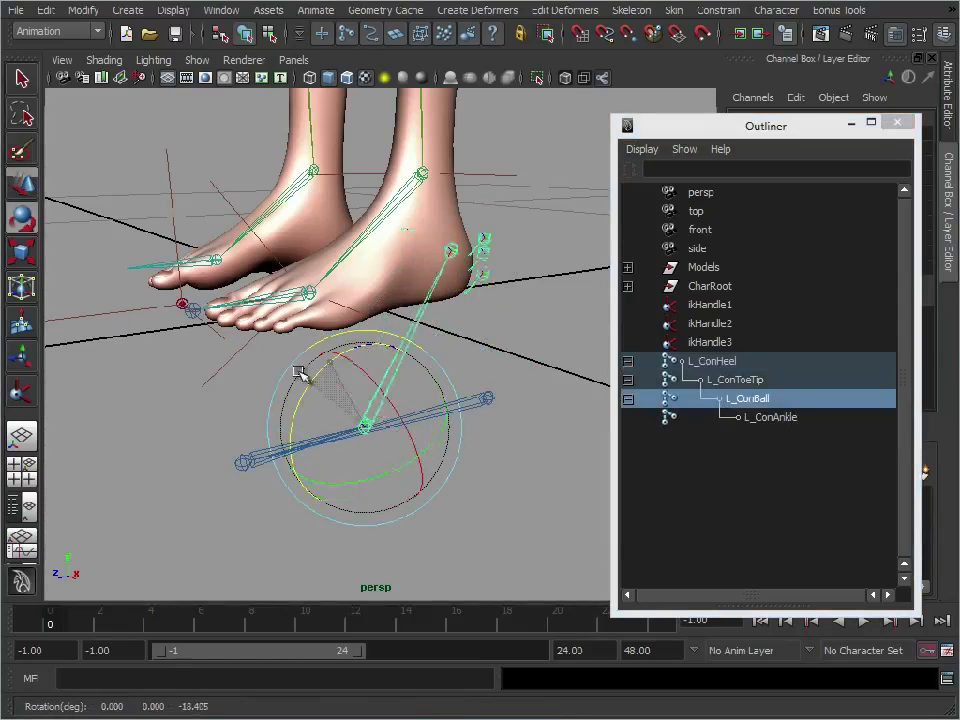
{"action": "left_click_drag", "start_coordinate": [300, 373], "coordinate": [358, 430]}
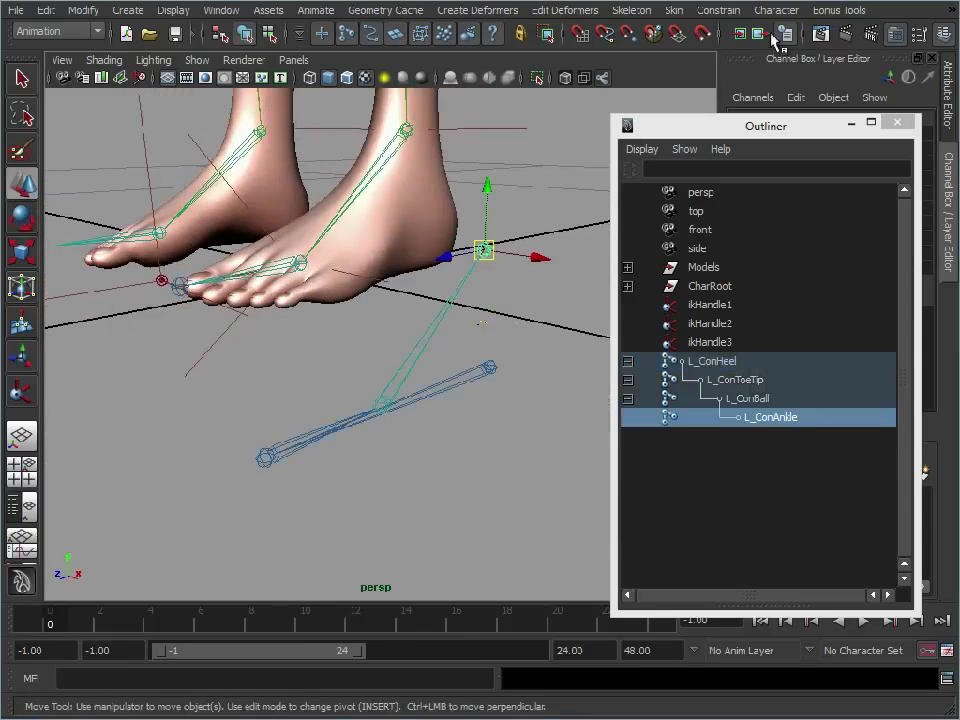
- Move the reverse-foot chain into the left foot, reroot at L_ConHeel, and view the whole character
{"action": "left_click", "coordinate": [631, 10]}
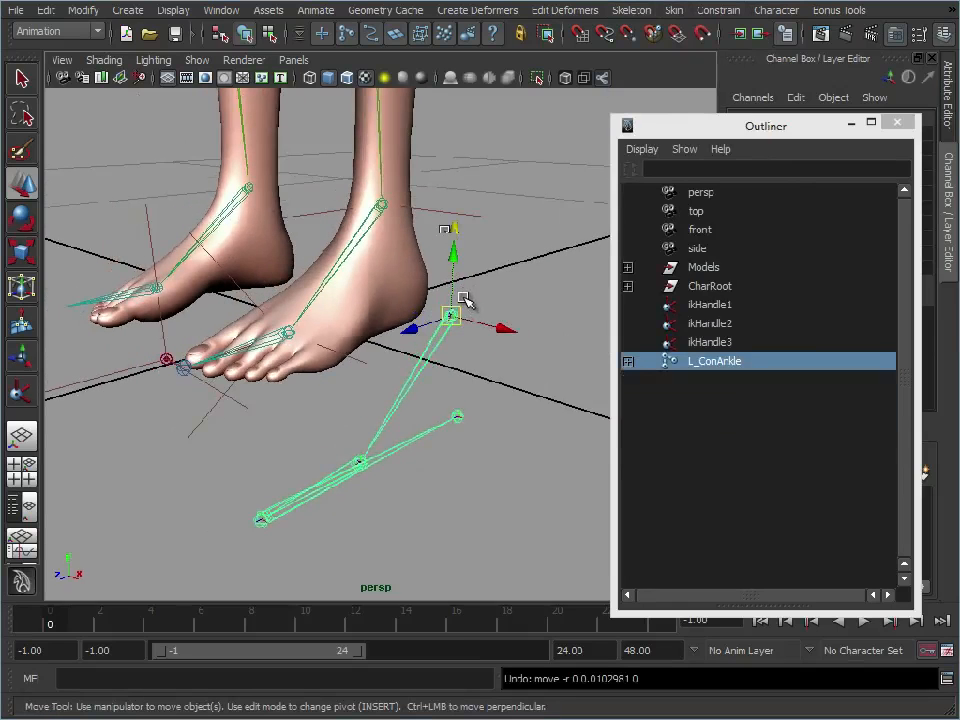
{"action": "left_click_drag", "start_coordinate": [452, 315], "coordinate": [380, 205]}
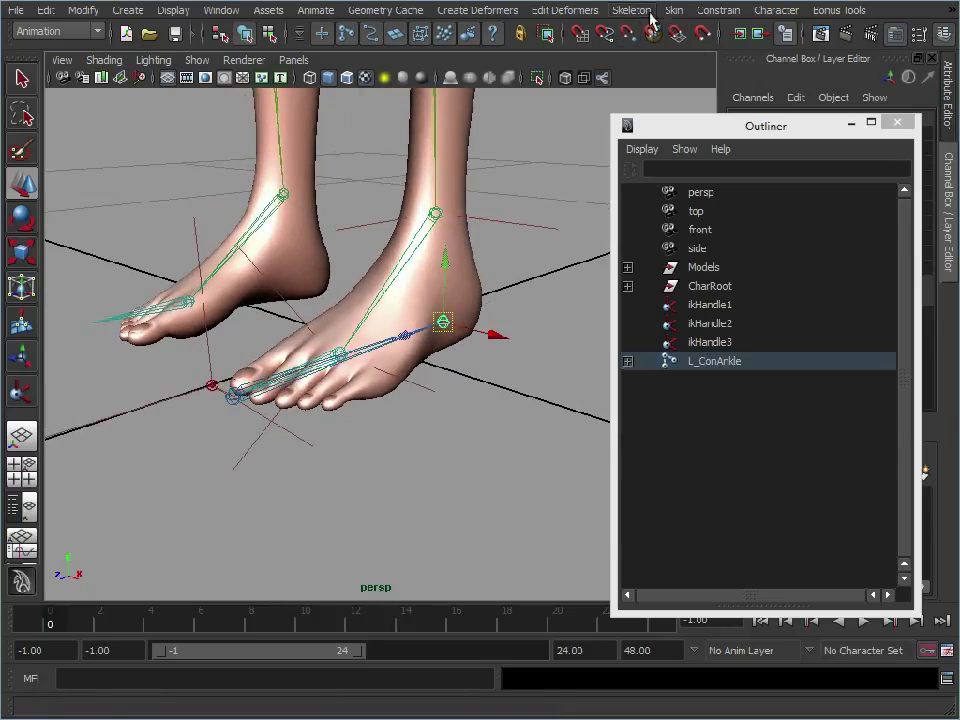
{"action": "left_click", "coordinate": [631, 9]}
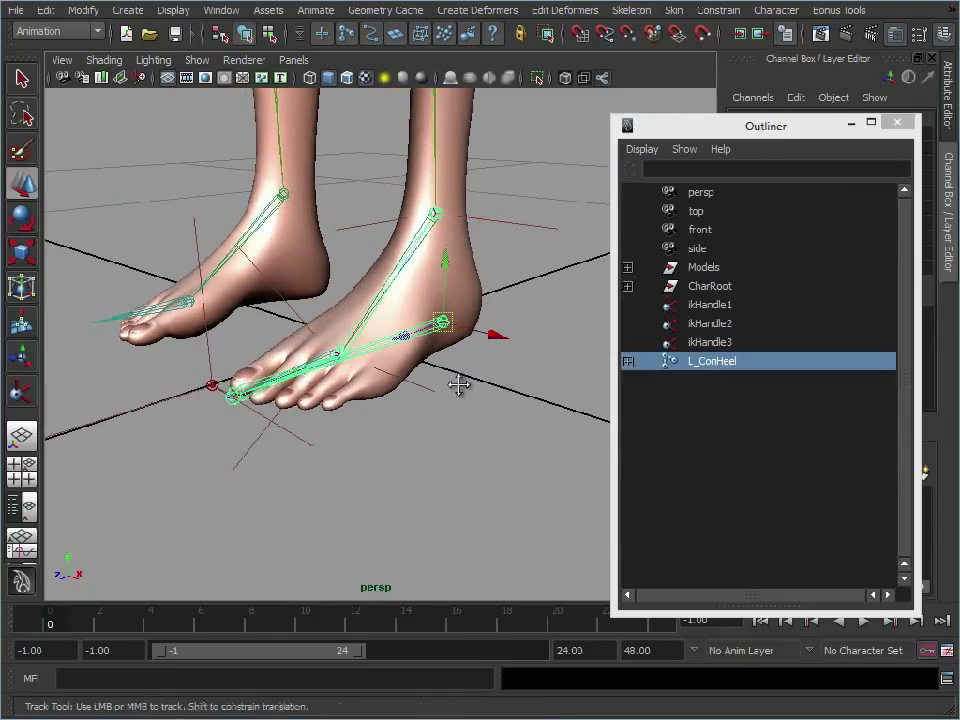
{"action": "left_click_drag", "start_coordinate": [455, 385], "coordinate": [340, 365]}
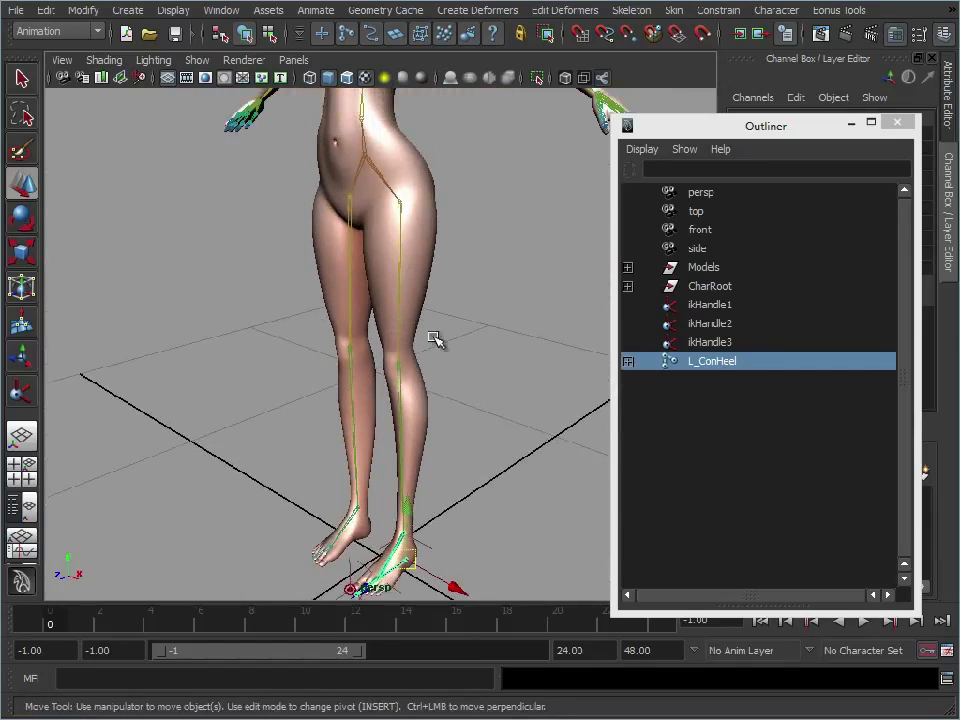
{"action": "left_click", "coordinate": [710, 285]}
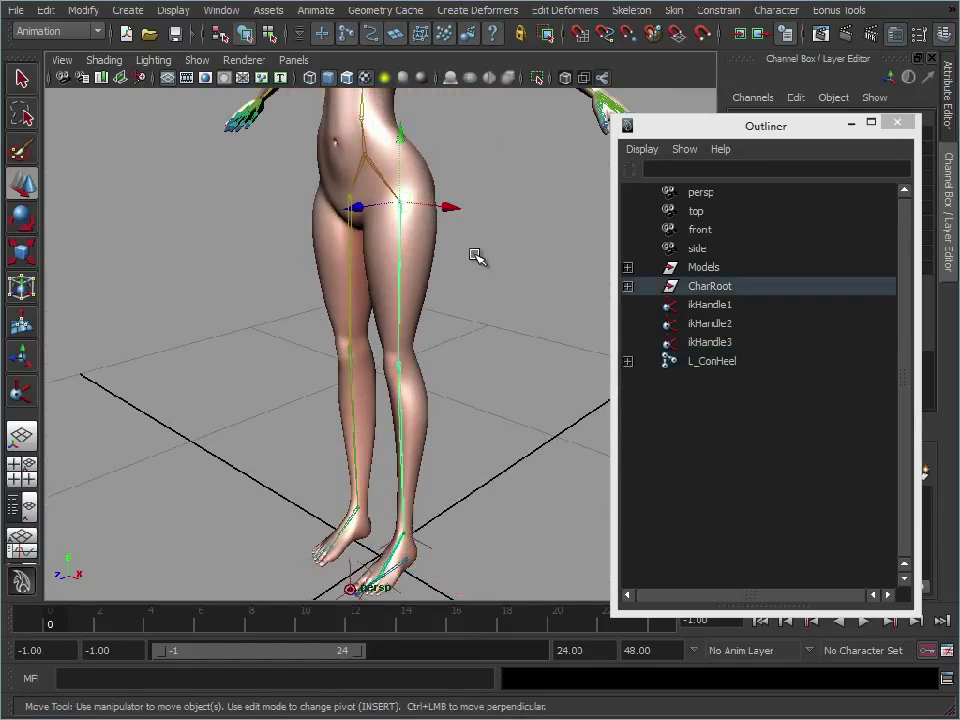
{"action": "mouse_move", "coordinate": [477, 321]}
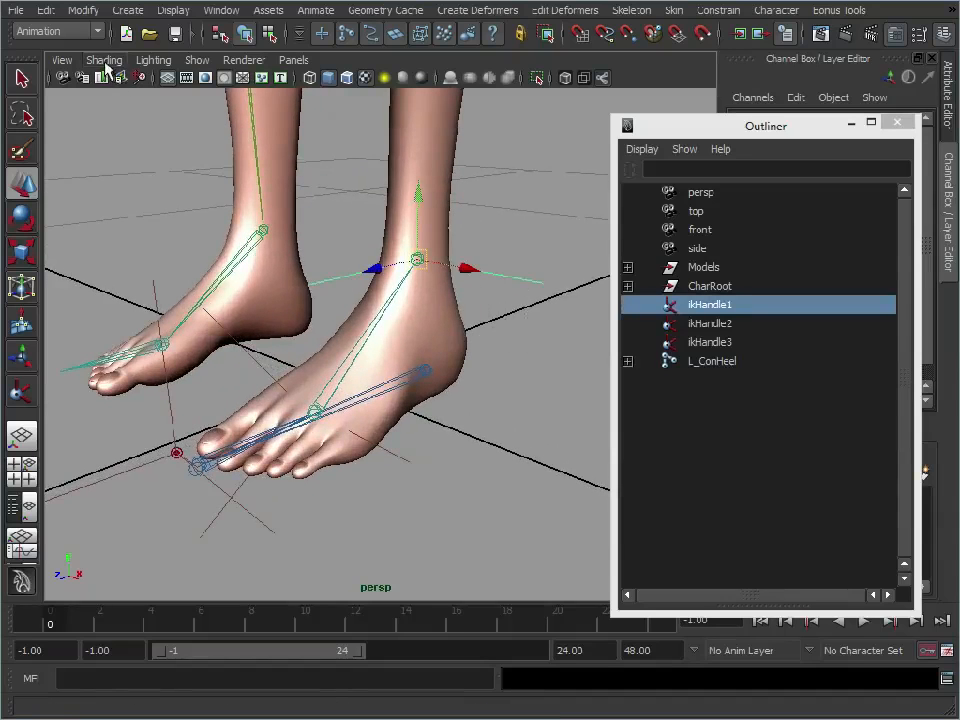
- Parent ikHandle3 under L_ConToeTip in wireframe view, then select the heel control to test it
{"action": "left_click", "coordinate": [197, 60]}
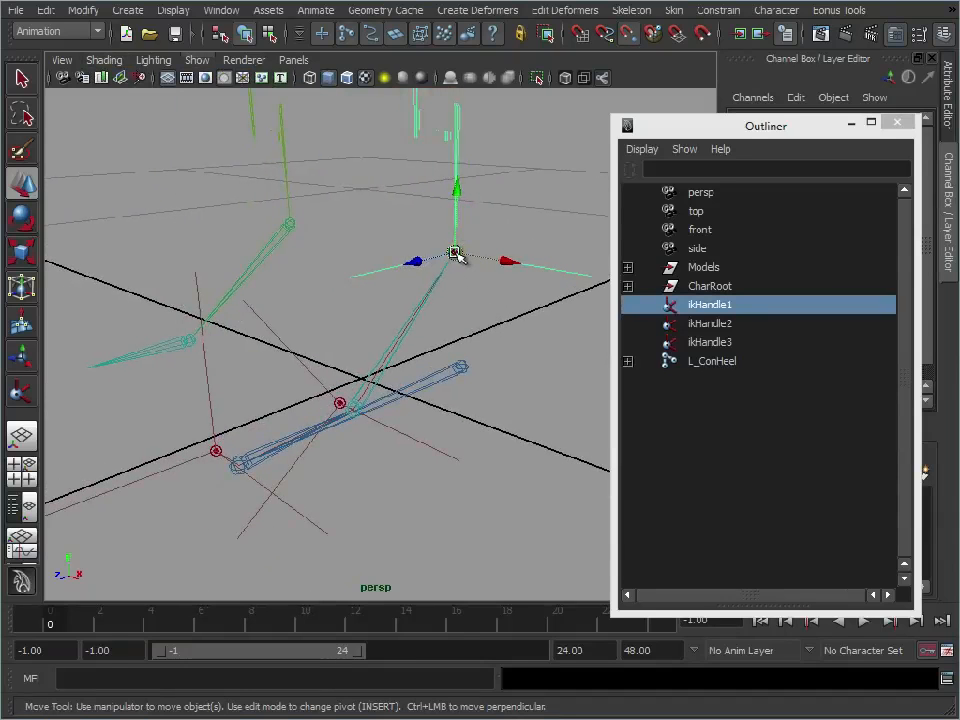
{"action": "left_click", "coordinate": [709, 323]}
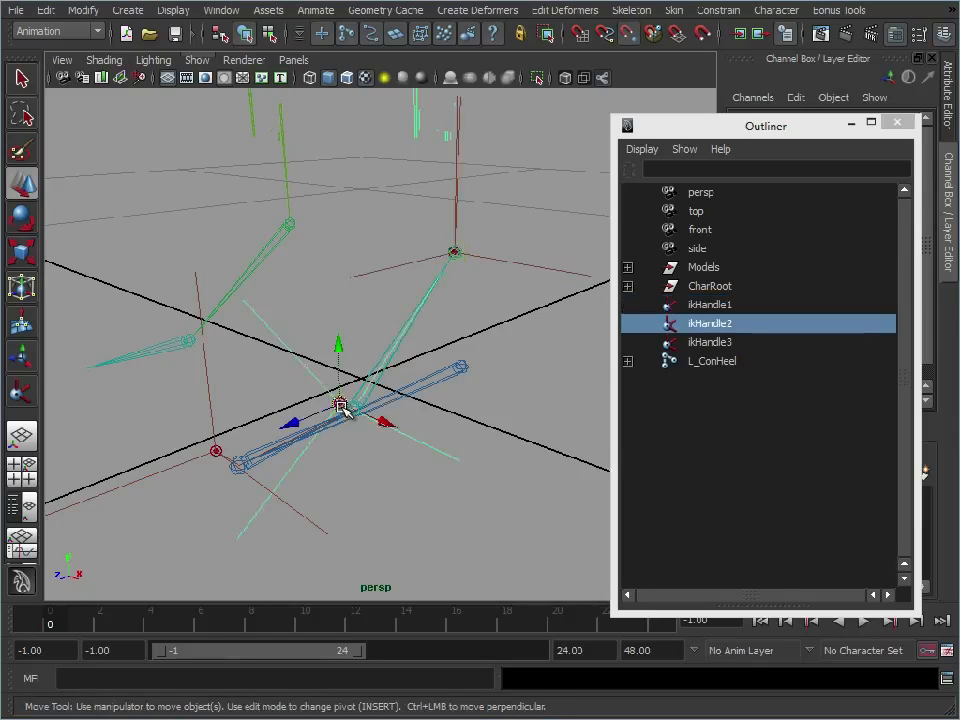
{"action": "left_click", "coordinate": [710, 342]}
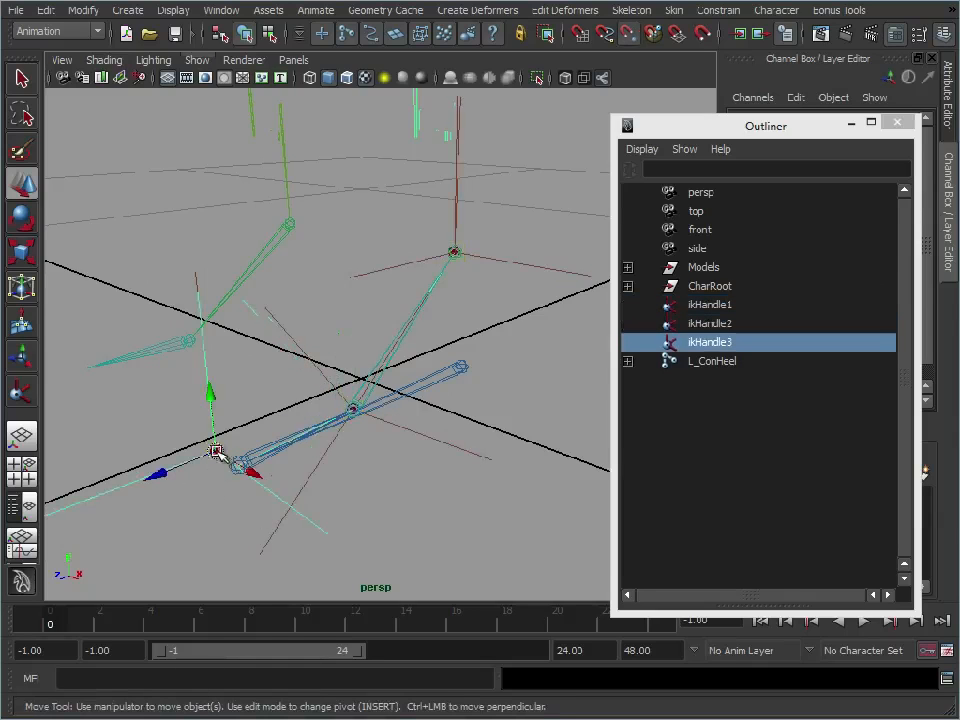
{"action": "left_click", "coordinate": [709, 304]}
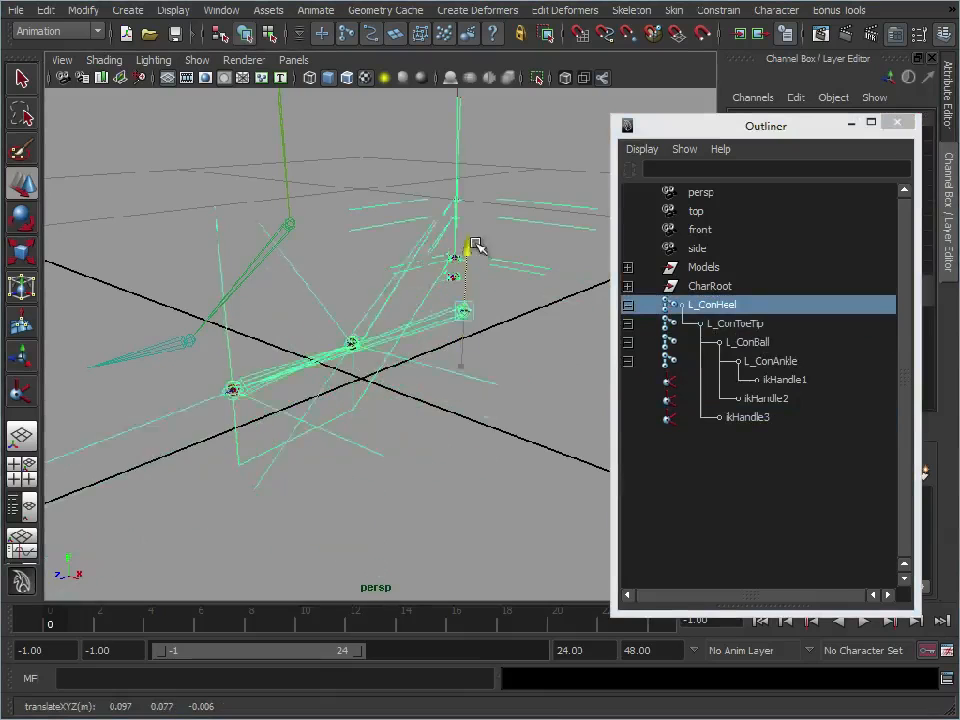
{"action": "left_click", "coordinate": [83, 10]}
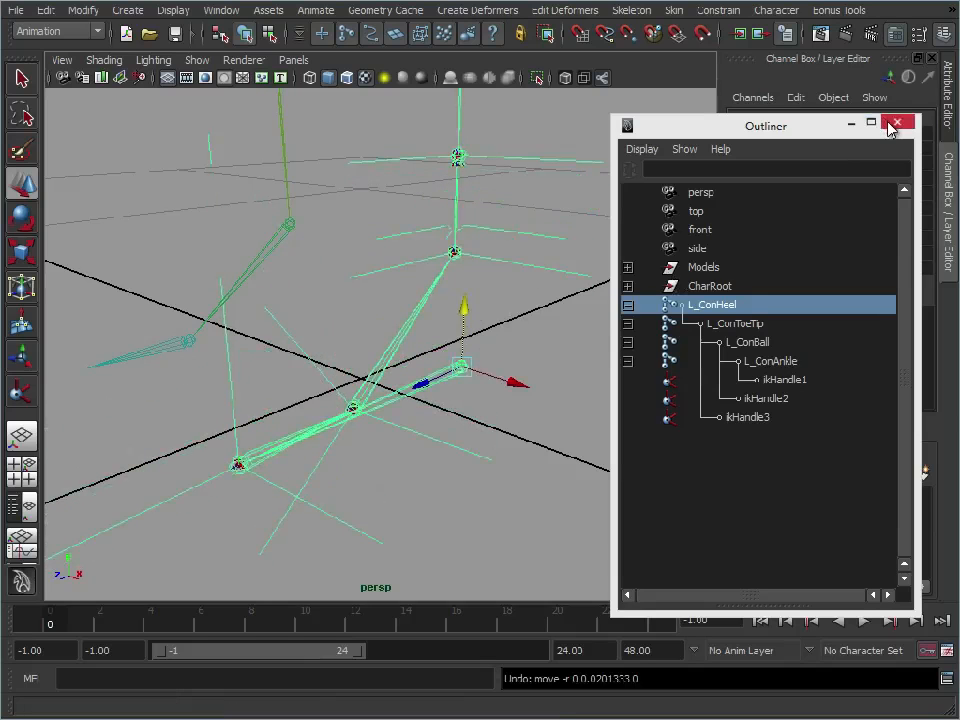
{"action": "left_click", "coordinate": [196, 60]}
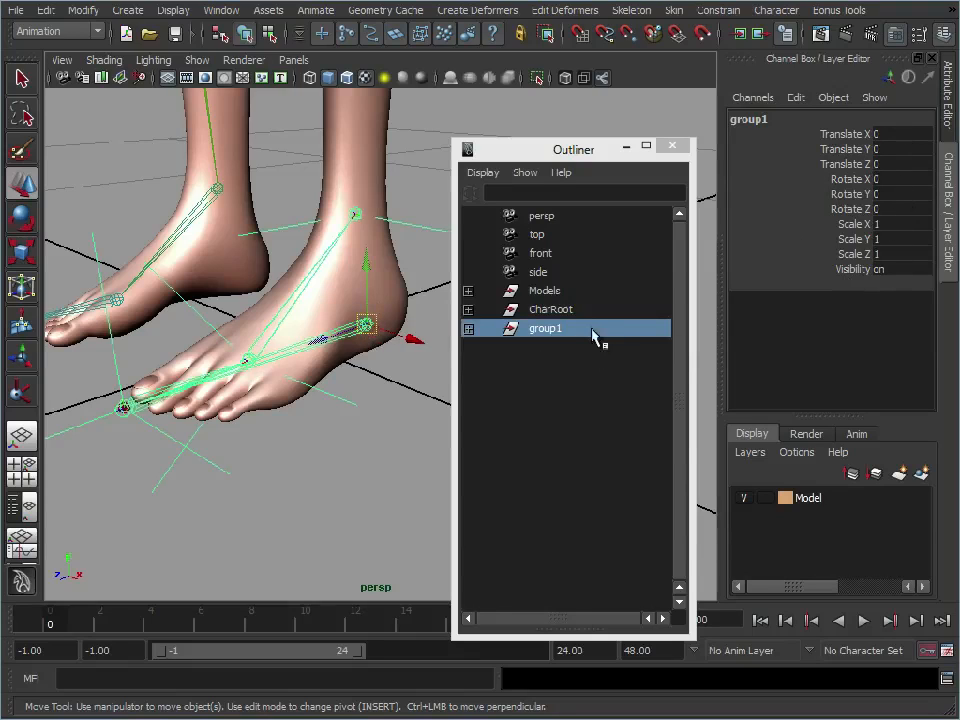
- Rename group1 in the Outliner to L_ConFoot
{"action": "double_click", "coordinate": [545, 328]}
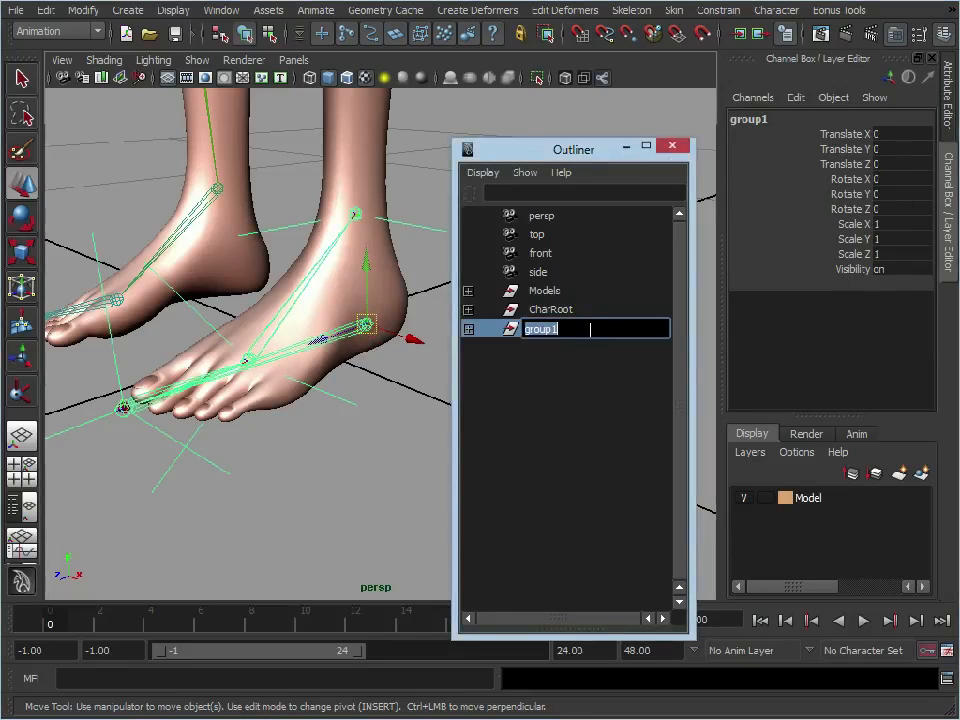
{"action": "type", "text": "L_ConFoot"}
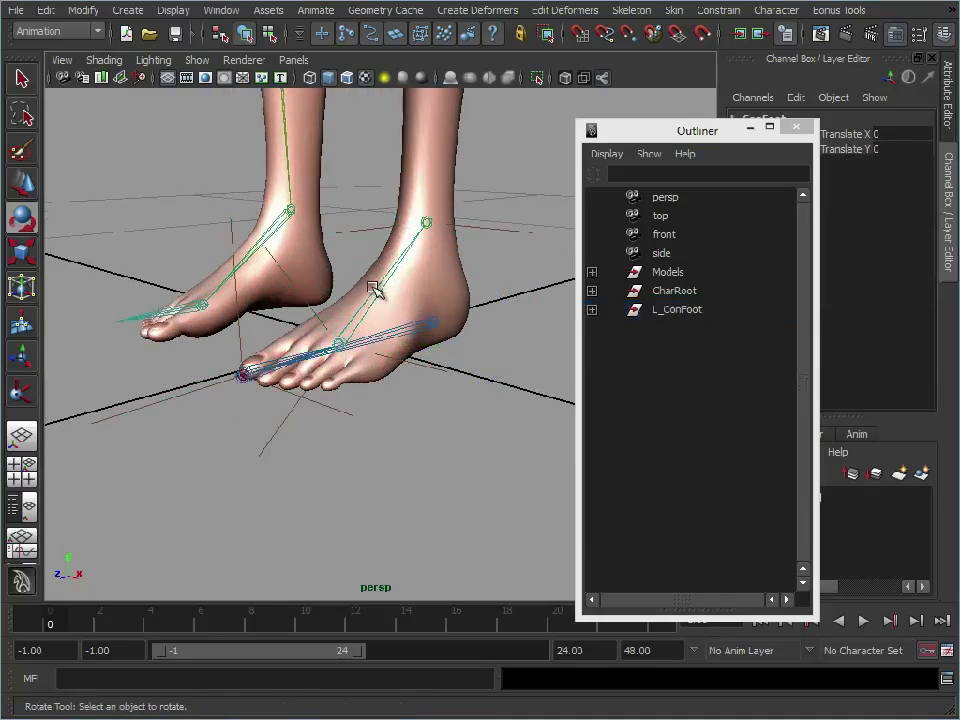
{"action": "left_click", "coordinate": [677, 309]}
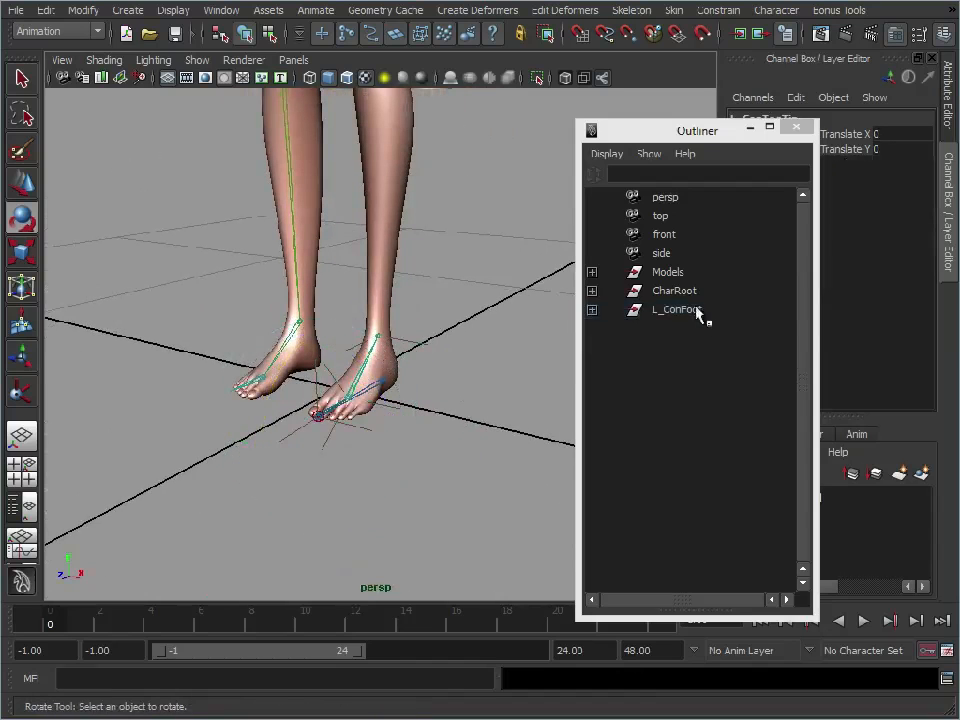
{"action": "left_click", "coordinate": [677, 309]}
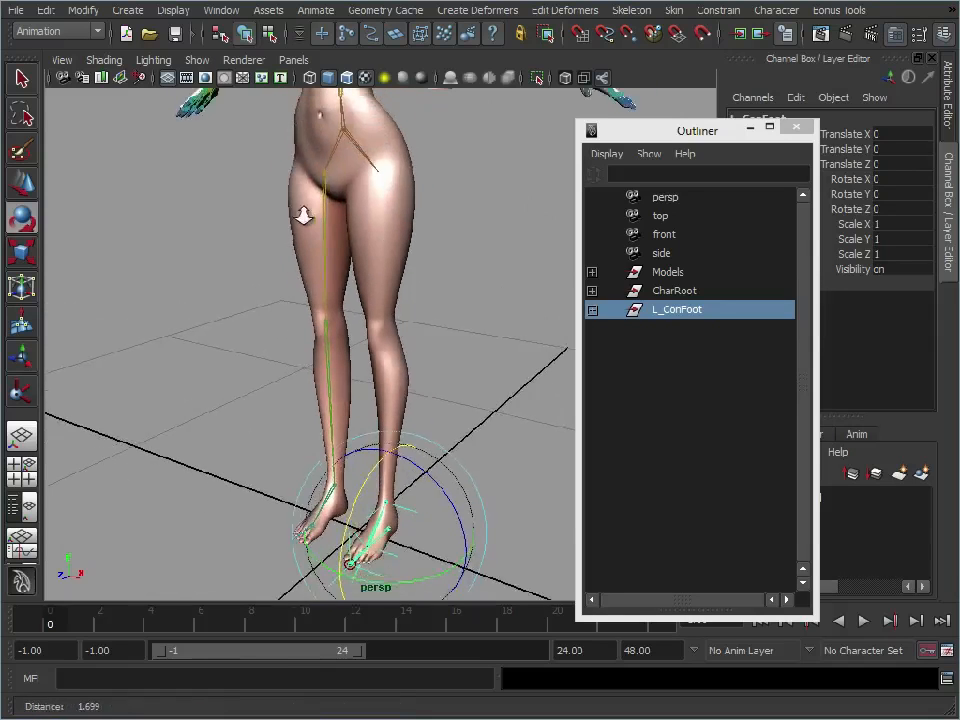
{"action": "left_click", "coordinate": [674, 290]}
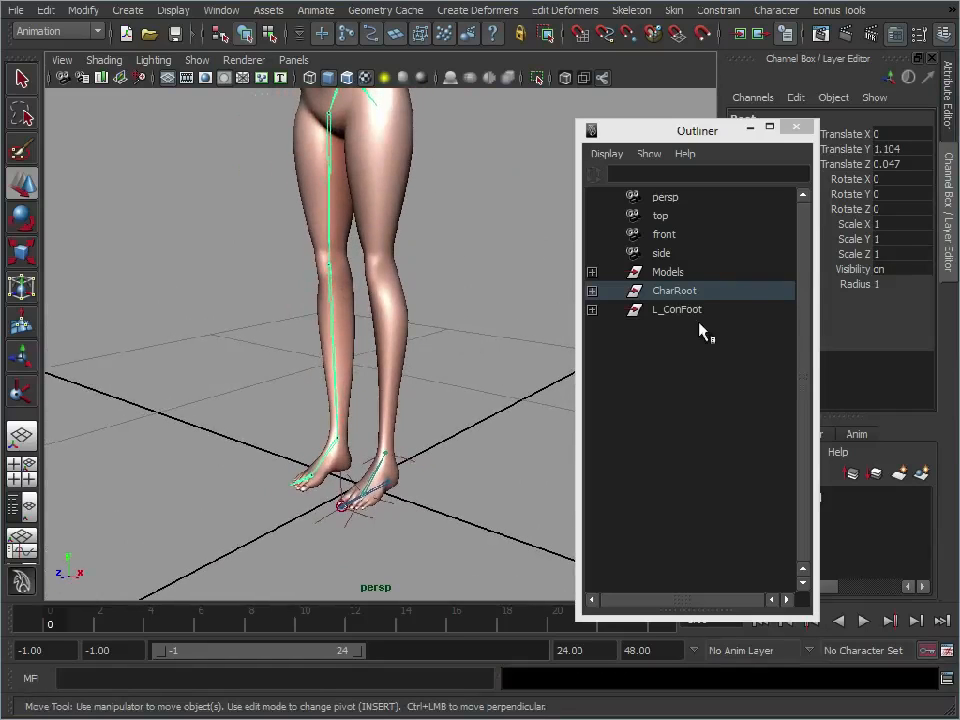
{"action": "left_click", "coordinate": [172, 10]}
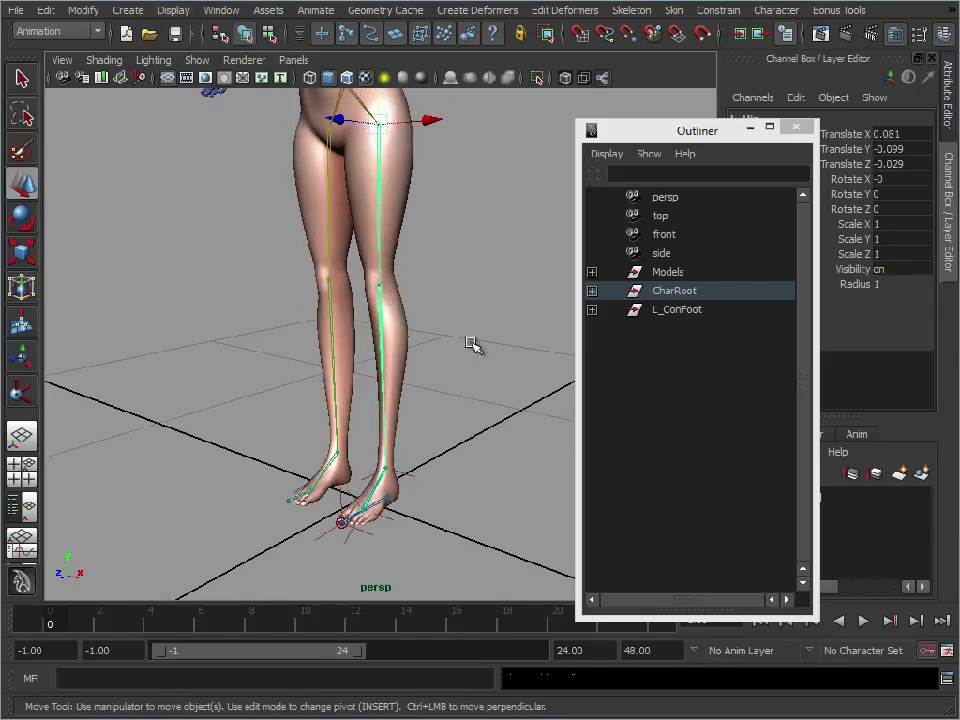
{"action": "left_click", "coordinate": [677, 309]}
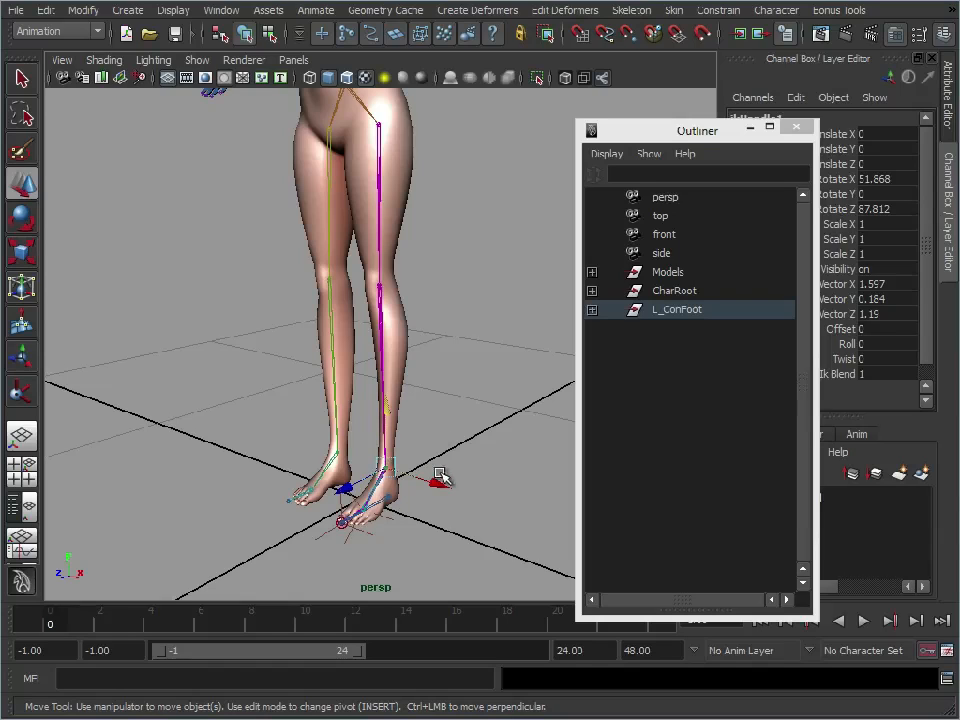
{"action": "mouse_move", "coordinate": [362, 240]}
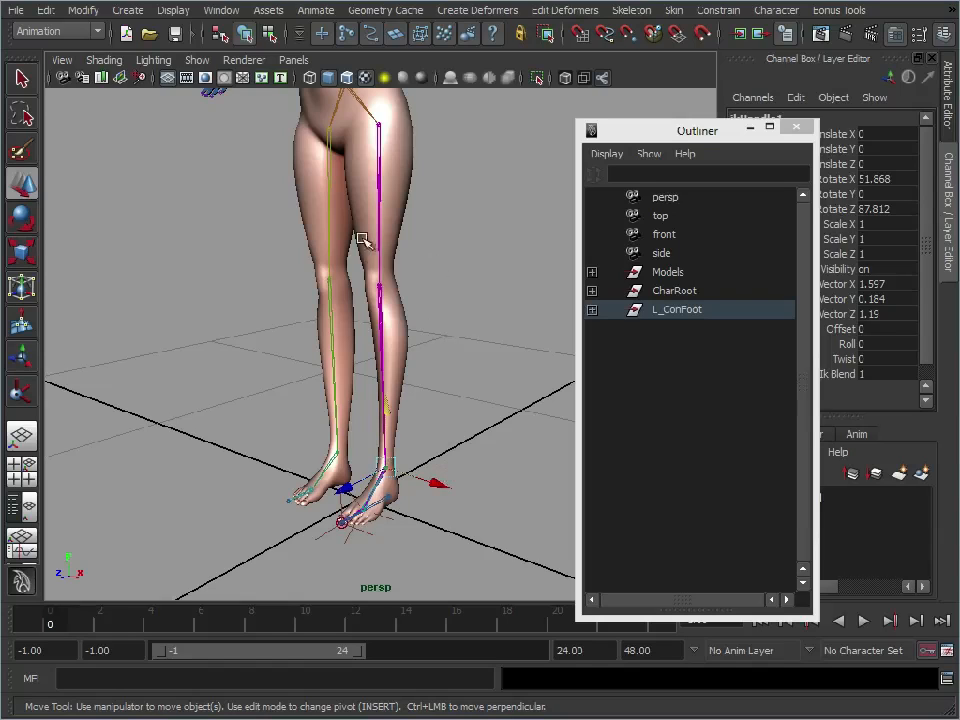
{"action": "mouse_move", "coordinate": [337, 283]}
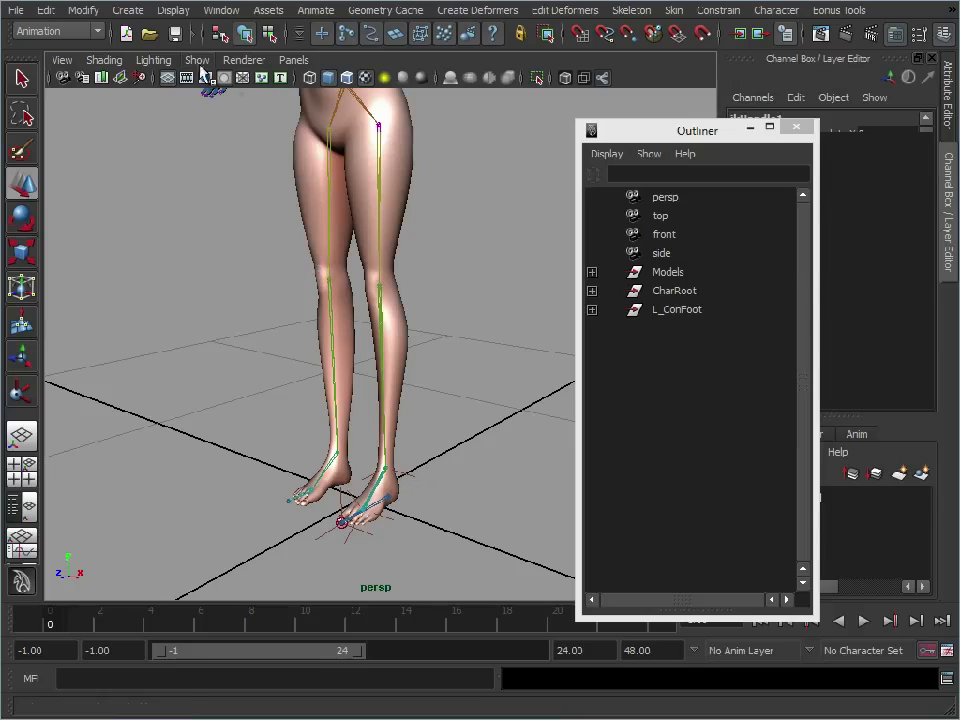
{"action": "left_click", "coordinate": [128, 10]}
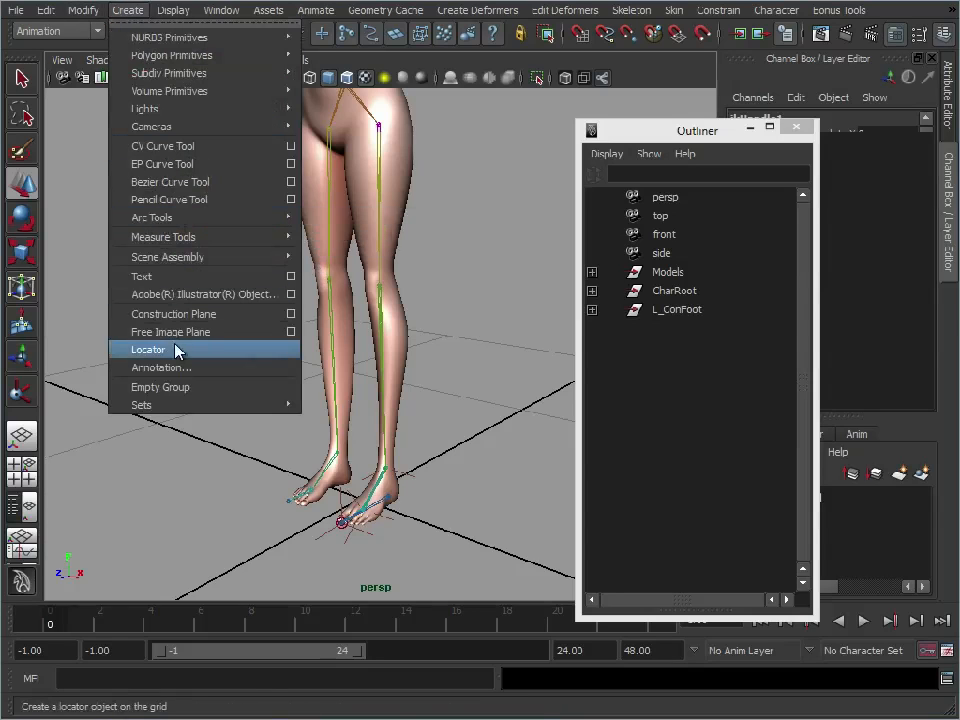
- Create locator1 at knee height and pole-vector constrain the leg IK to it
{"action": "left_click", "coordinate": [148, 349]}
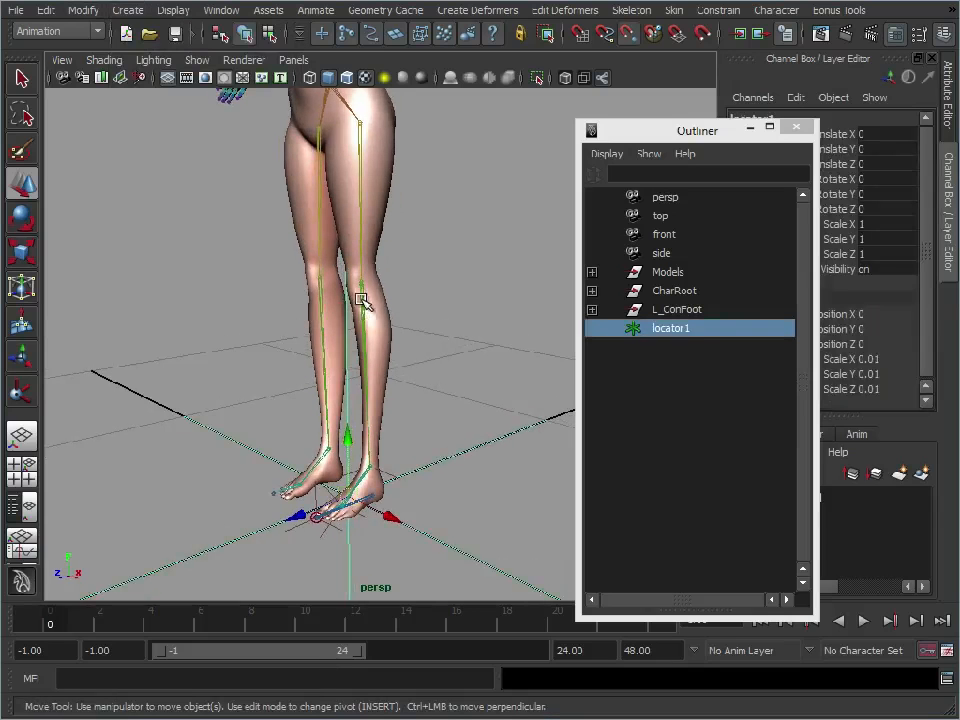
{"action": "left_click_drag", "start_coordinate": [362, 300], "coordinate": [375, 345]}
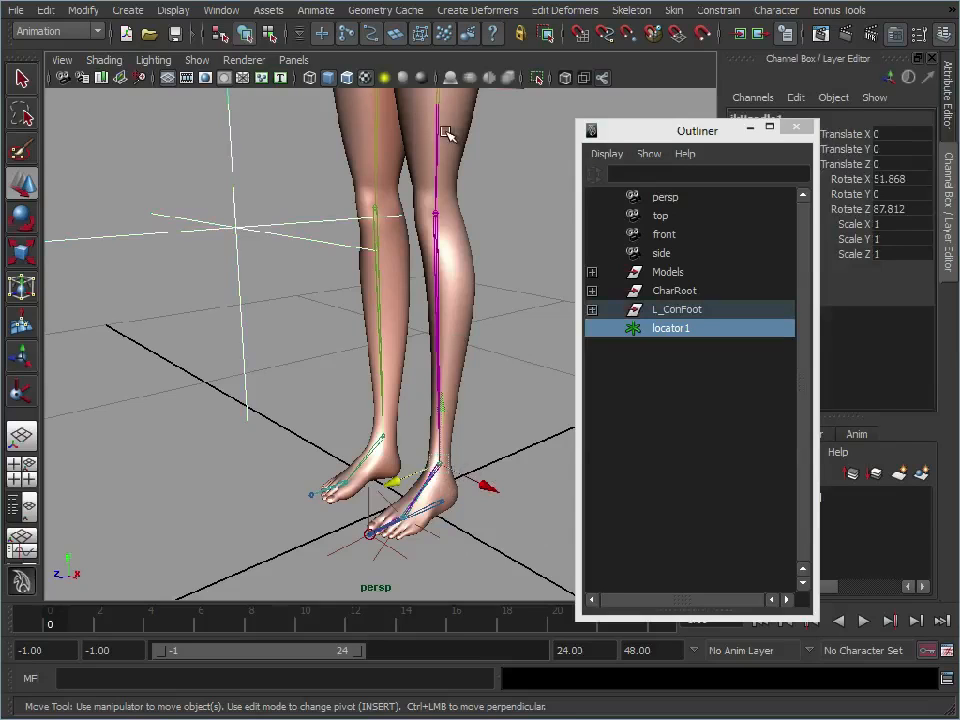
{"action": "left_click", "coordinate": [718, 10]}
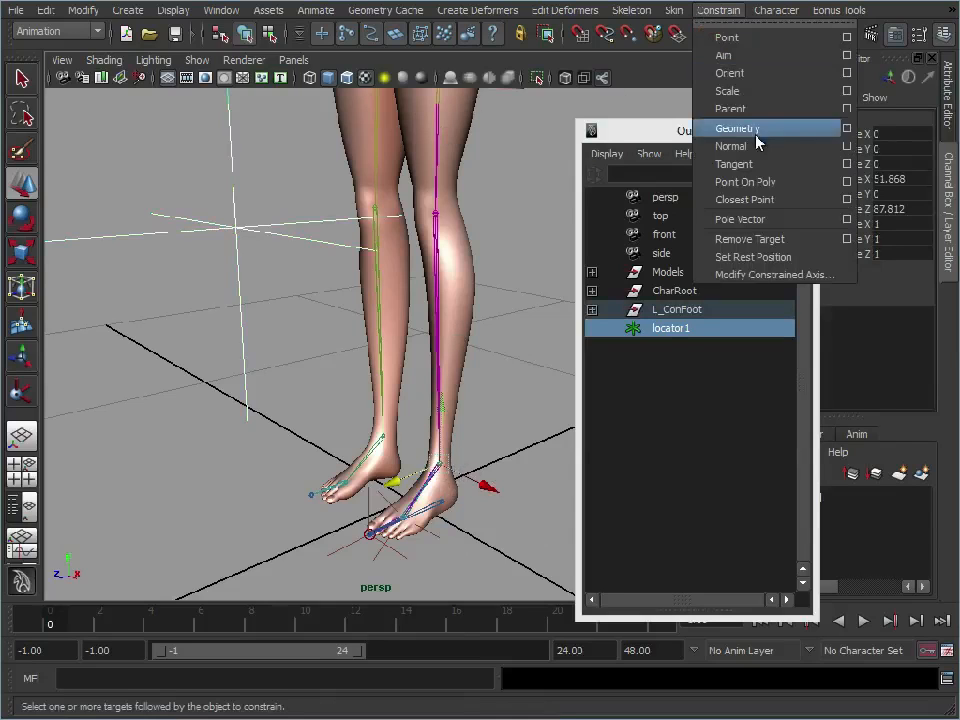
{"action": "left_click", "coordinate": [740, 218]}
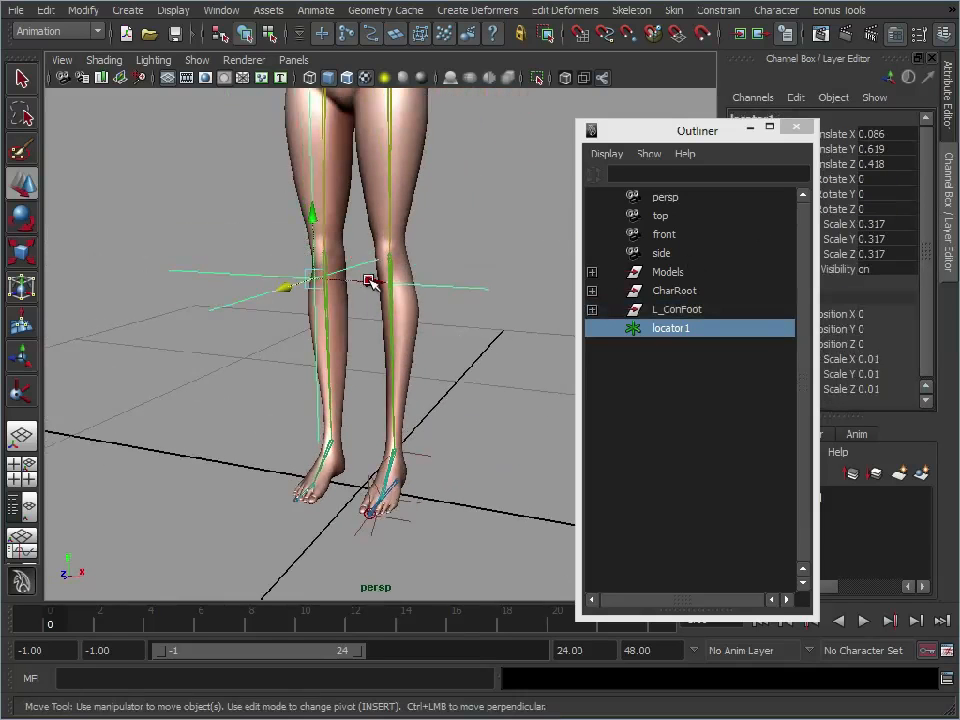
- Test the knee aiming by moving locator1 sideways and back
{"action": "left_click_drag", "start_coordinate": [370, 280], "coordinate": [480, 288]}
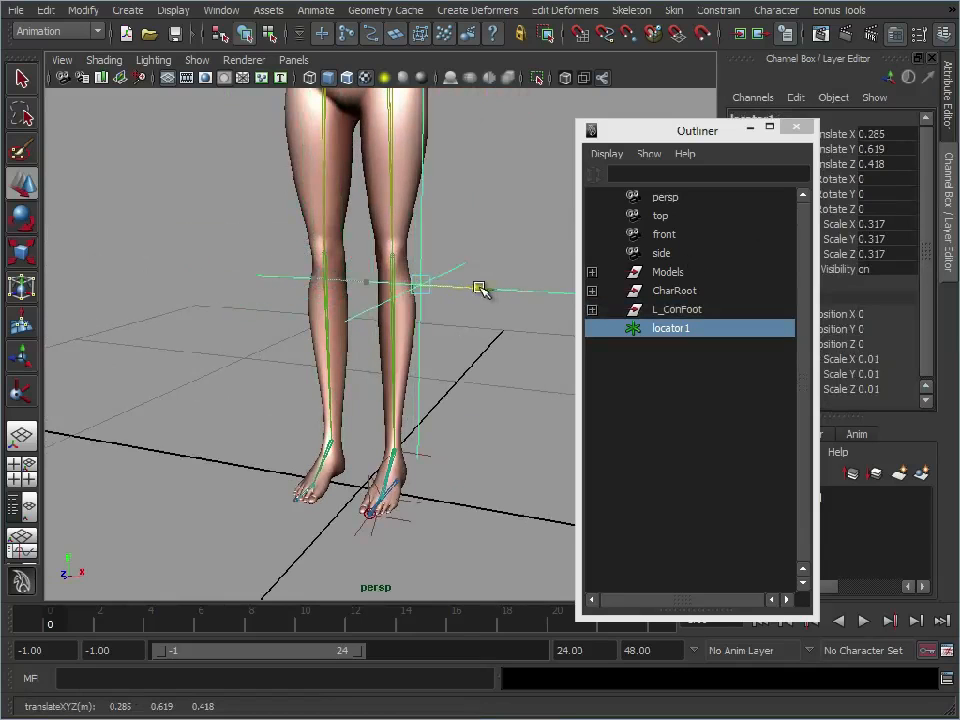
{"action": "left_click_drag", "start_coordinate": [480, 288], "coordinate": [492, 293]}
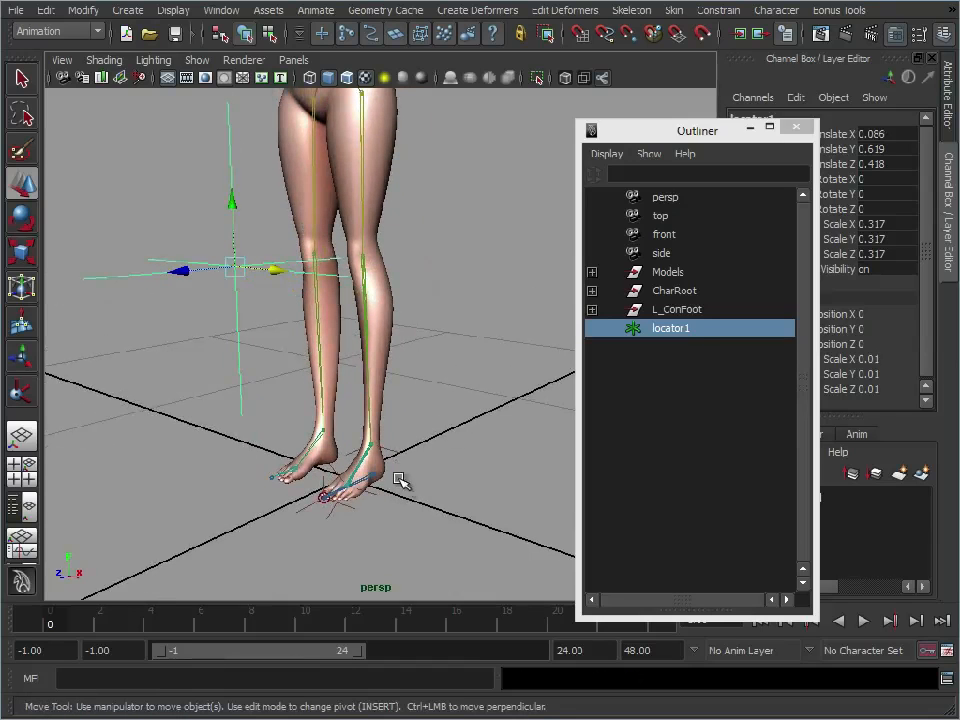
{"action": "left_click", "coordinate": [677, 309]}
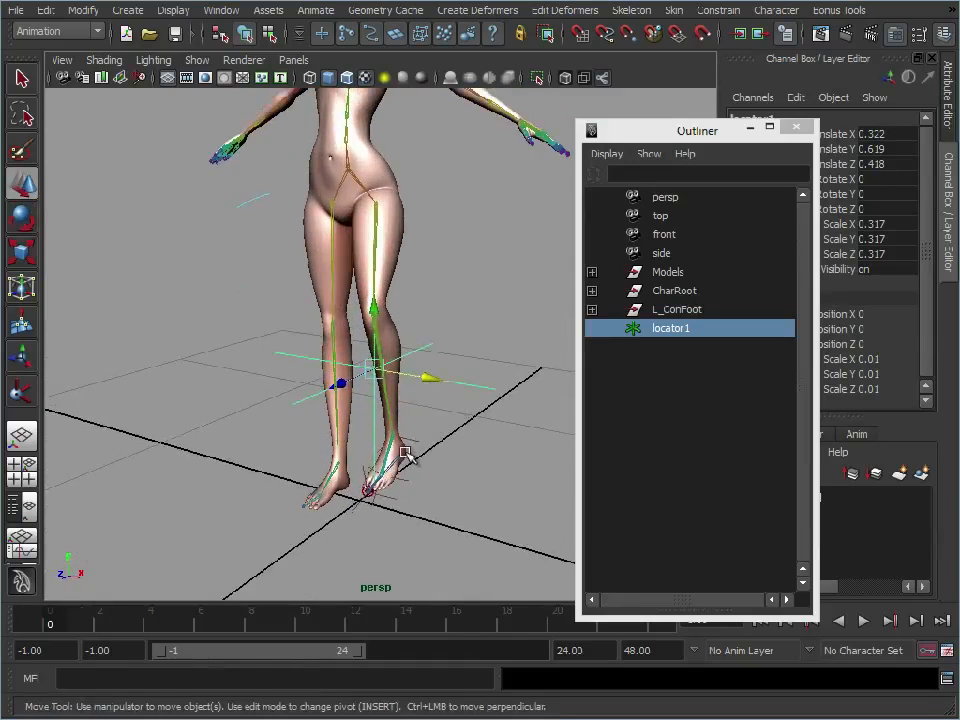
{"action": "mouse_move", "coordinate": [500, 280]}
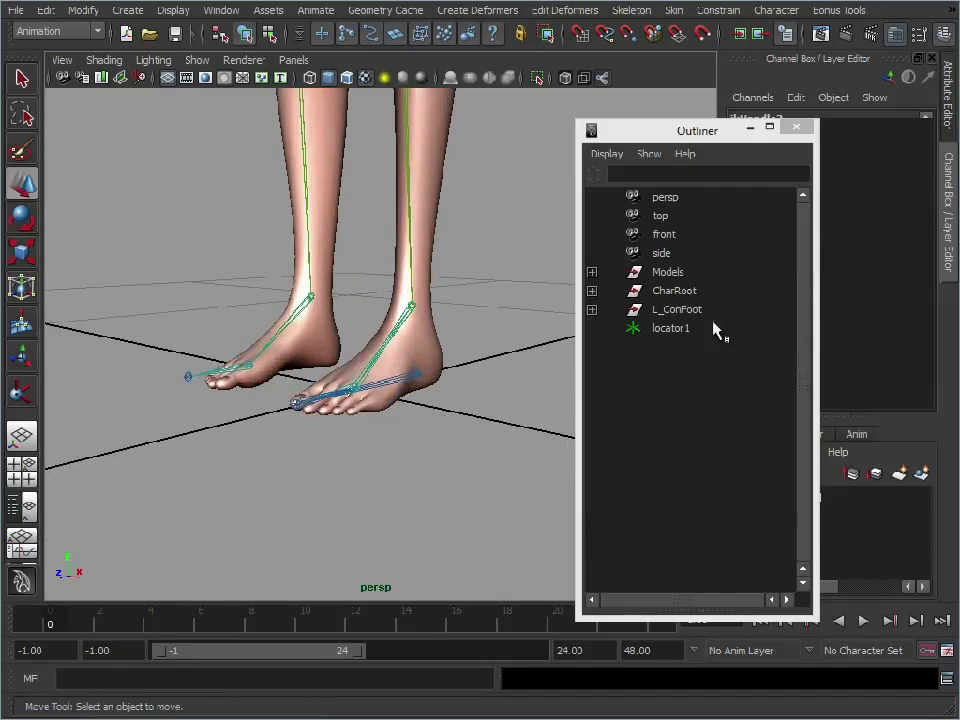
{"action": "left_click", "coordinate": [677, 309]}
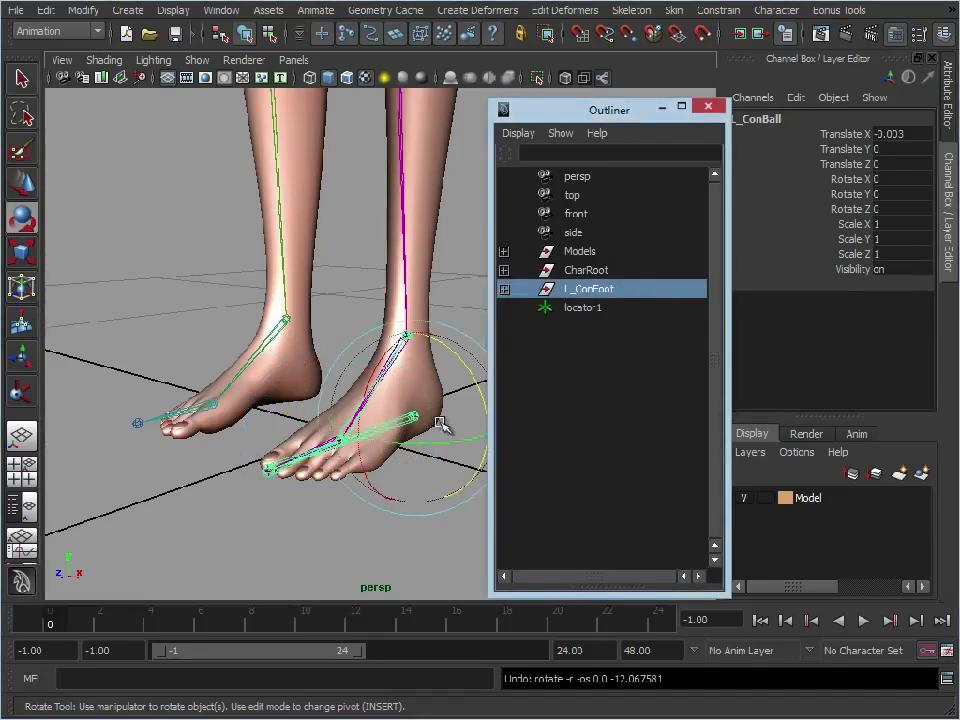
{"action": "mouse_move", "coordinate": [805, 285]}
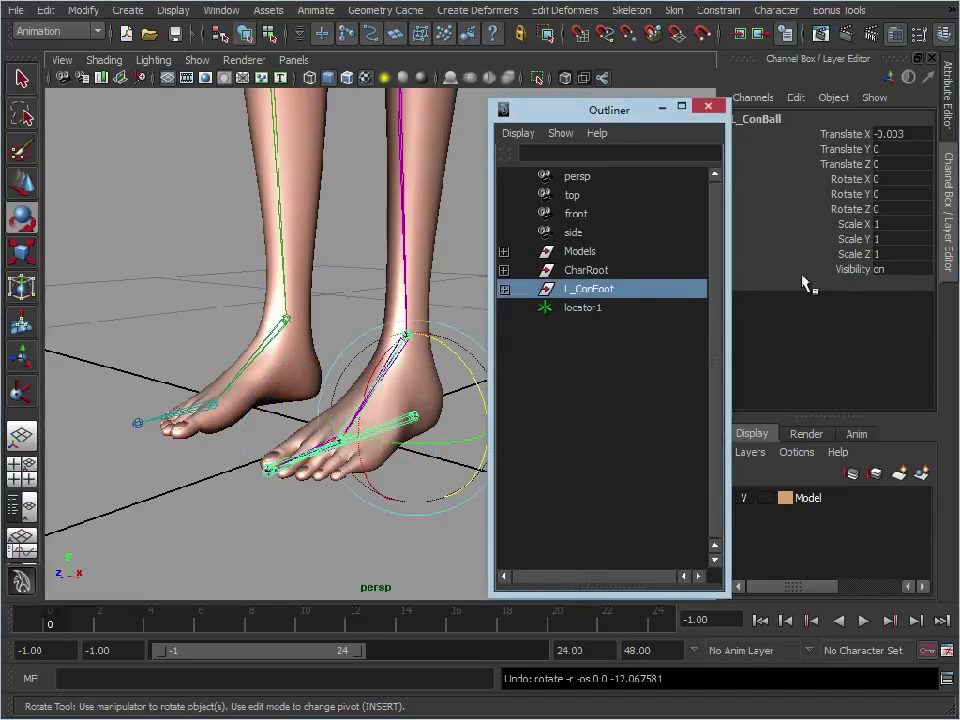